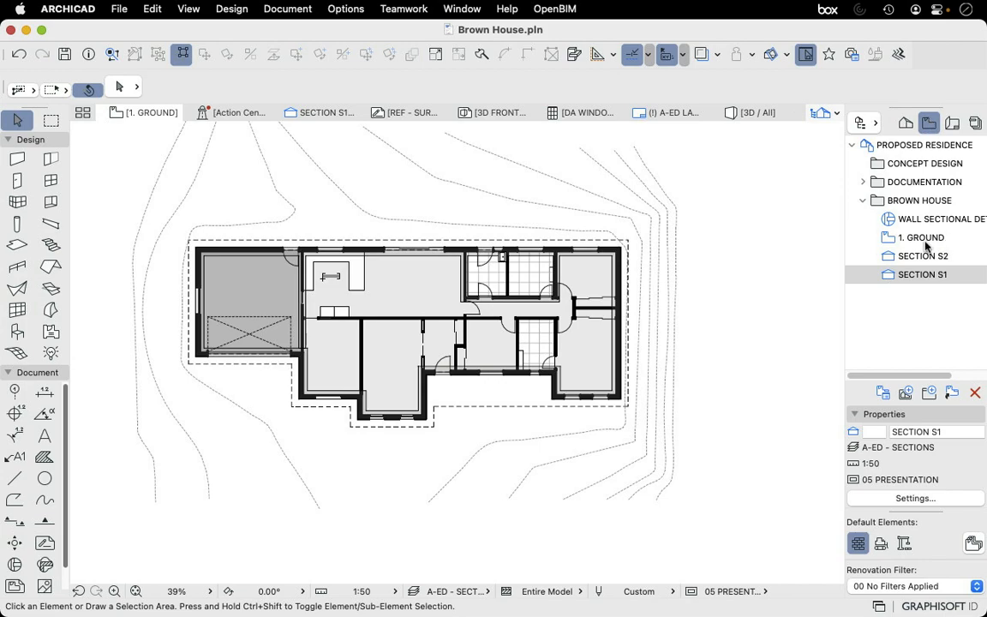
- Open the 1. GROUND plan, then the saved Section S1 view from the View Map
double_click(922, 237)
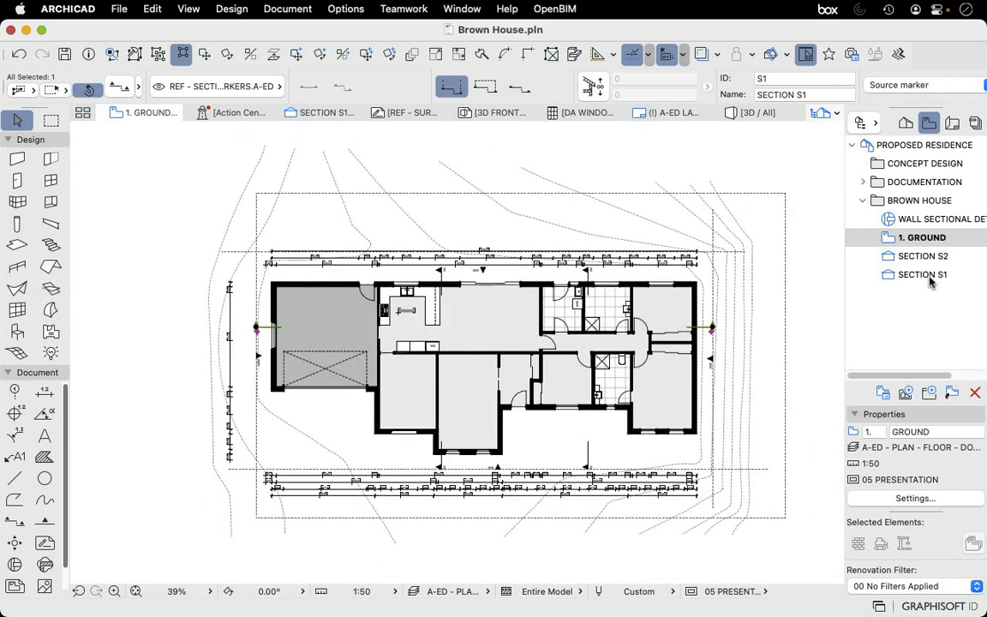
double_click(922, 274)
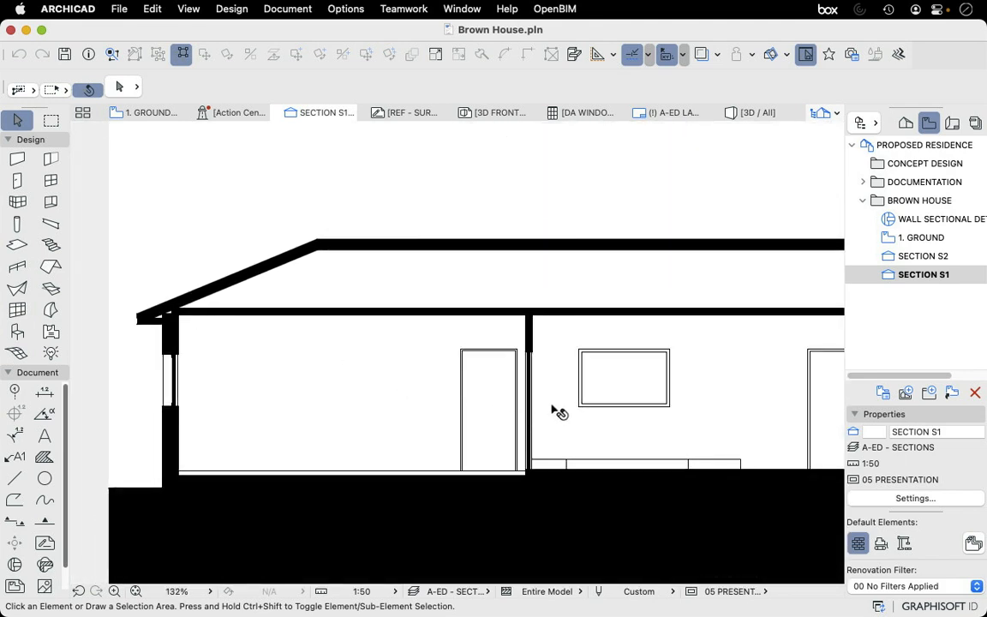
scroll("down", 3)
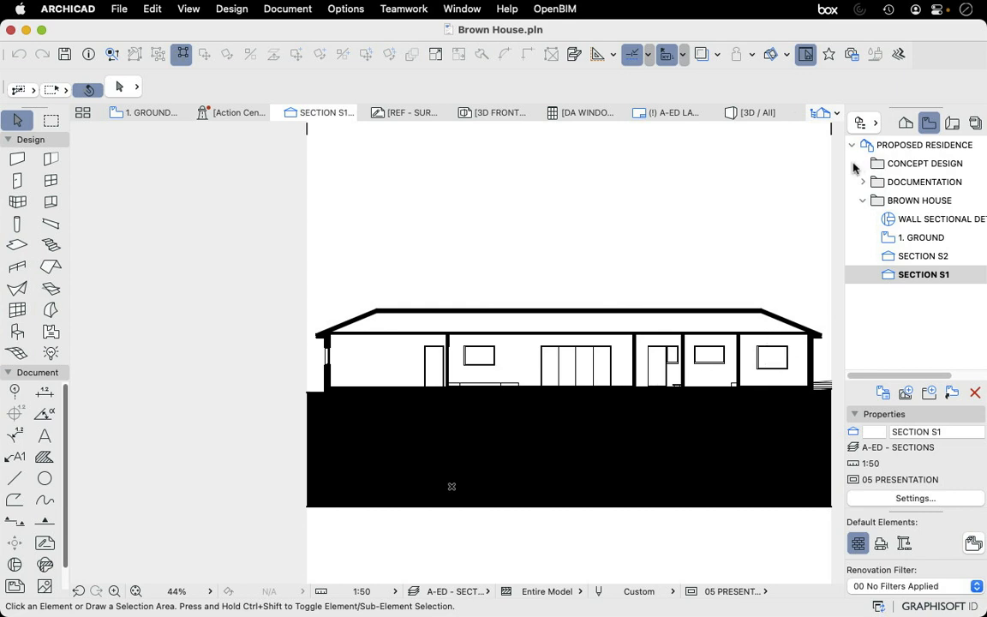
- Switch the Navigator to the Project Map and return to the ground floor plan
left_click(905, 123)
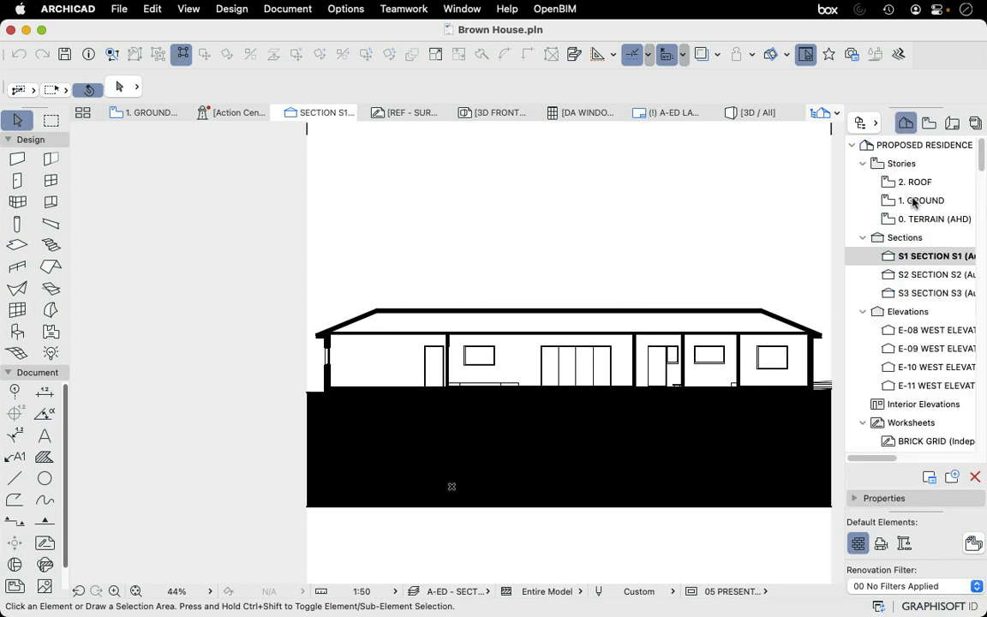
mouse_move(919, 204)
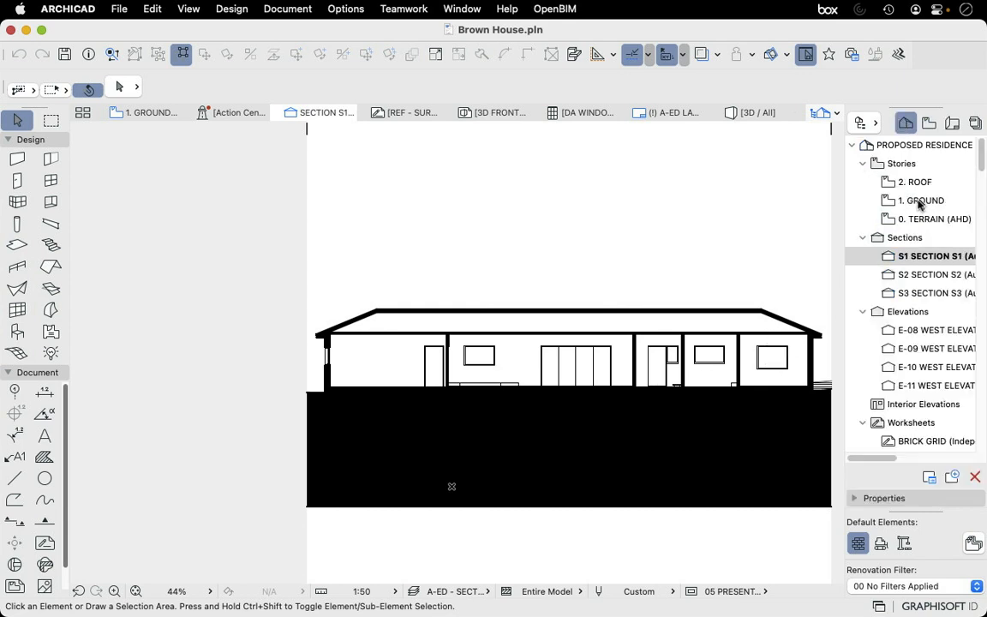
left_click(920, 198)
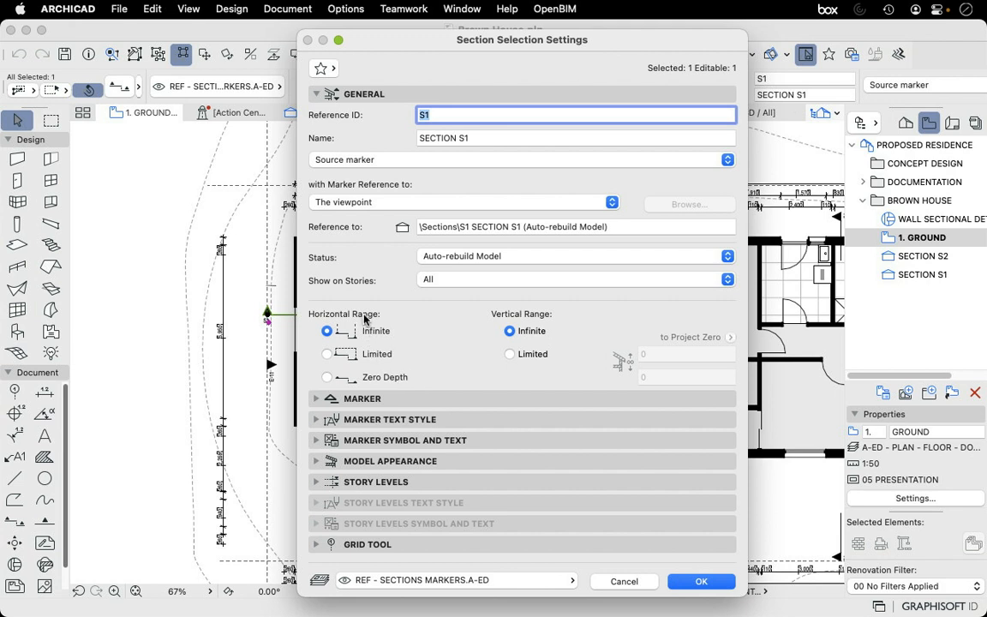
mouse_move(364, 359)
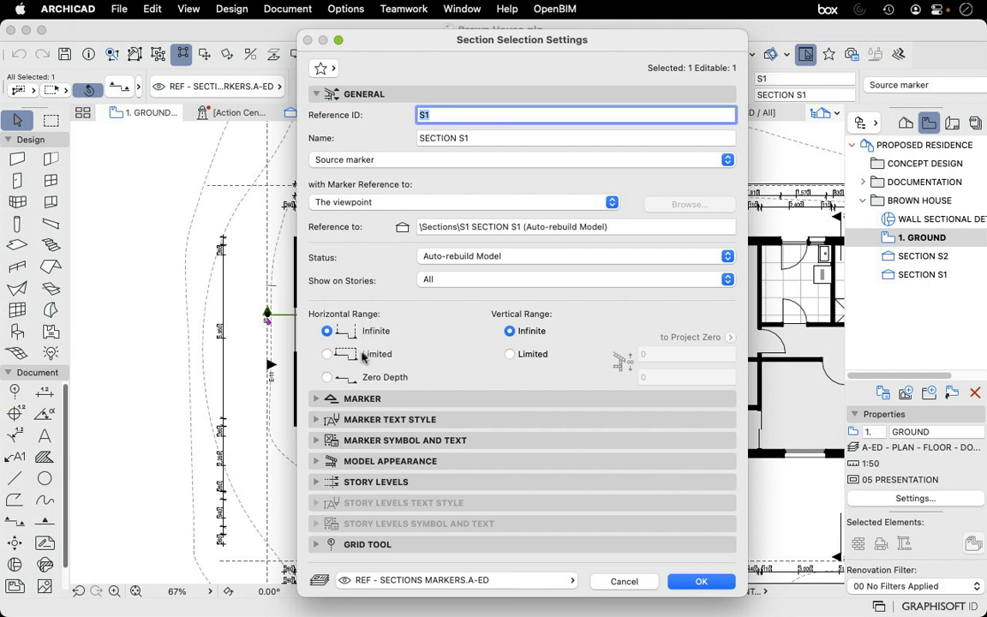
- Set Section S1's Horizontal Range to Limited and confirm the settings
left_click(328, 353)
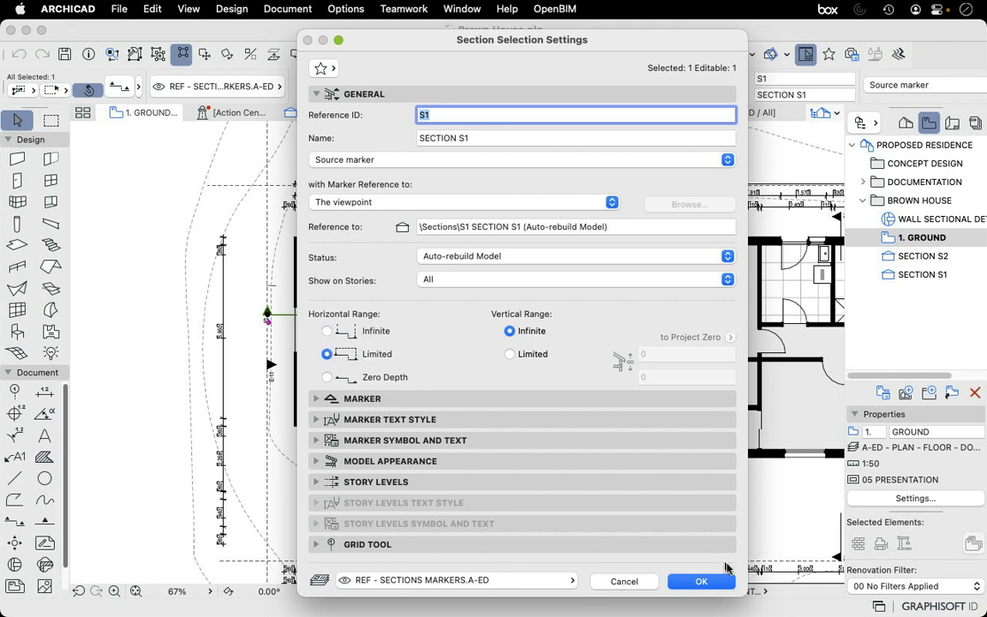
left_click(701, 582)
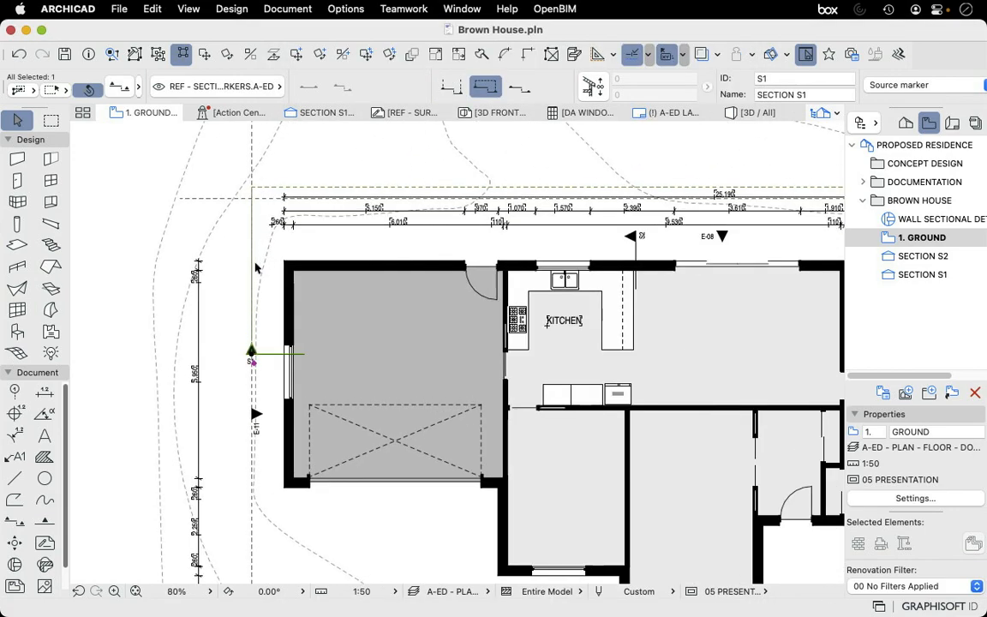
scroll("down", 3)
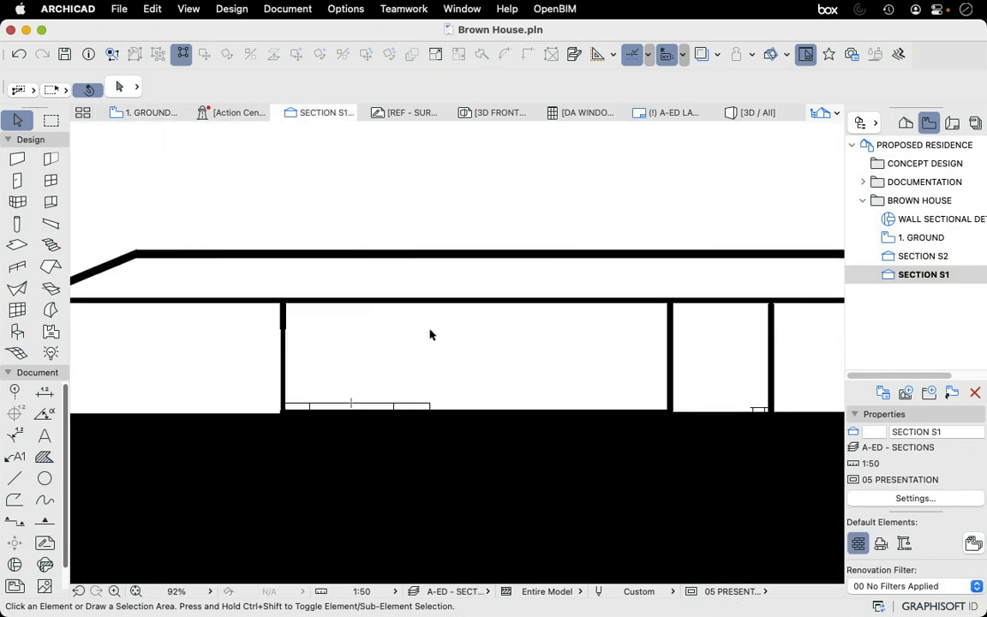
mouse_move(504, 343)
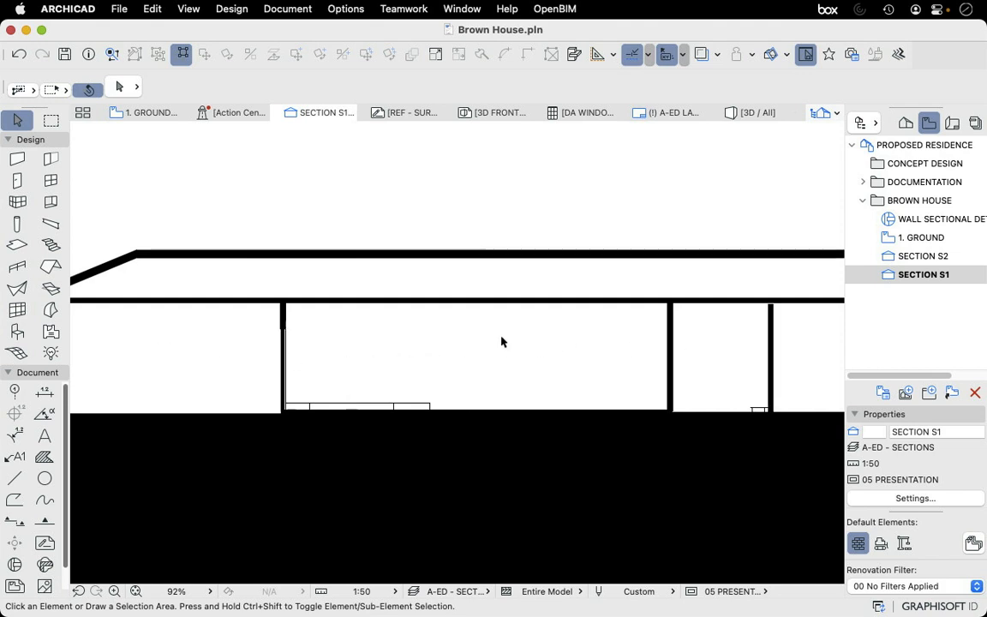
- Inspect the floor slab's settings in Section S1, then return to the ground floor plan
left_click(385, 381)
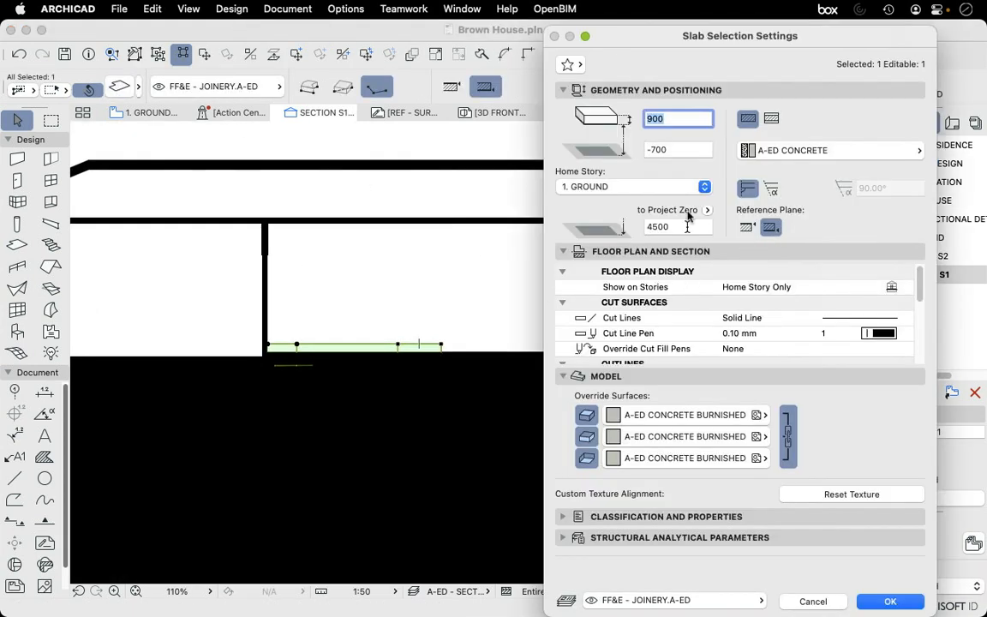
left_click(679, 149)
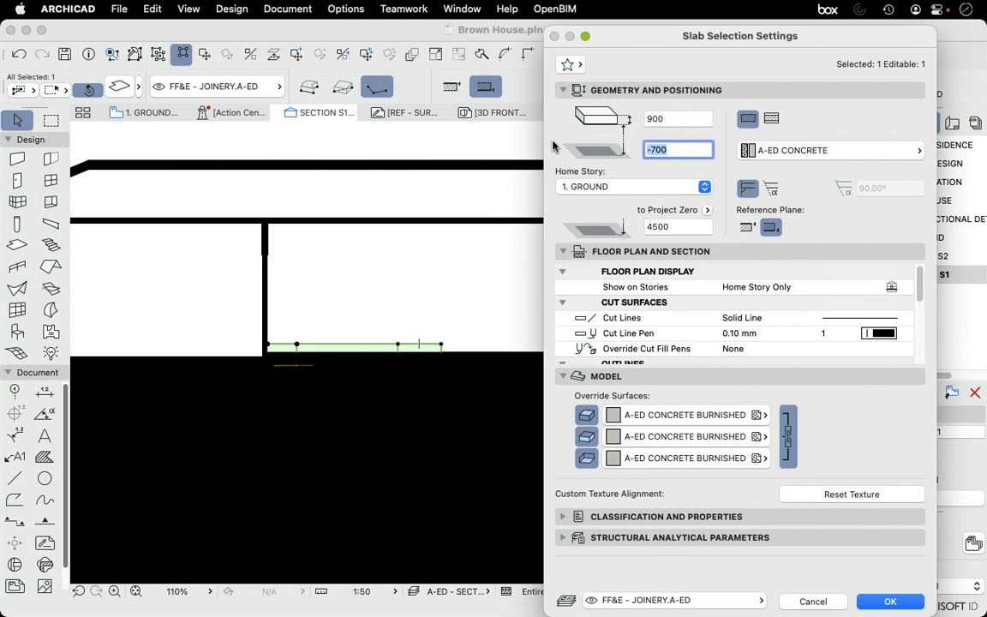
left_click(891, 600)
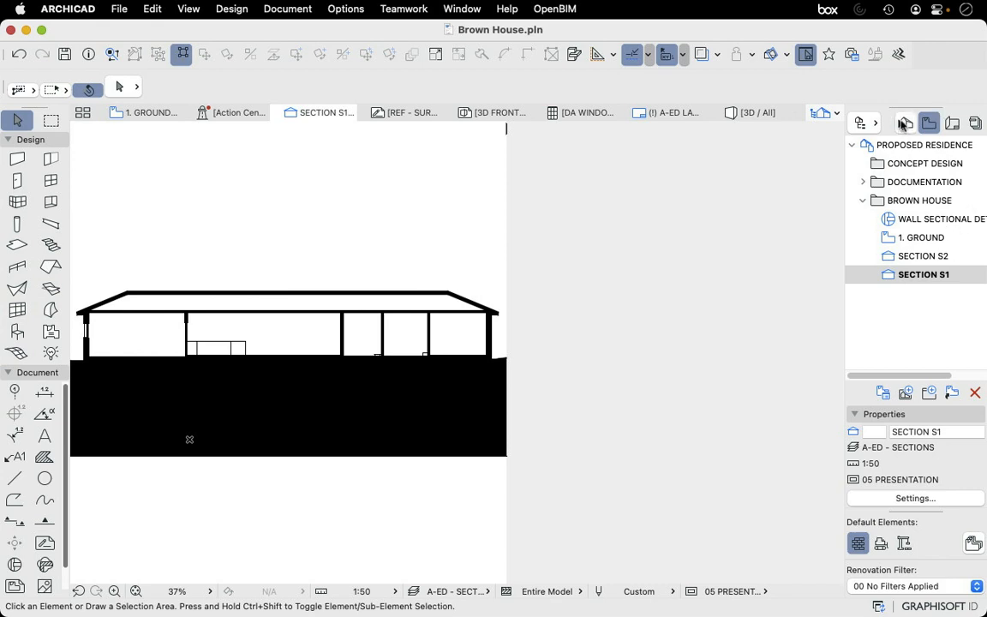
left_click(145, 113)
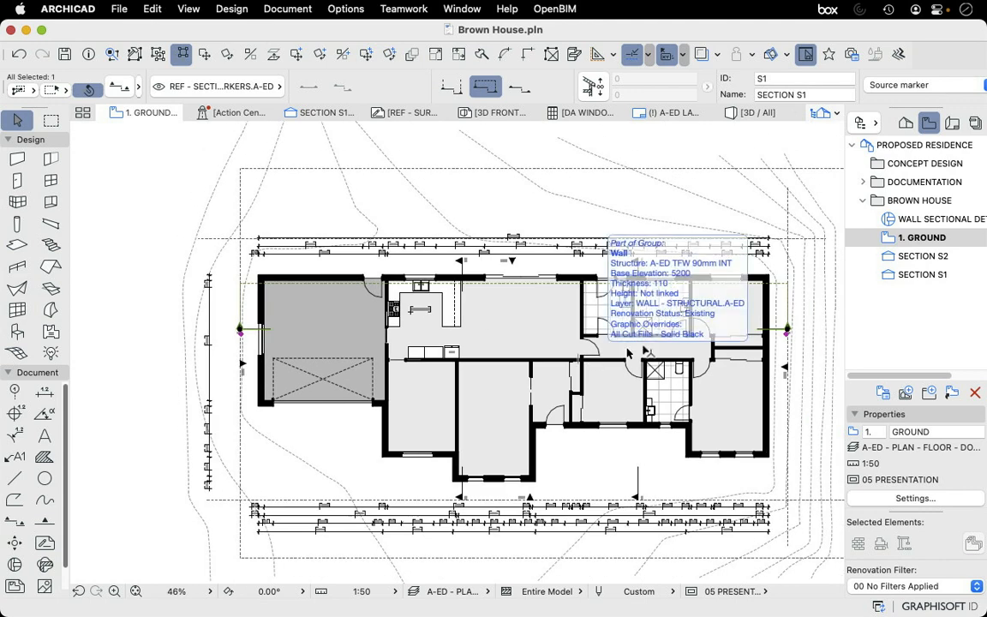
mouse_move(679, 367)
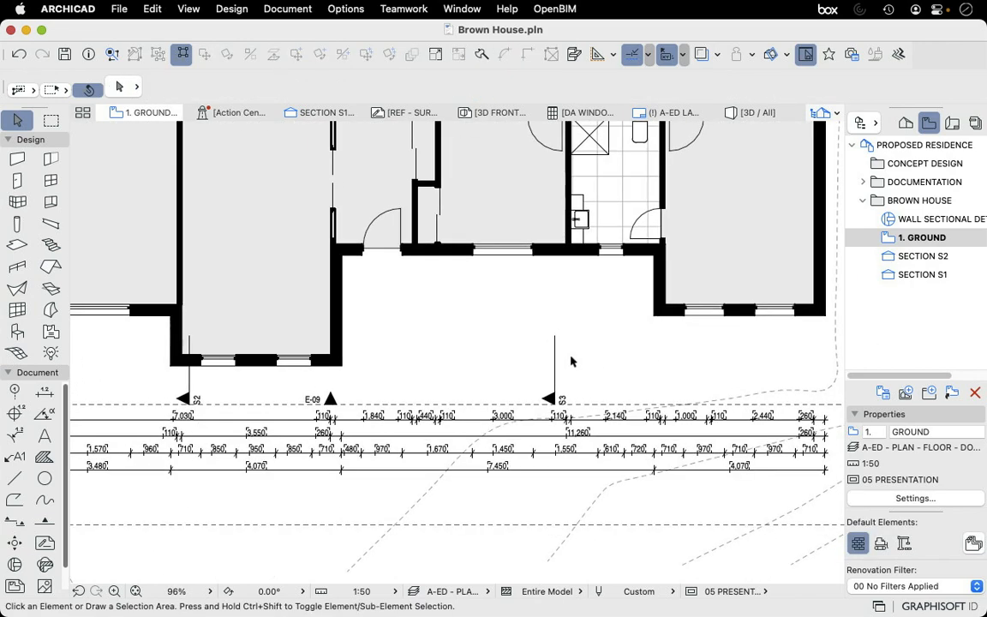
- Open Section S3 from its marker with the current view settings
left_click(552, 397)
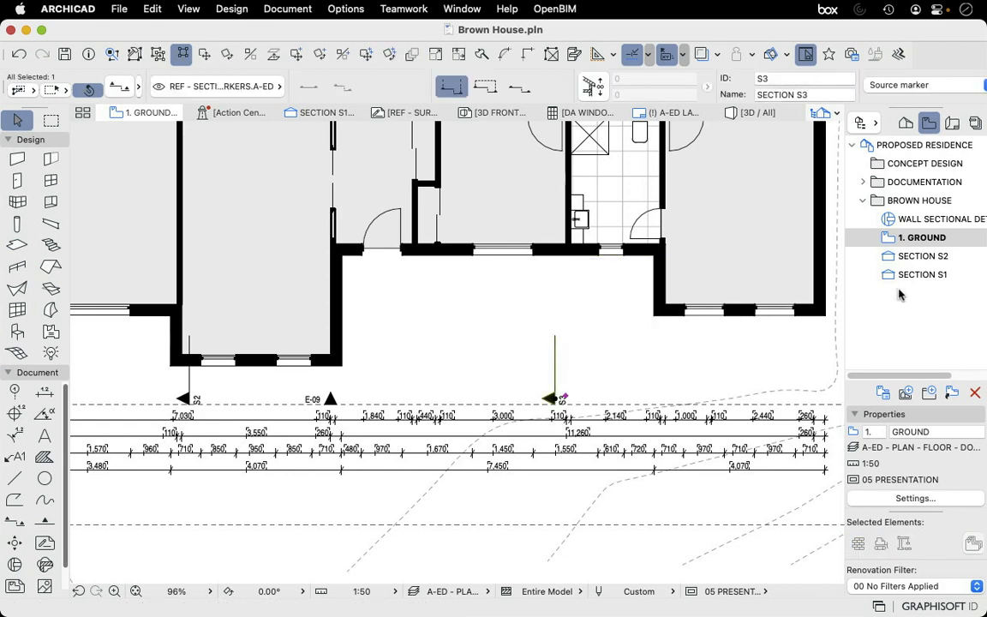
right_click(556, 398)
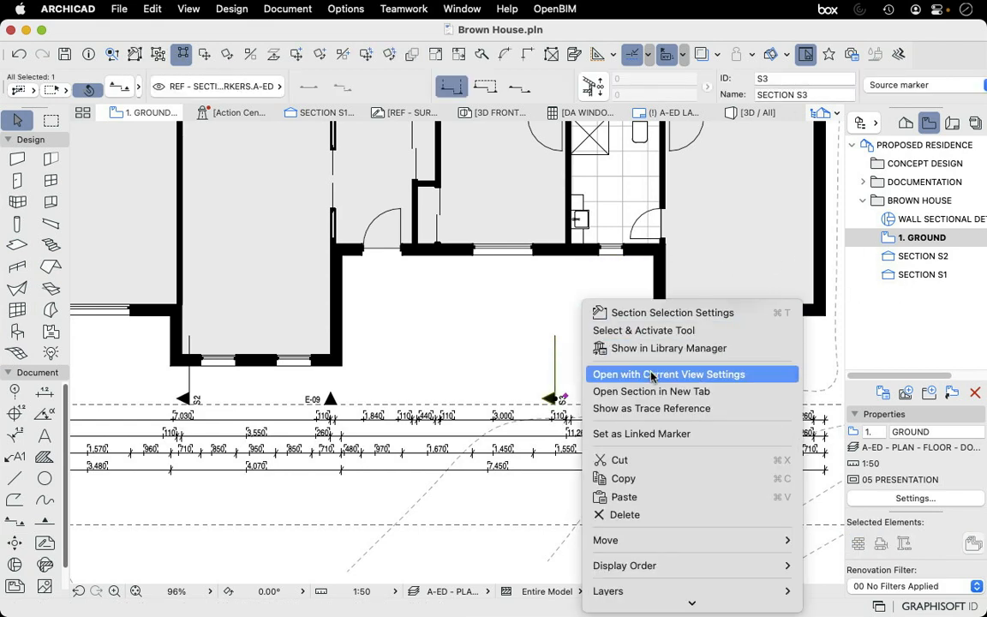
left_click(669, 374)
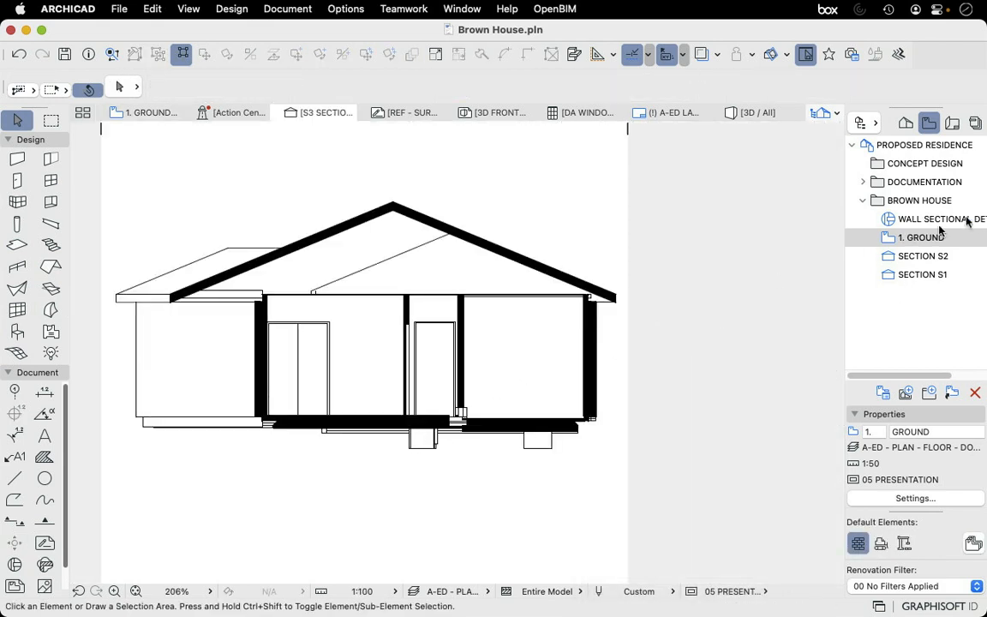
- Save the current view in the Brown House folder with the A-ED - SECTIONS layer combination
right_click(919, 199)
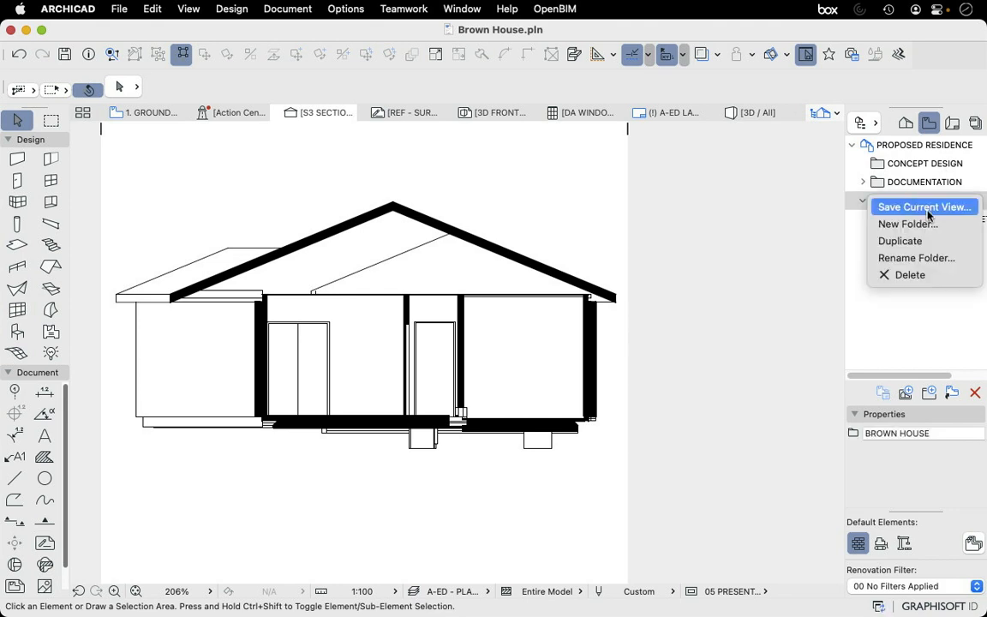
left_click(924, 206)
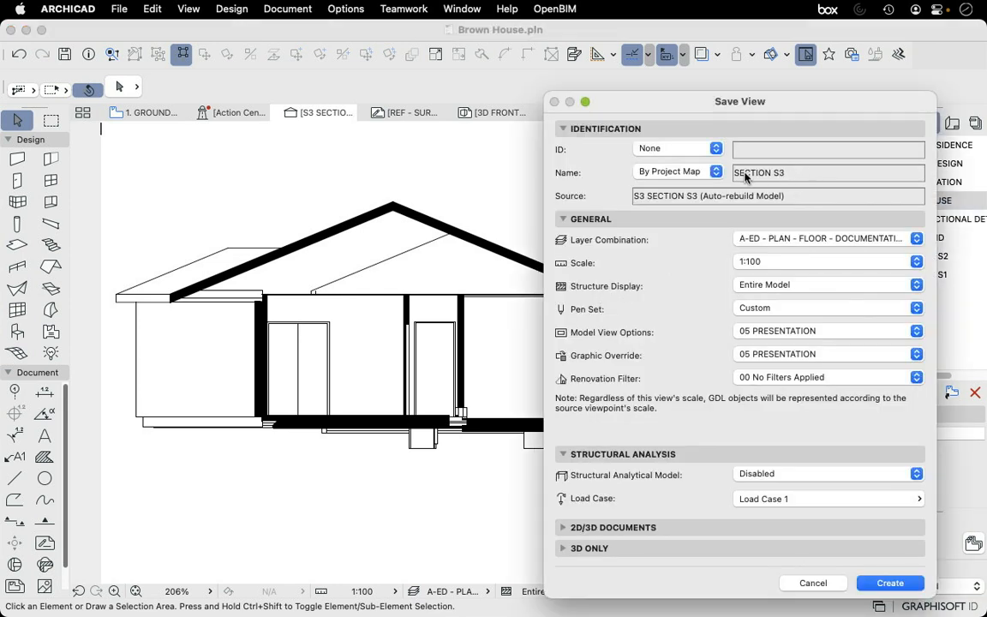
left_click(915, 240)
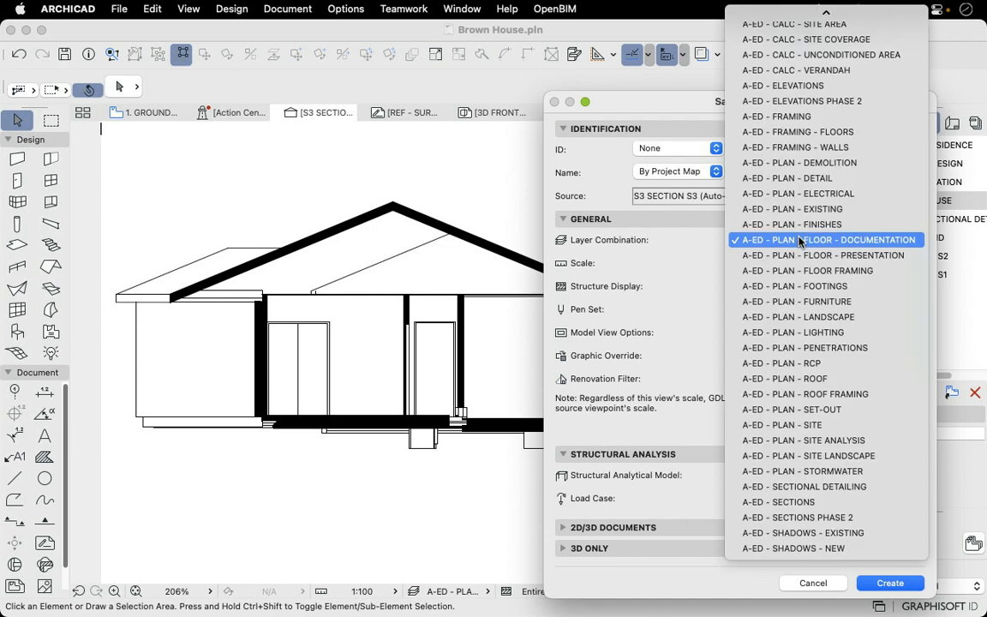
left_click(778, 500)
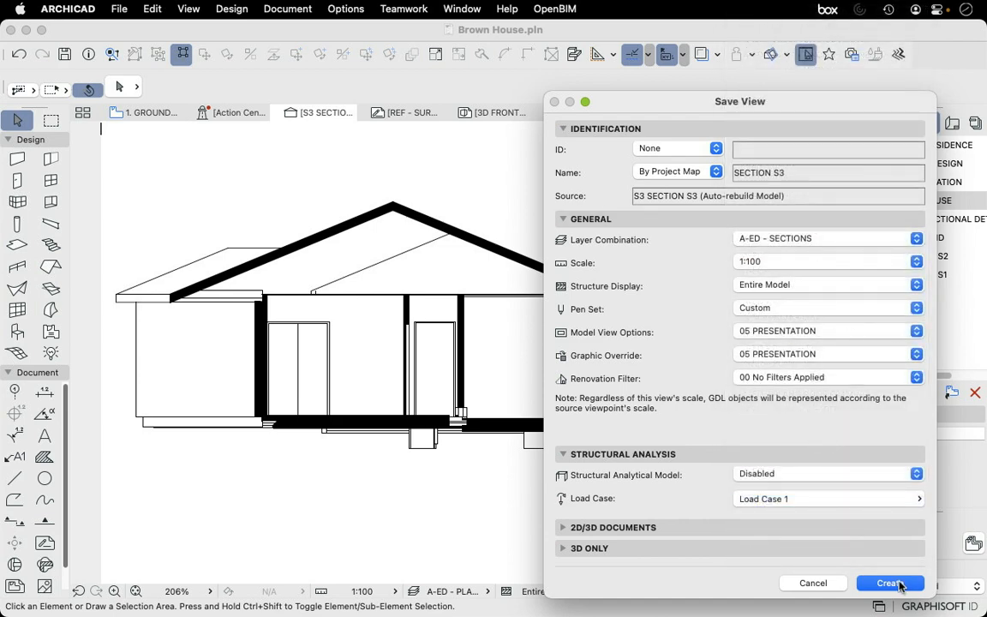
left_click(890, 583)
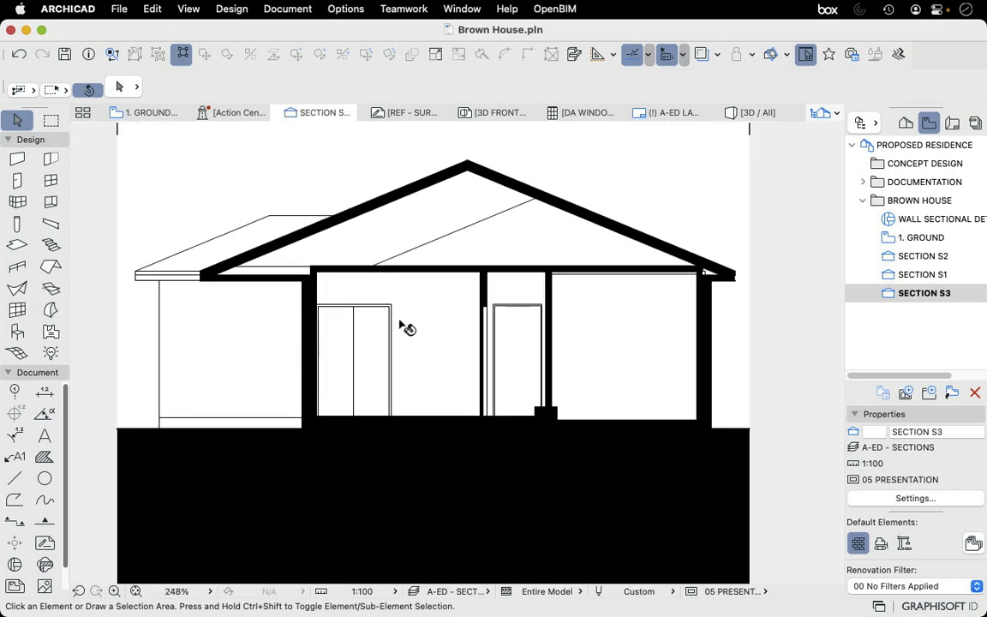
mouse_move(535, 341)
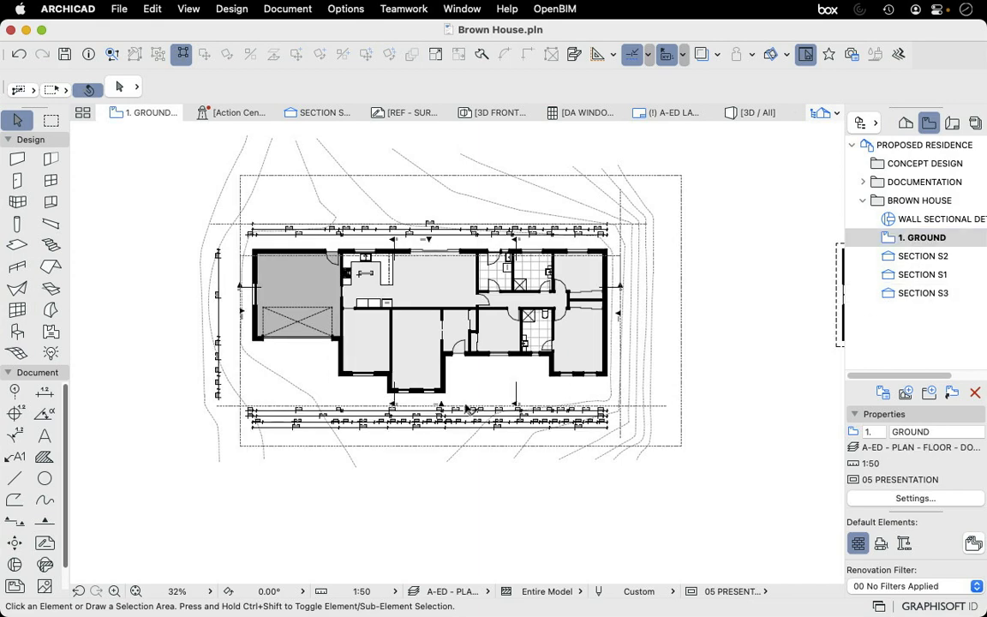
- Open Section S3 from the Project Map so door outlines are no longer shown
left_click(518, 403)
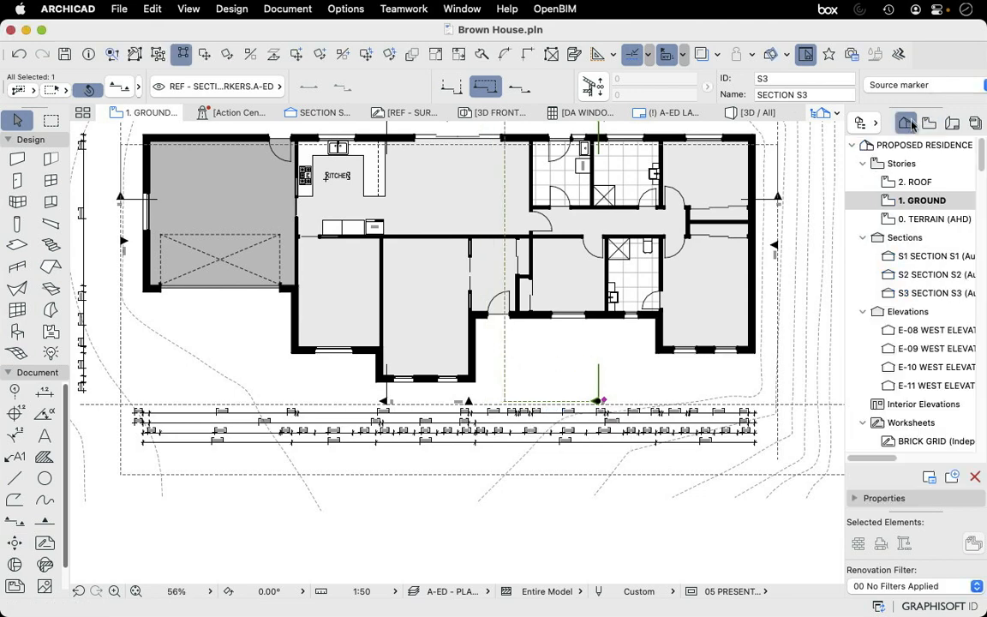
left_click(916, 182)
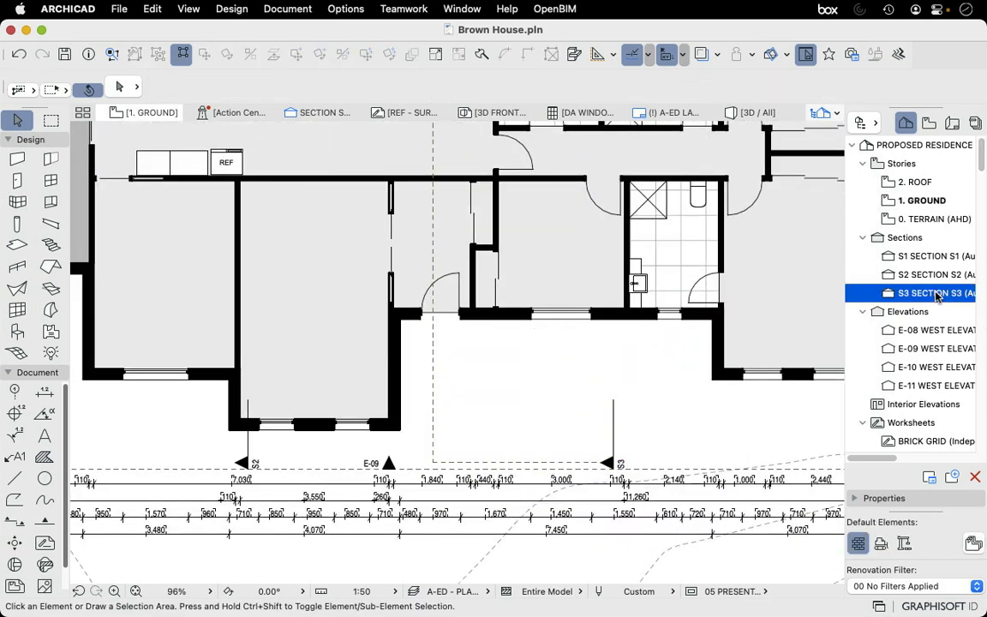
double_click(936, 291)
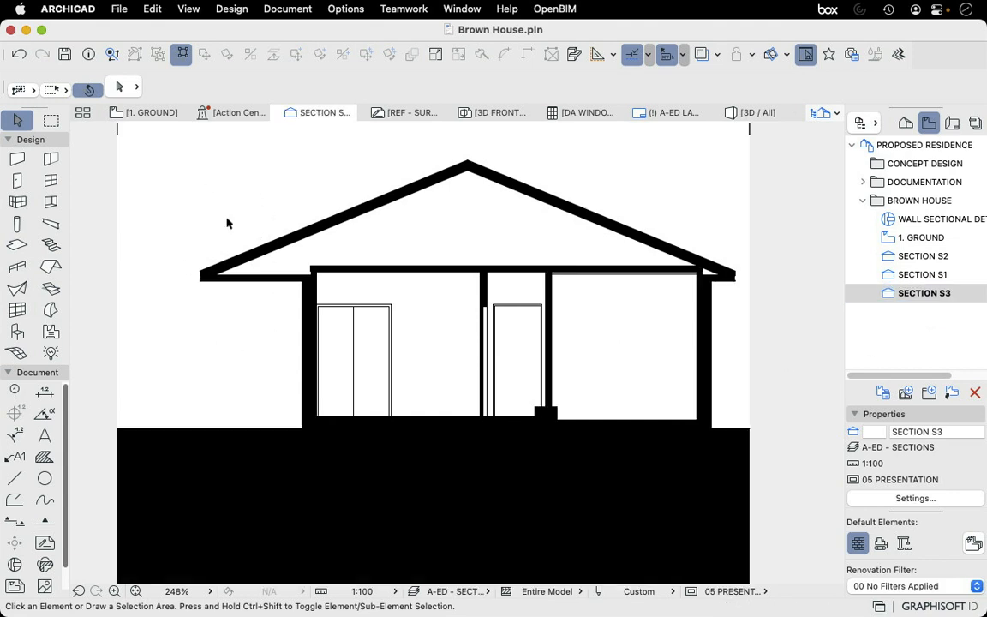
mouse_move(540, 371)
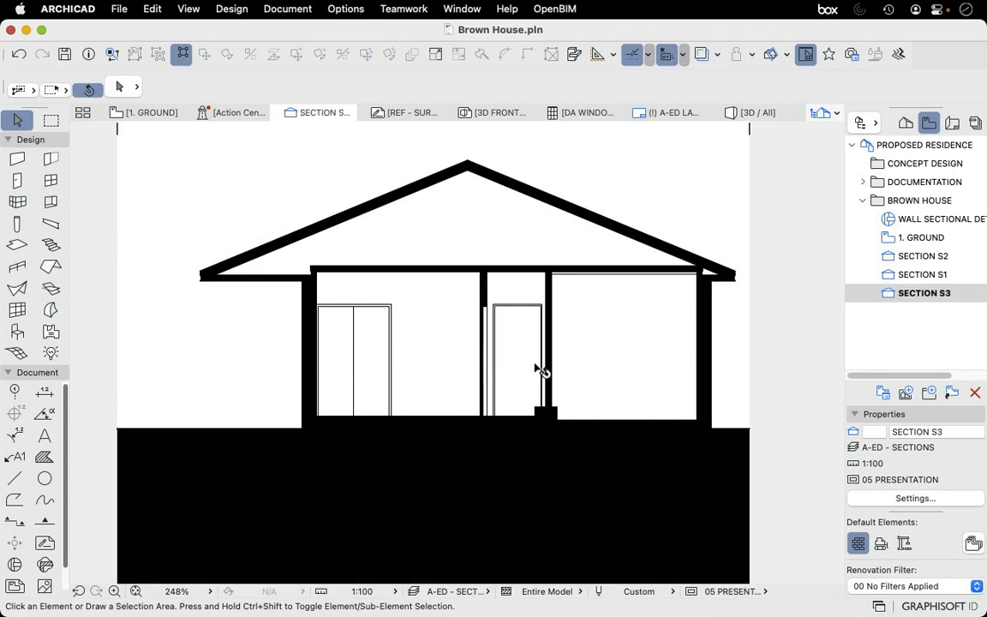
left_click(905, 123)
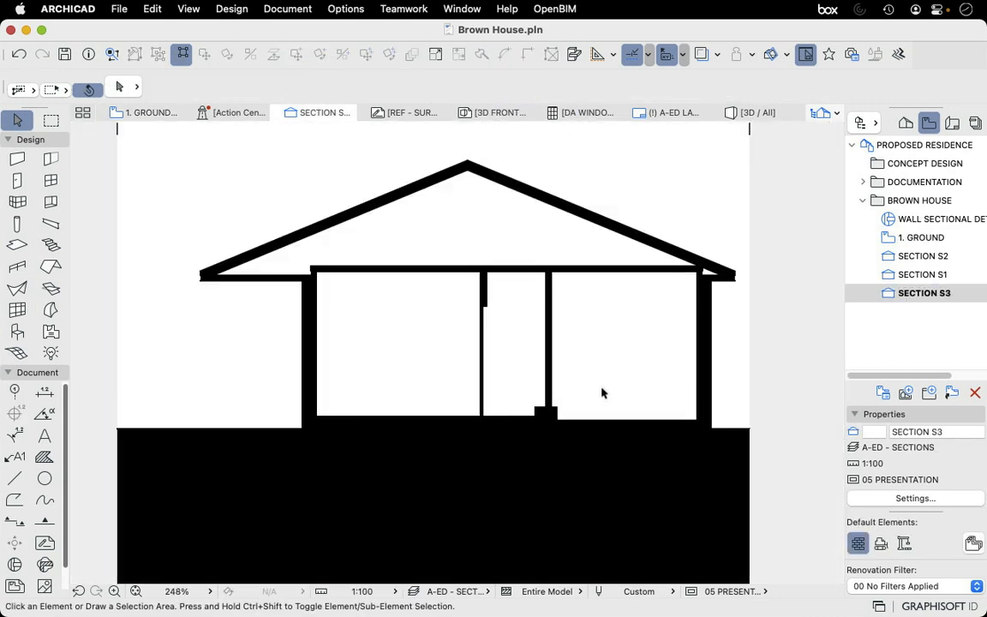
mouse_move(476, 394)
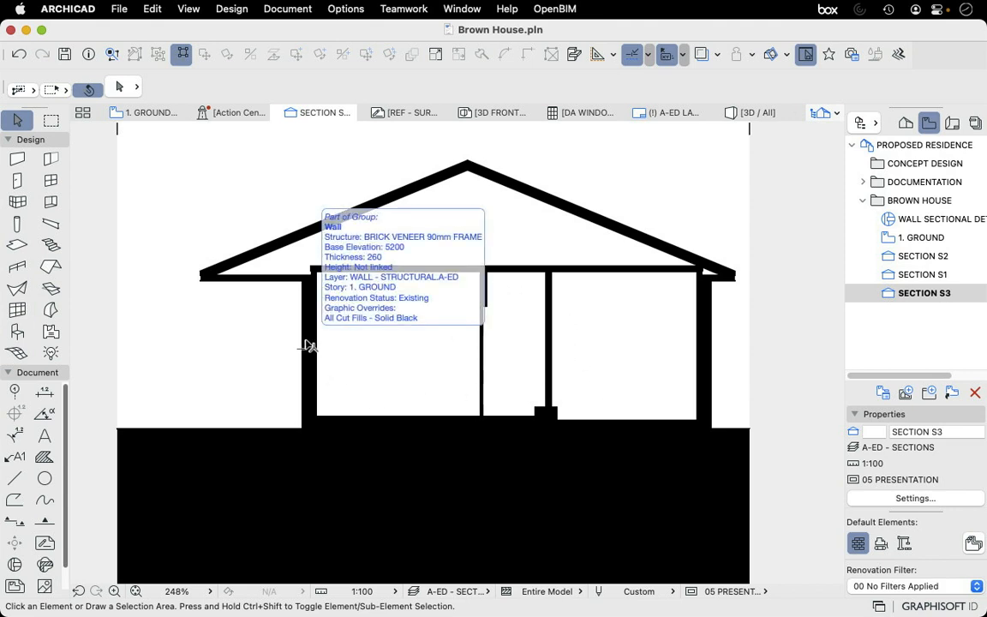
mouse_move(701, 362)
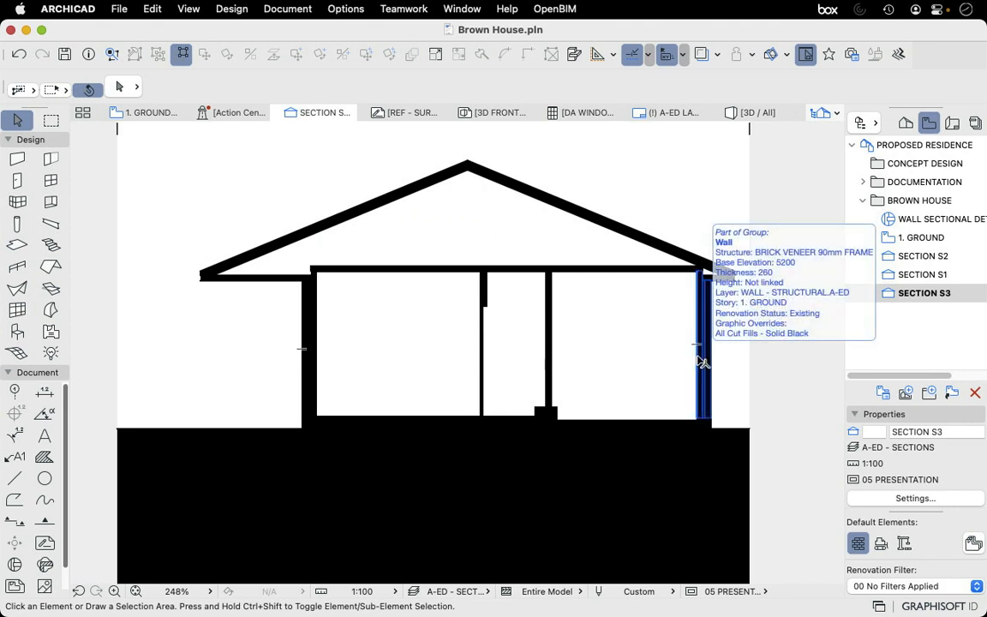
mouse_move(758, 307)
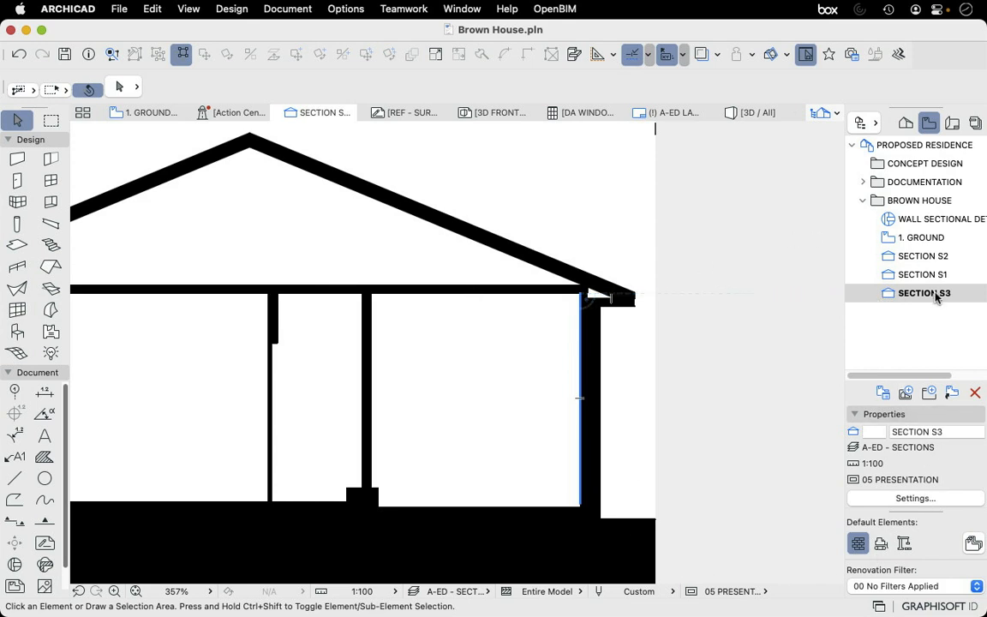
- Rebuild Section S3 from the model to show hatched construction cut fills
right_click(924, 291)
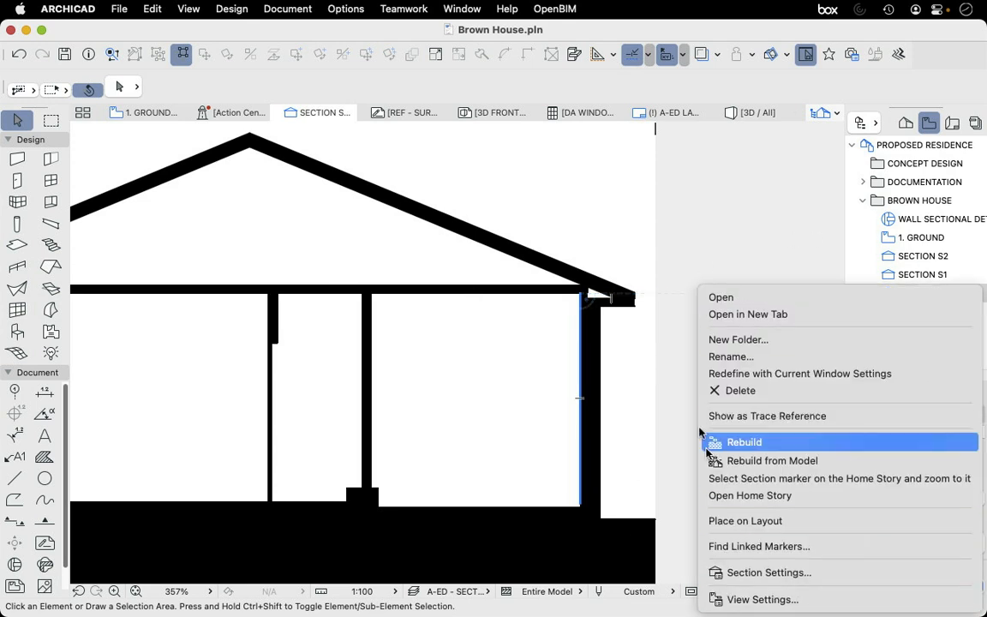
left_click(768, 573)
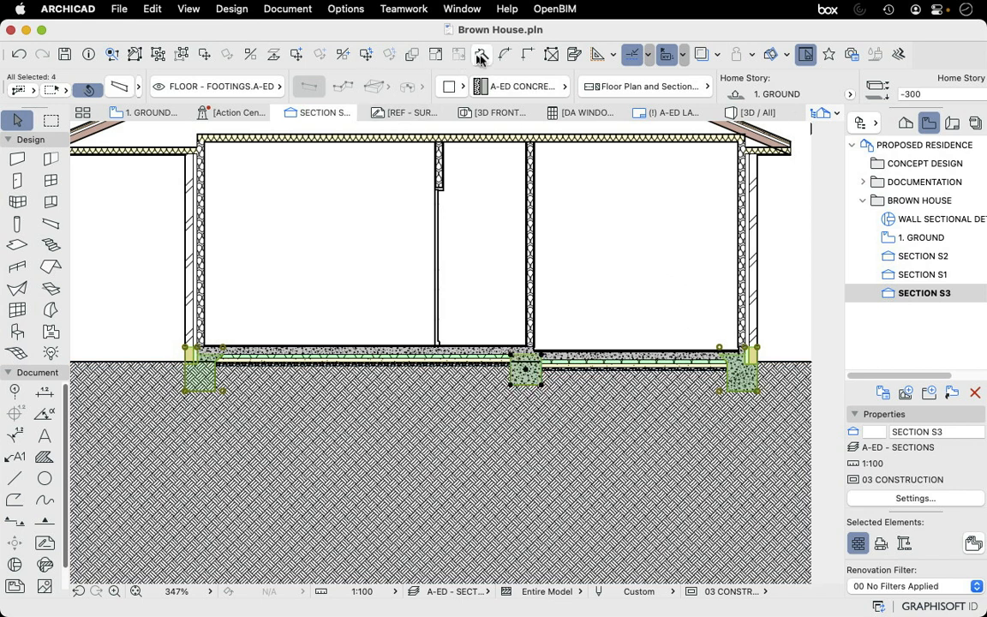
- In Solid Element Operations, add the footings as targets and the terrain as operators
left_click(482, 54)
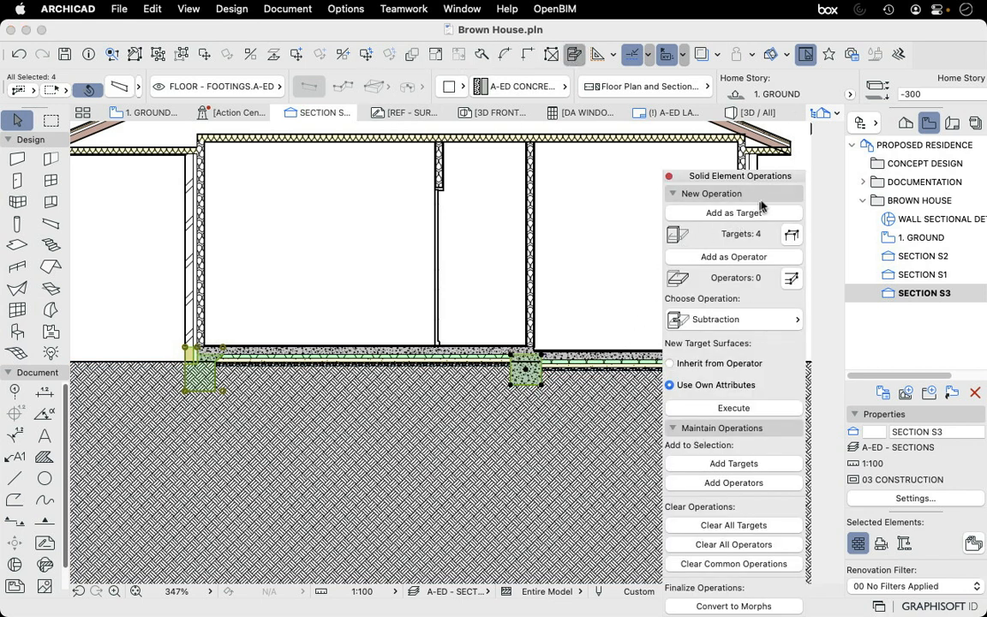
mouse_move(736, 221)
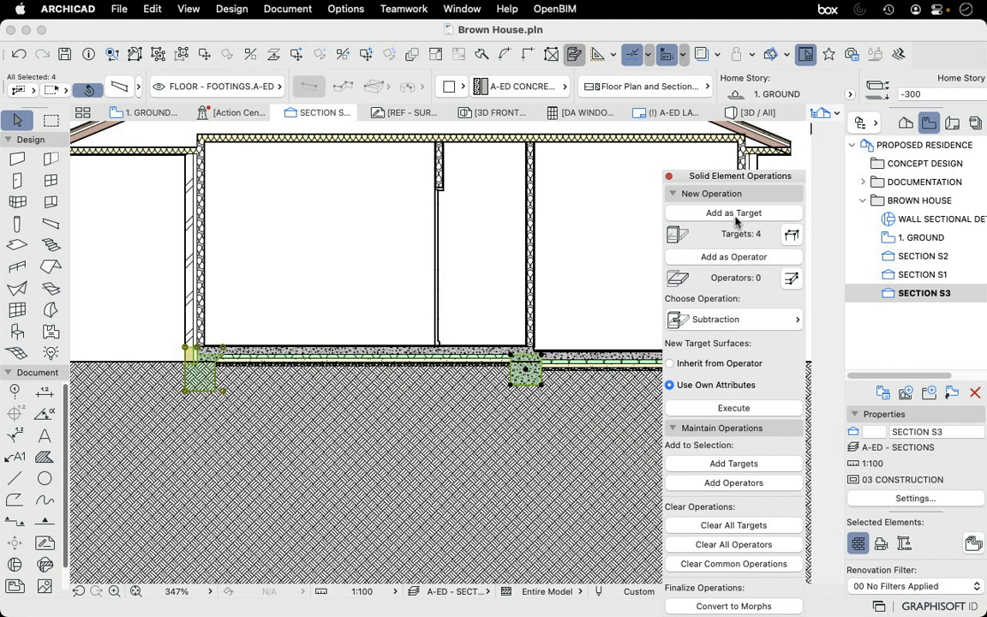
left_click(734, 258)
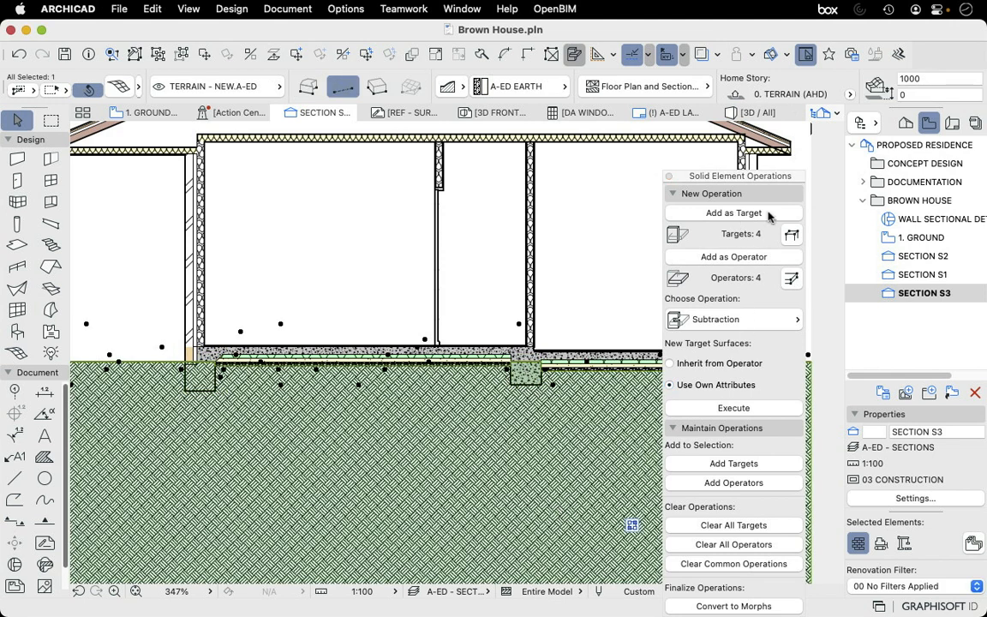
left_click(734, 319)
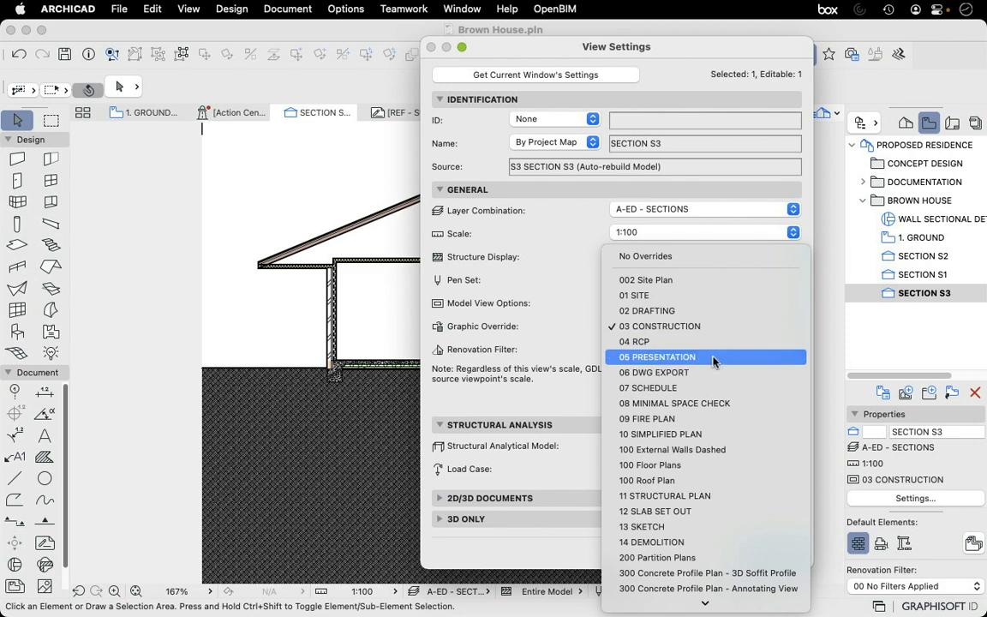
- Apply the 05 PRESENTATION graphic override to Section S3
left_click(658, 357)
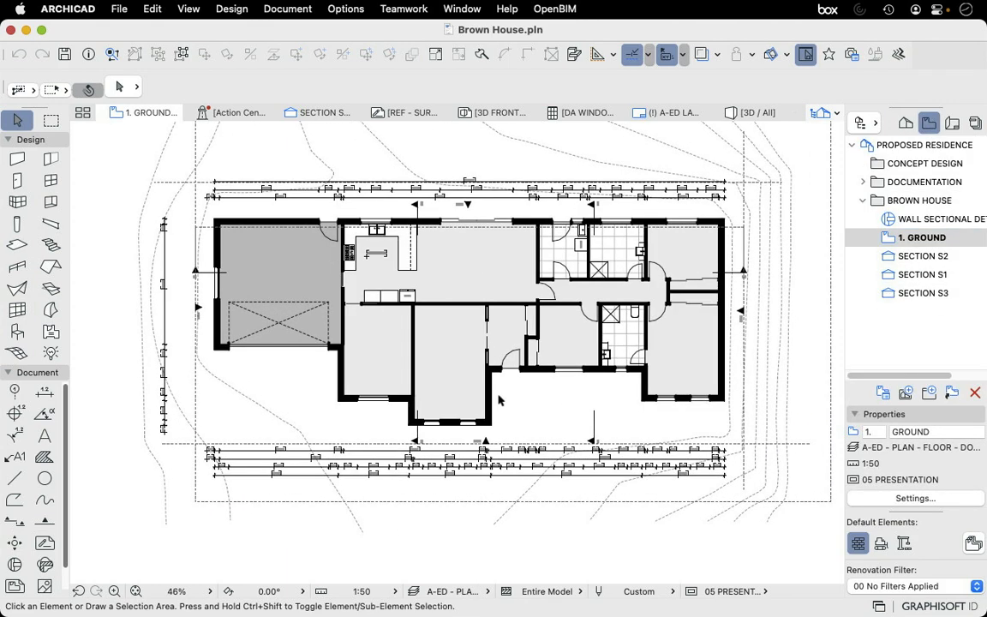
mouse_move(482, 452)
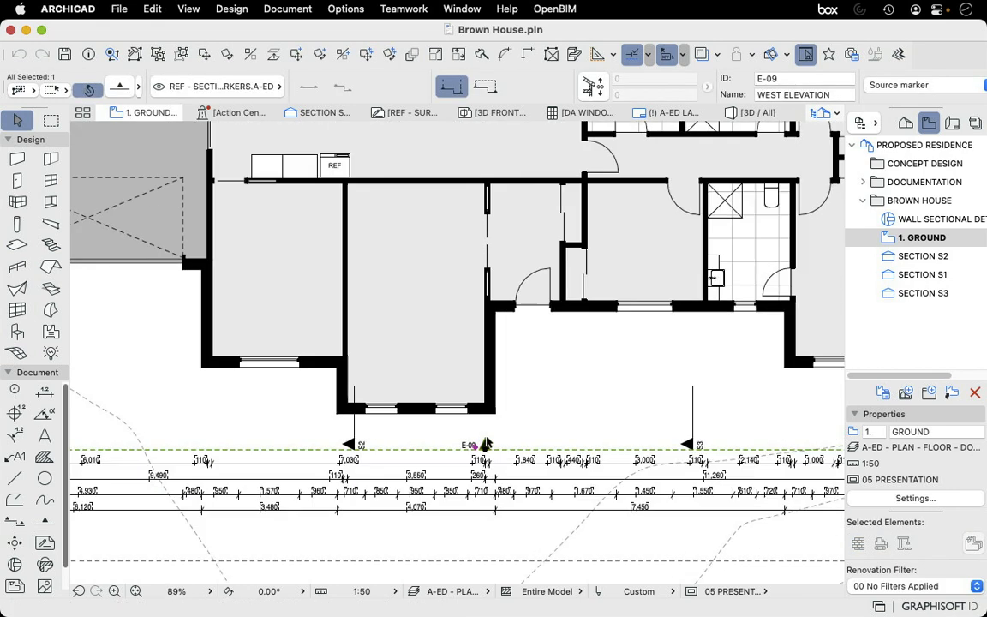
- Open the West Elevation from its marker and name the saved view WEST ELEVATION
right_click(484, 443)
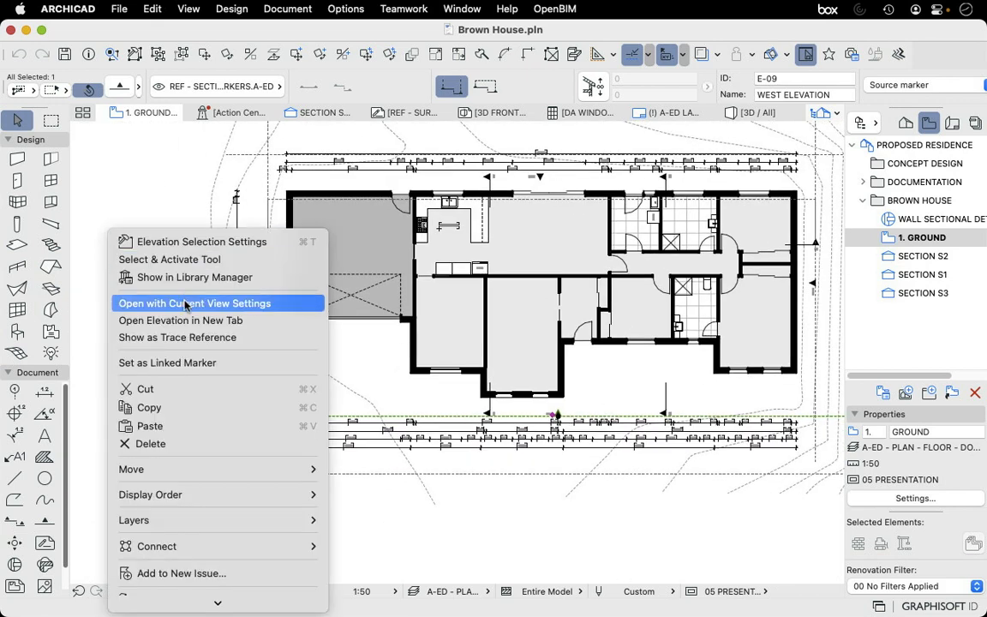
left_click(193, 302)
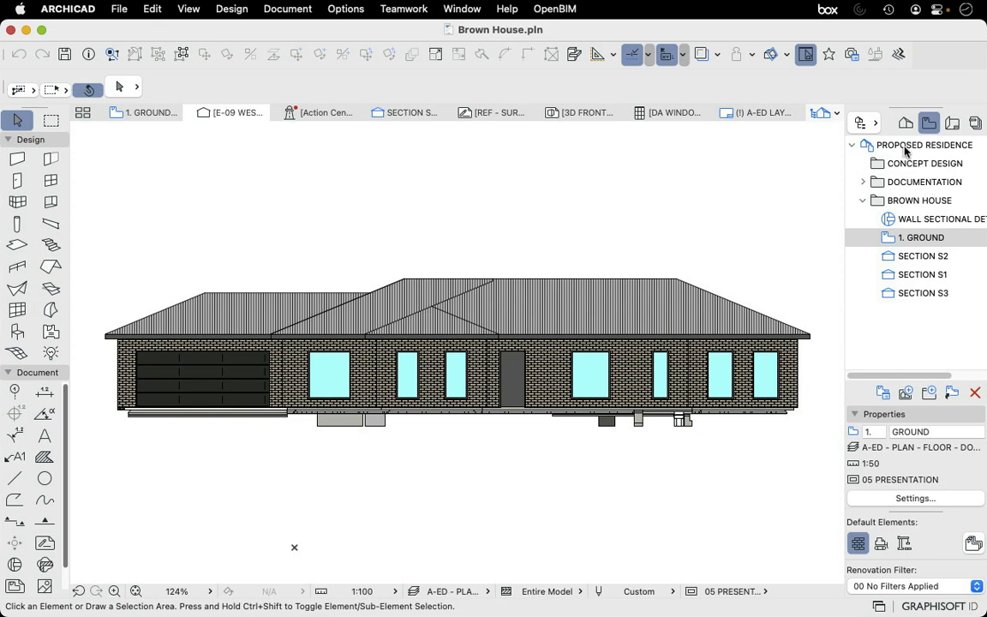
mouse_move(919, 206)
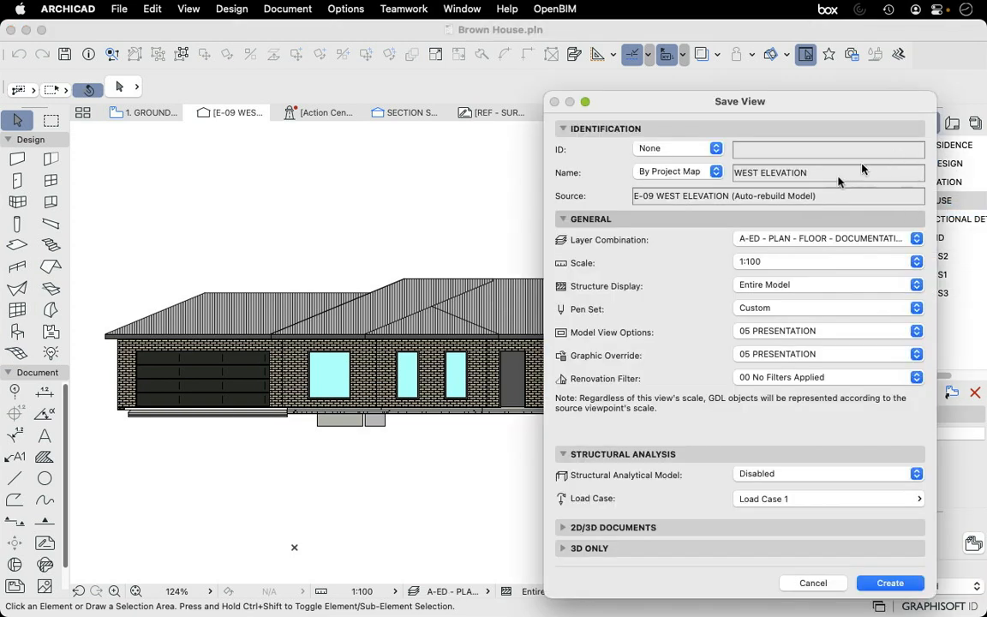
left_click(915, 239)
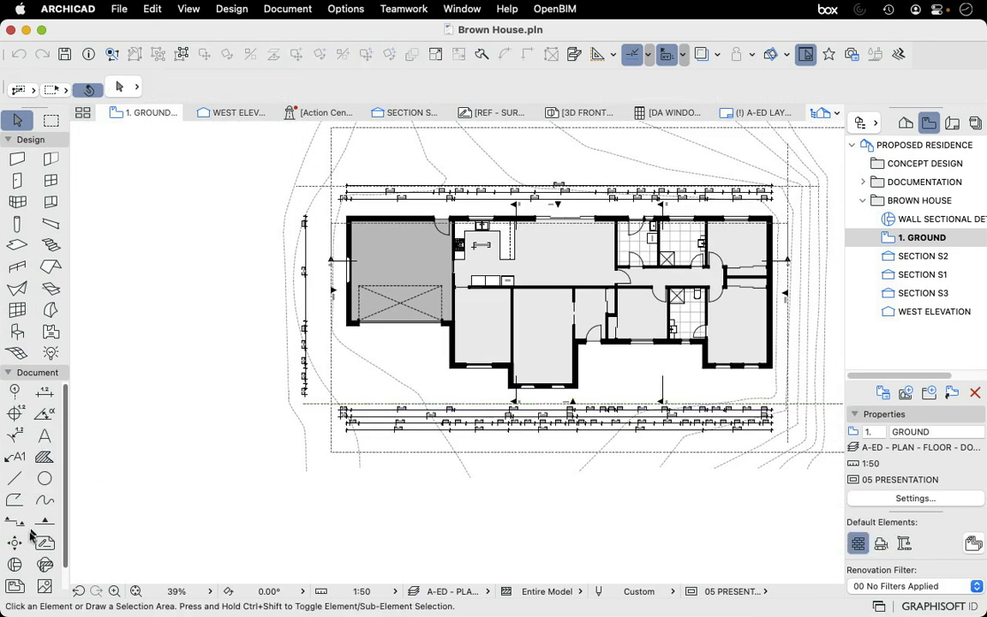
- Set the elevation markers' Cut Fill to Uniform Surface - Color Fill, Non-Shaded, and confirm
left_click(45, 521)
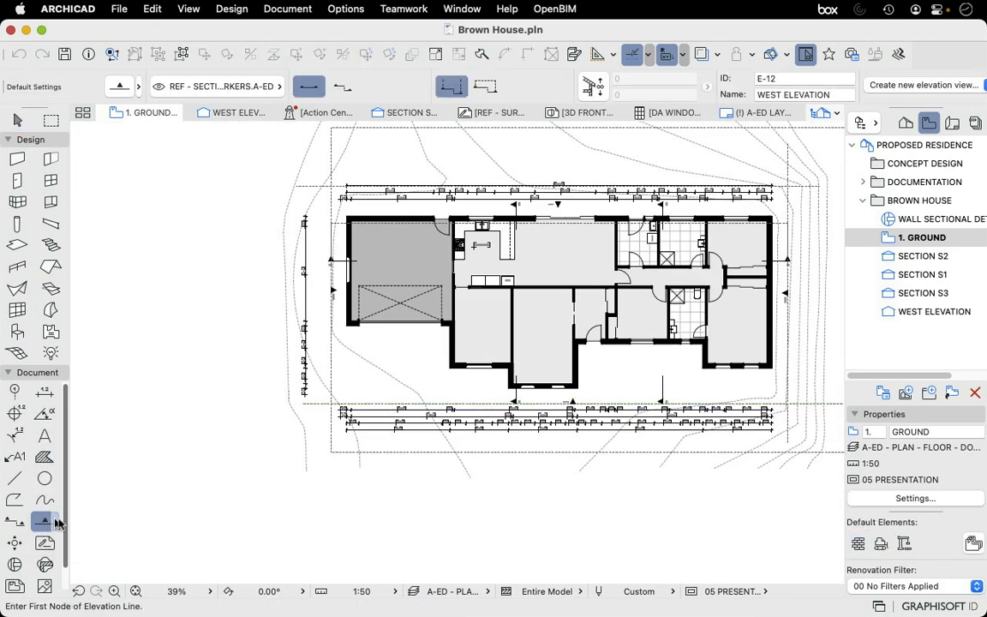
mouse_move(45, 521)
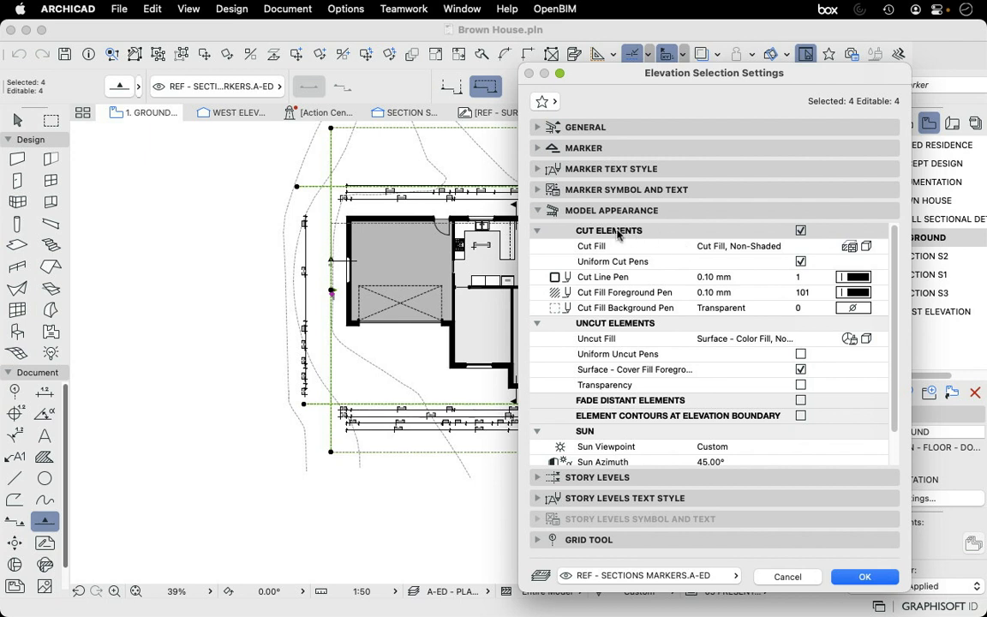
mouse_move(637, 374)
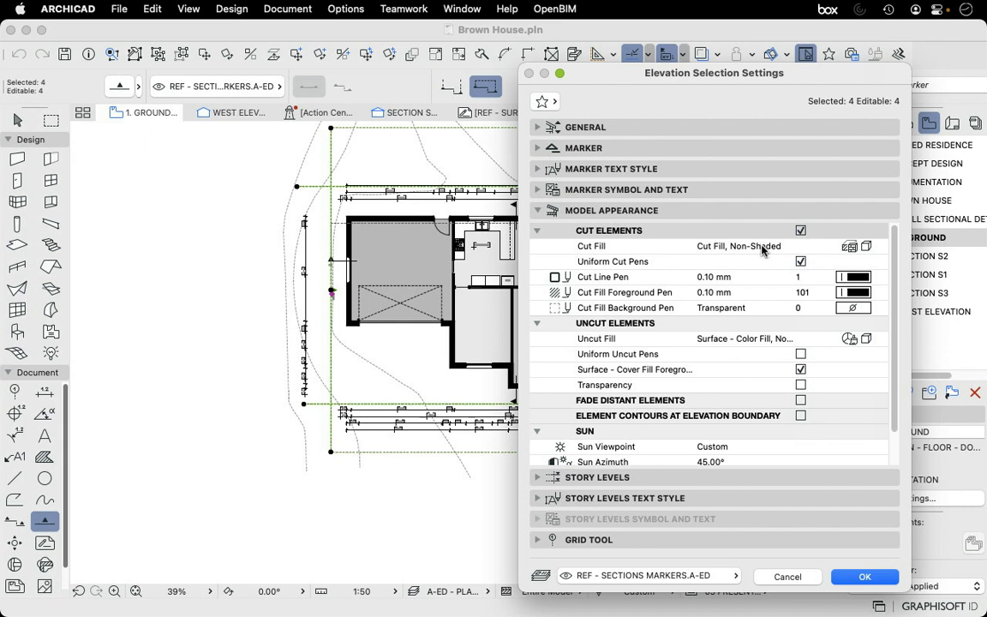
mouse_move(764, 250)
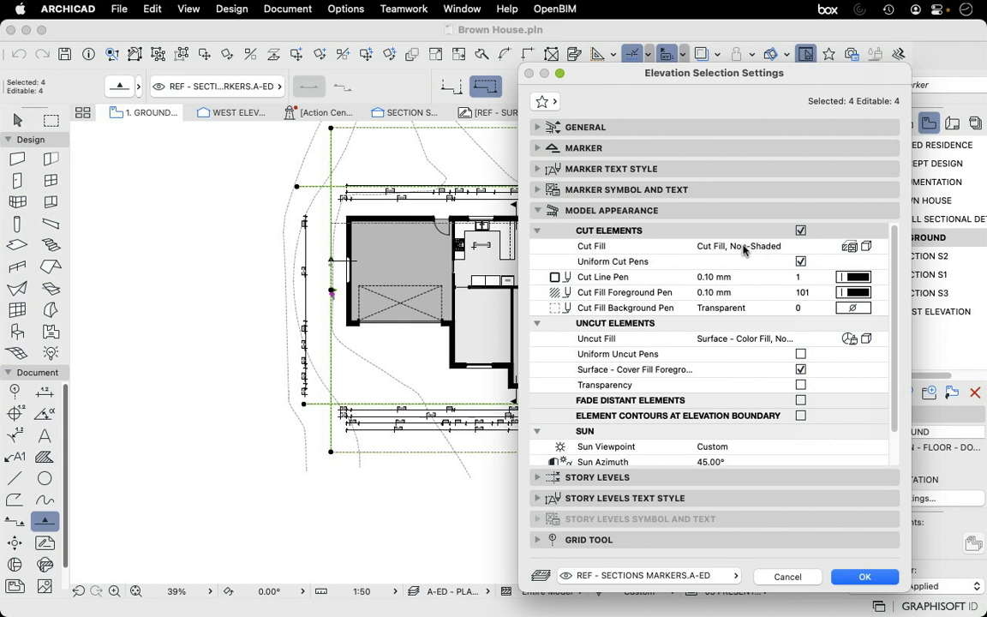
left_click(591, 247)
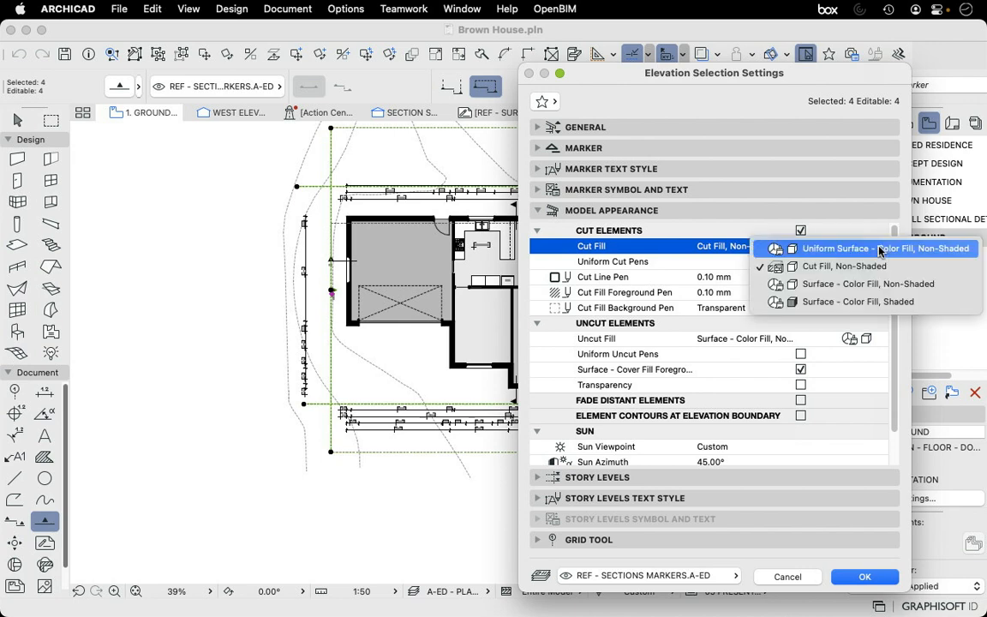
left_click(885, 247)
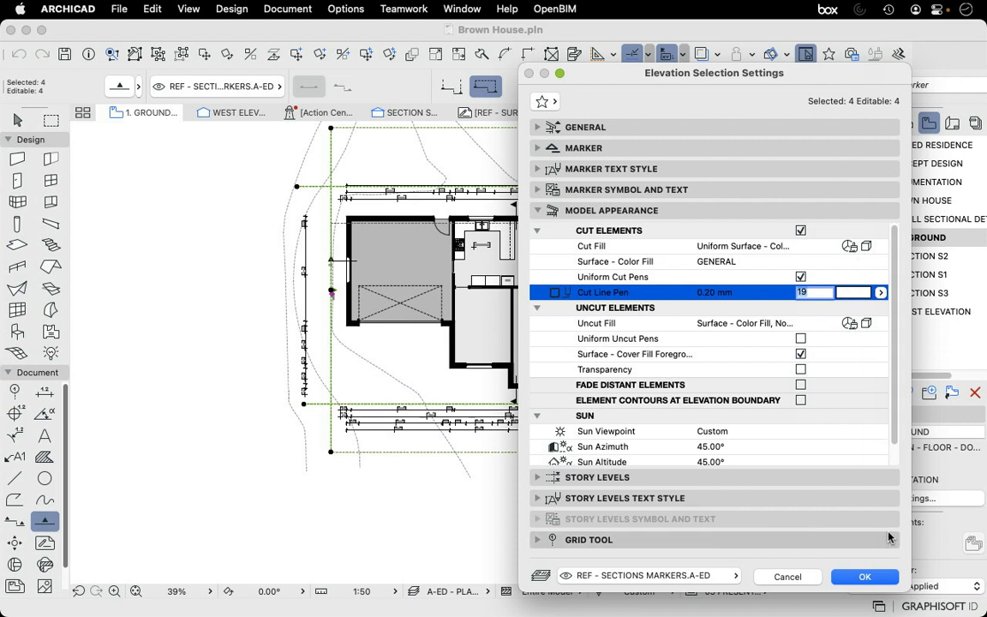
left_click(864, 577)
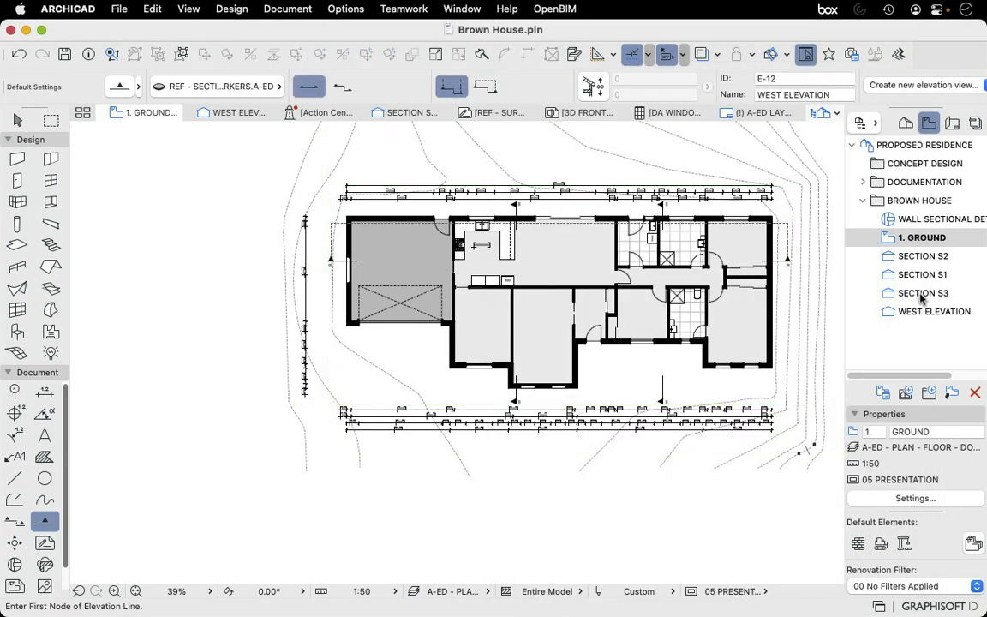
left_click(239, 114)
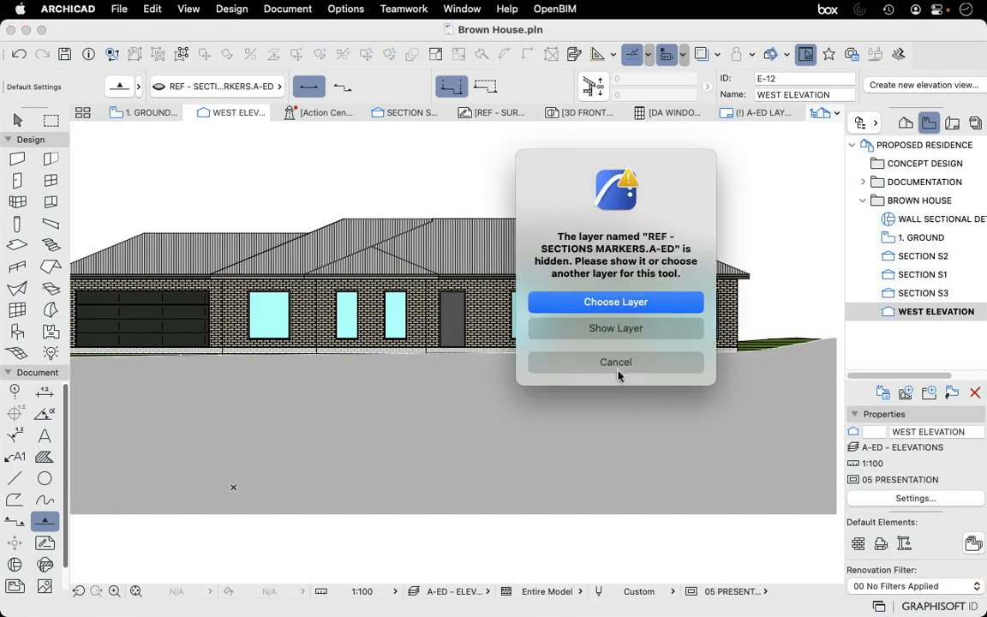
left_click(615, 362)
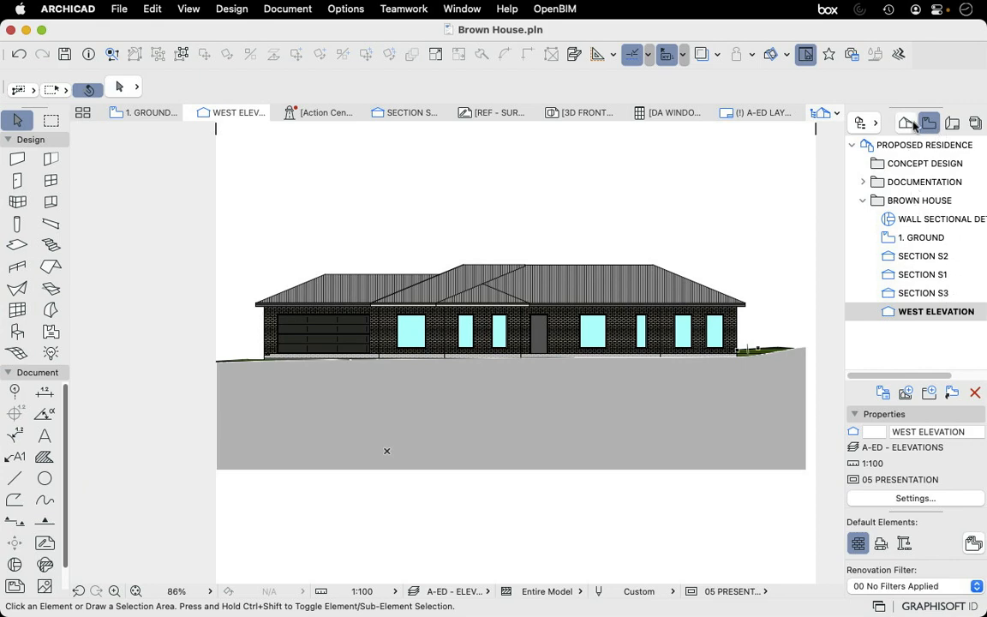
left_click(150, 113)
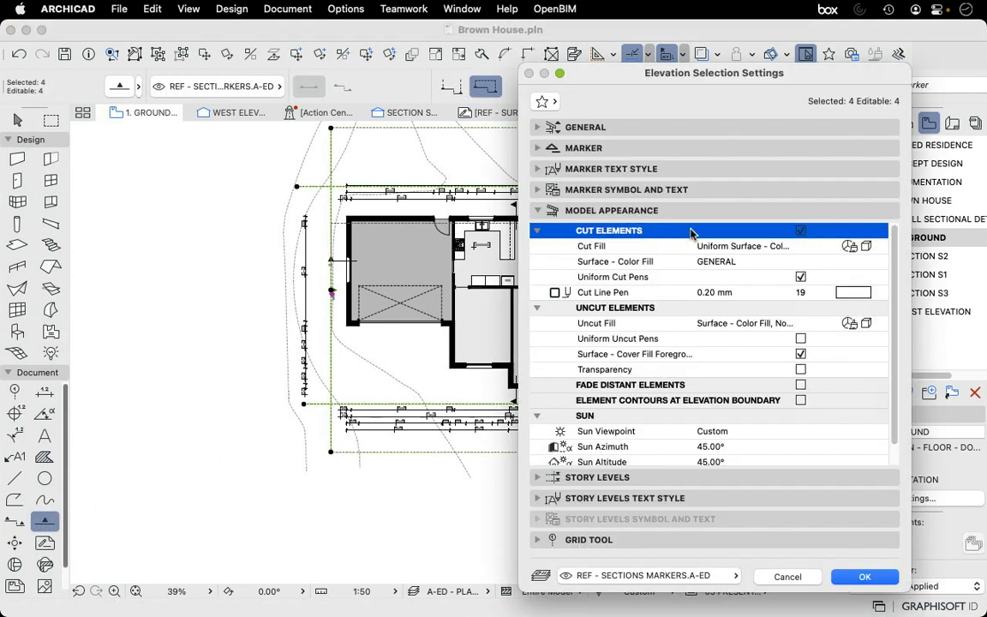
- Give the elevation markers an A-ED Gloss White cut surface fill and cut line pen 10
left_click(592, 247)
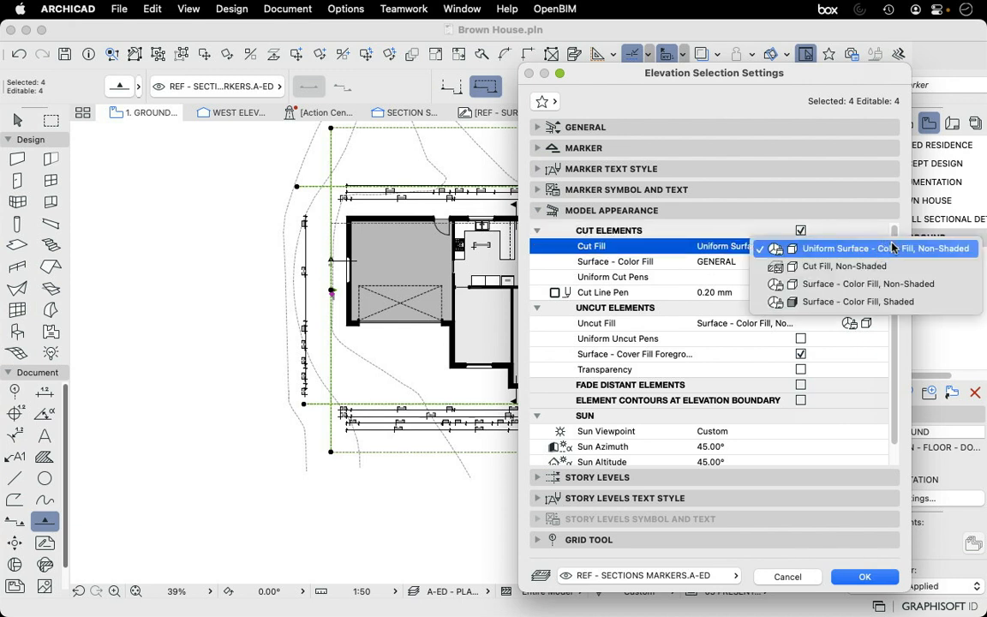
mouse_move(843, 266)
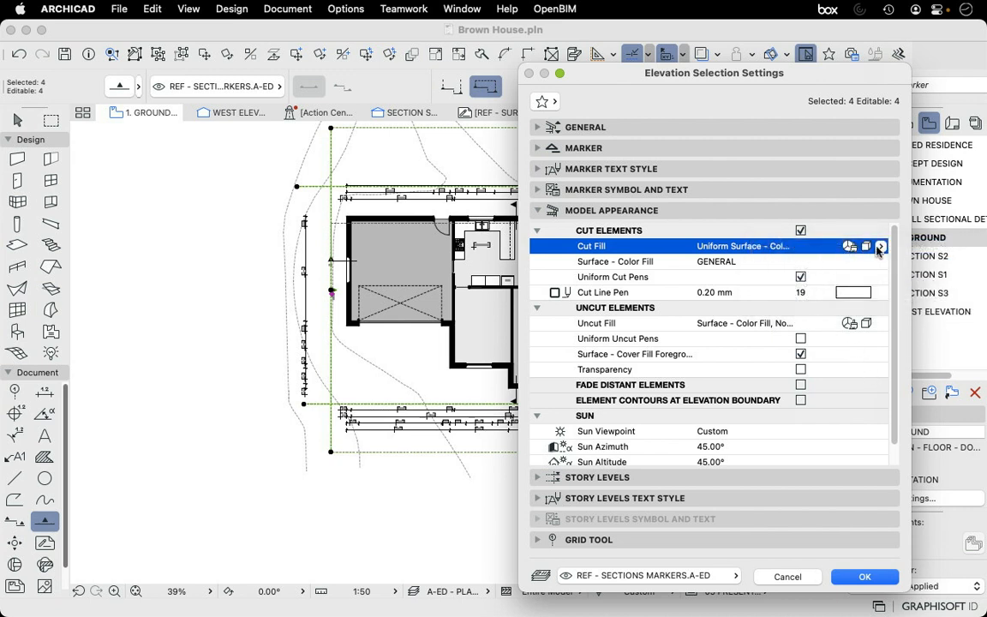
left_click(882, 247)
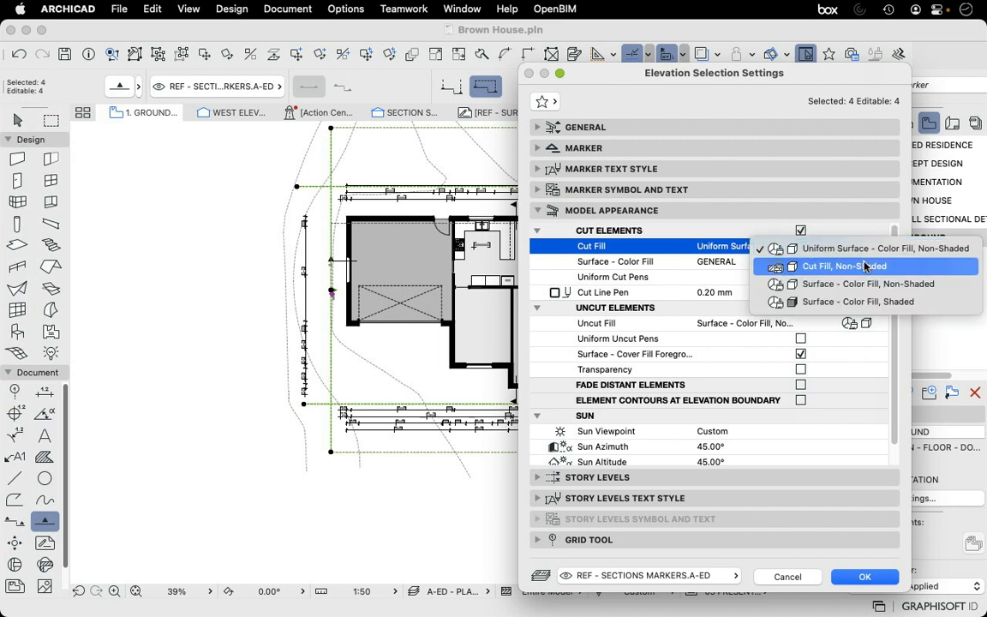
mouse_move(842, 272)
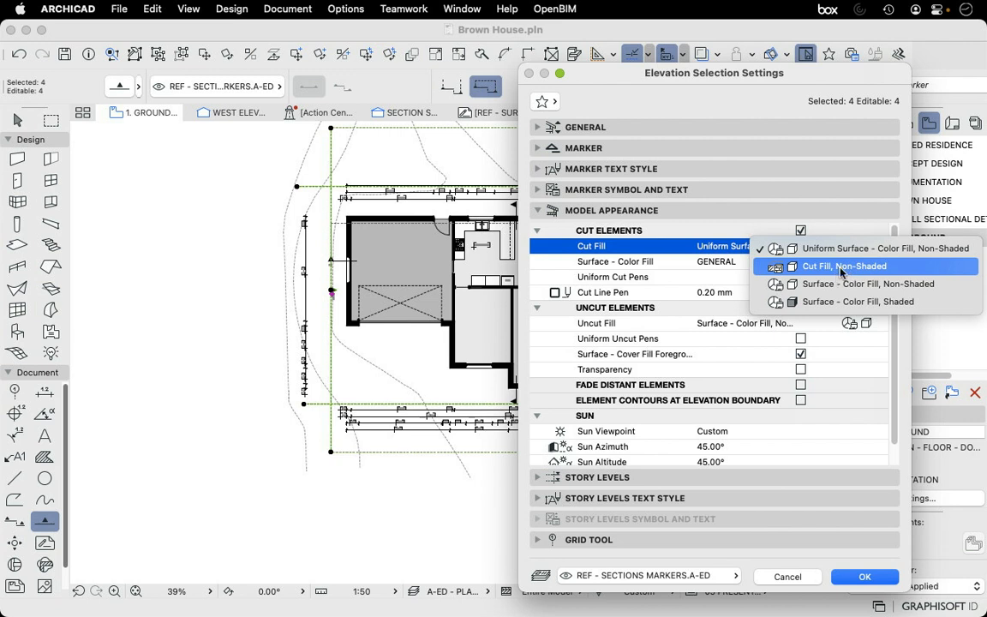
mouse_move(867, 285)
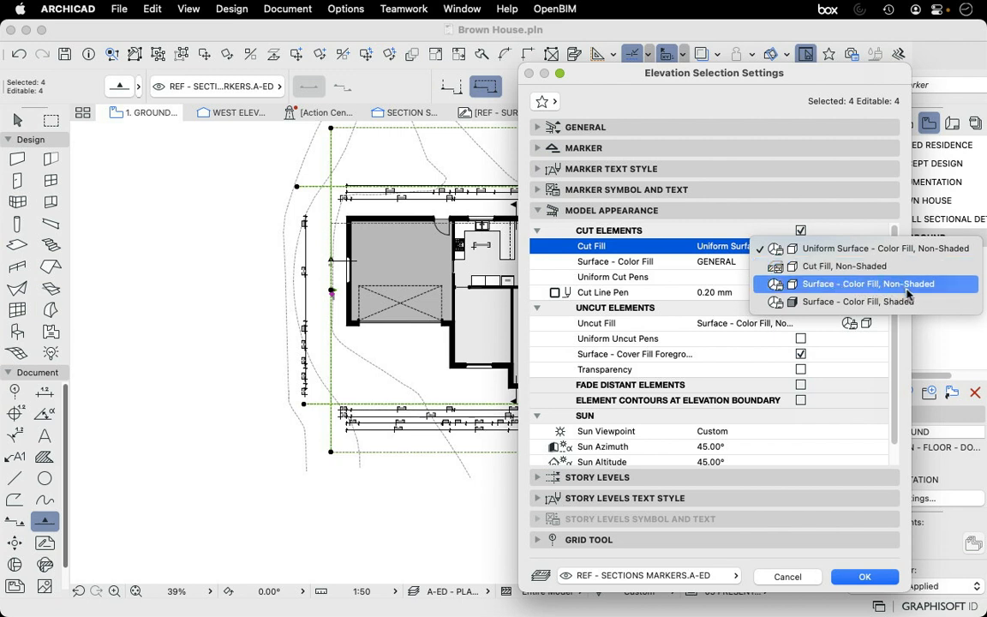
mouse_move(857, 301)
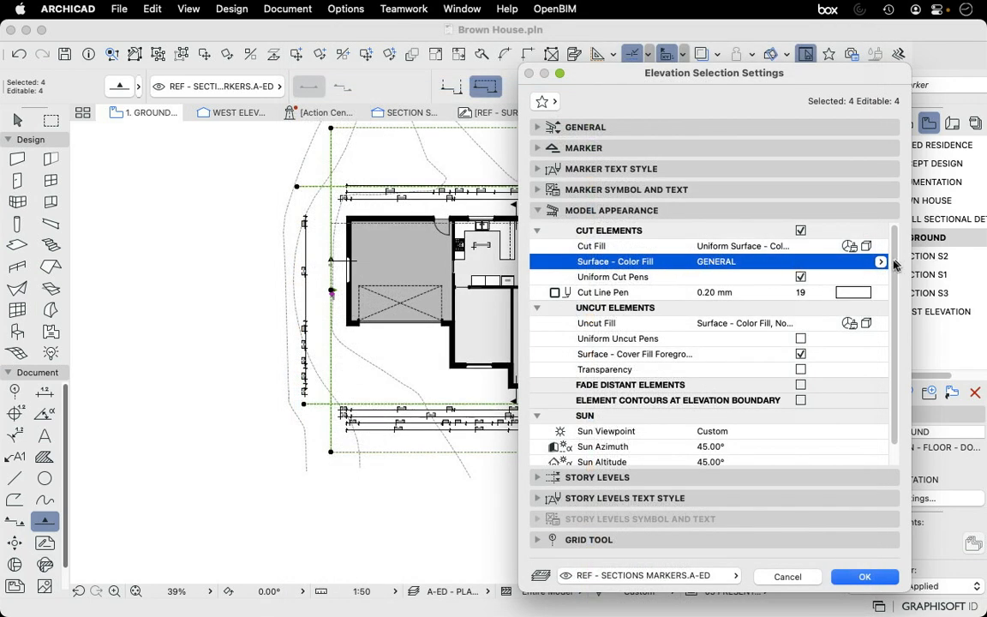
left_click(881, 261)
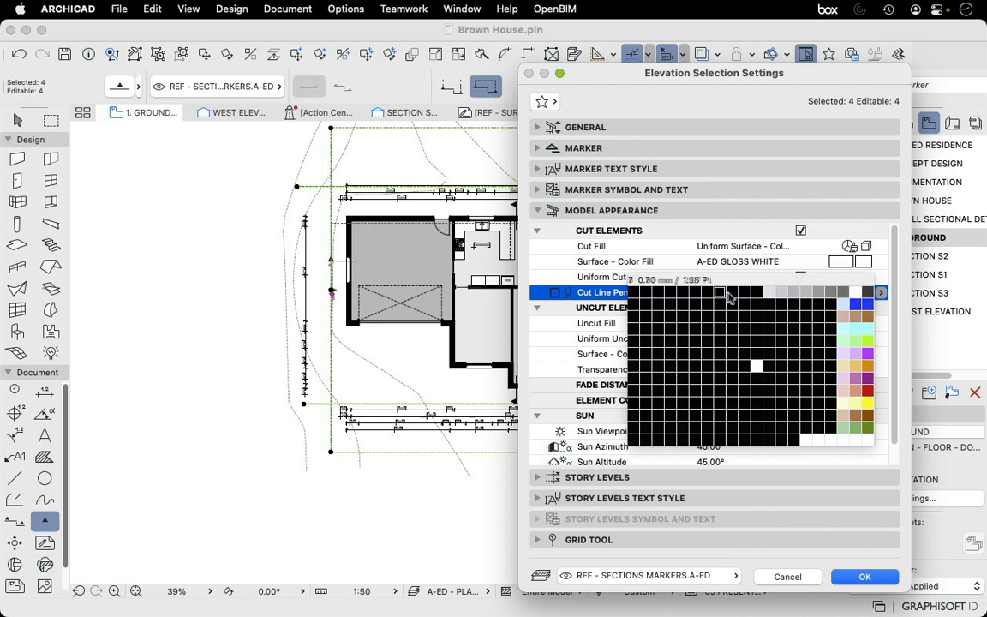
left_click(757, 367)
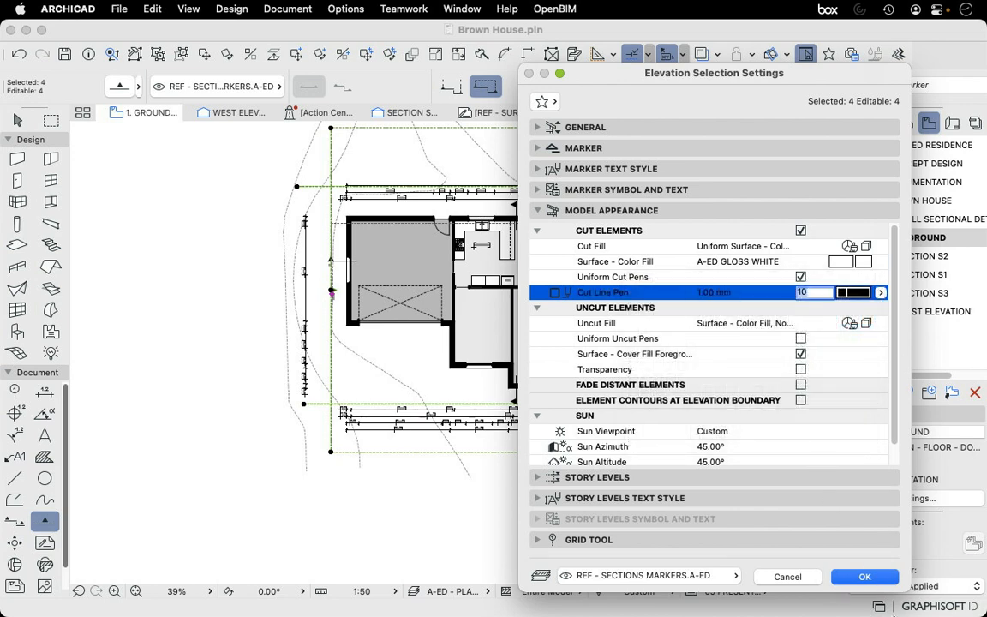
left_click(864, 576)
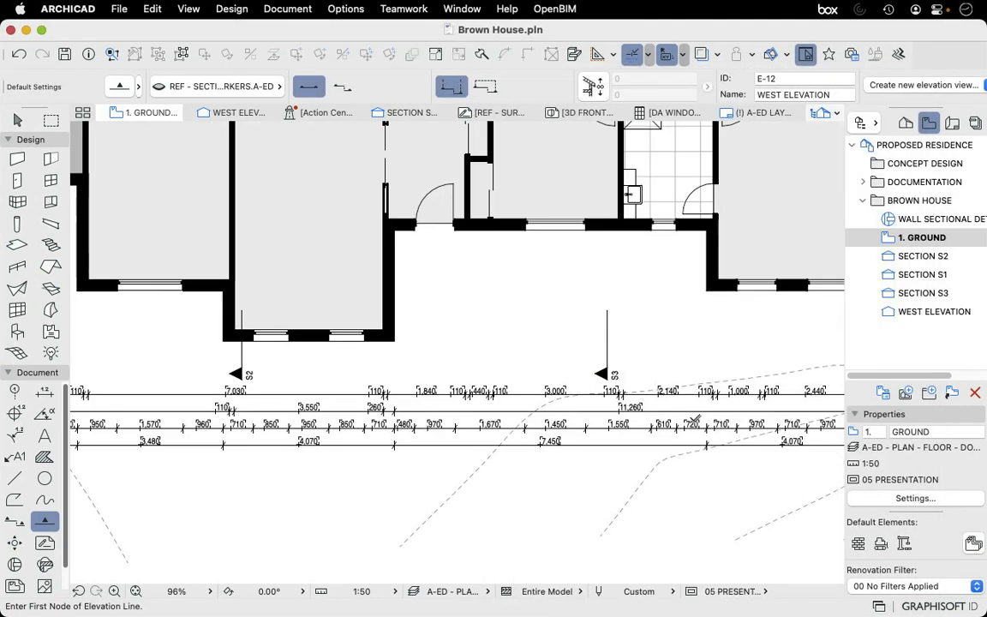
- Show the West Elevation and bring up settings for elevations E-08 to E-11
left_click(238, 113)
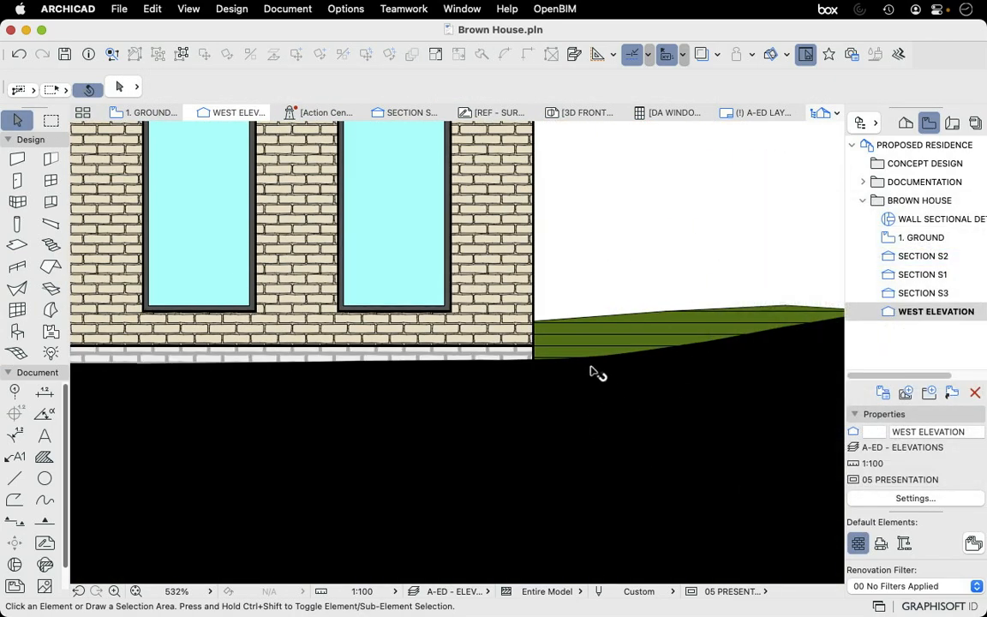
scroll("down", 3)
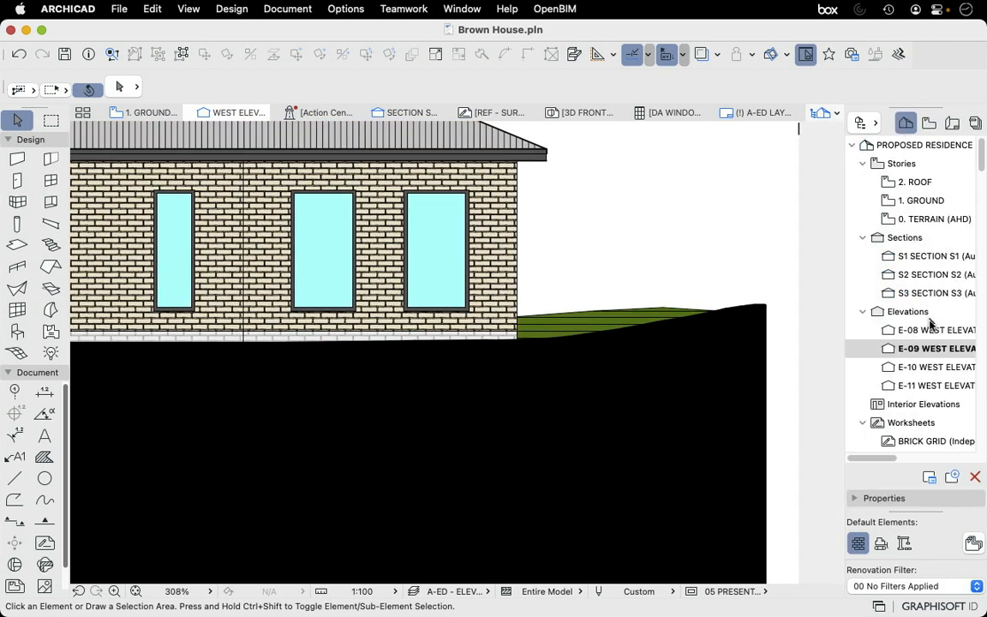
mouse_move(929, 334)
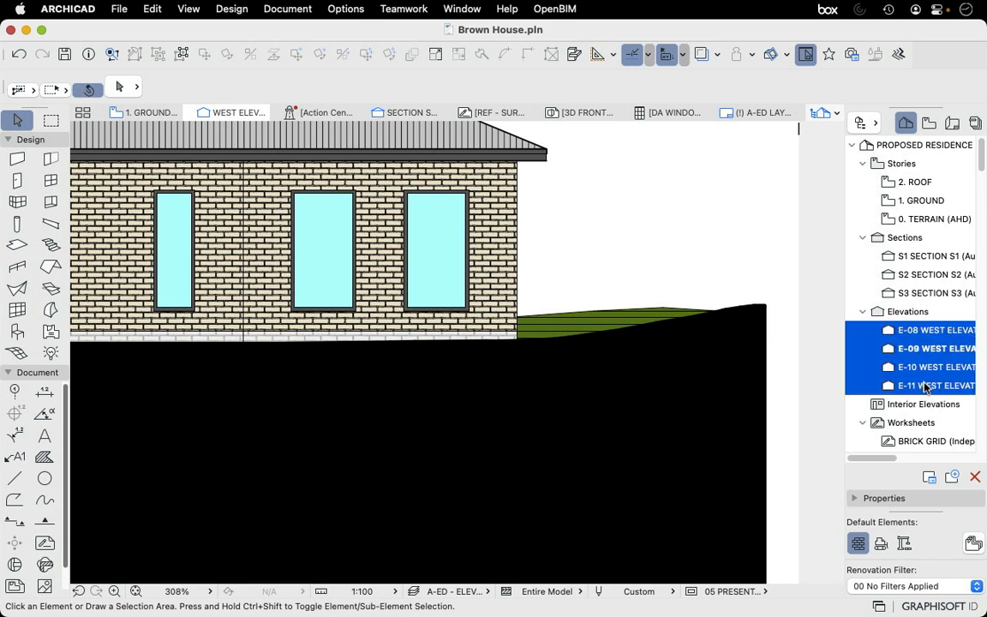
right_click(934, 348)
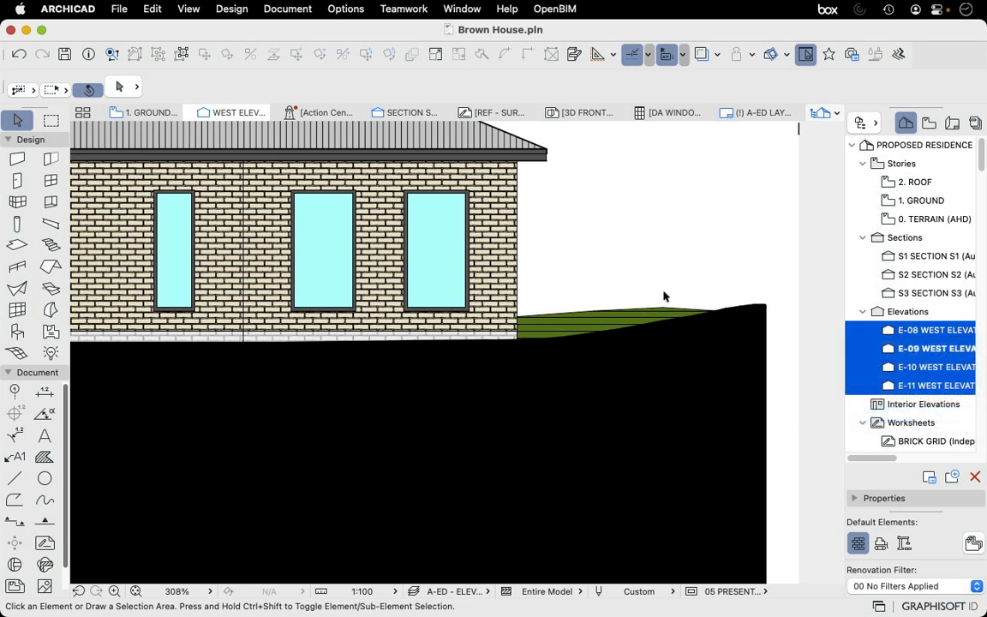
right_click(934, 329)
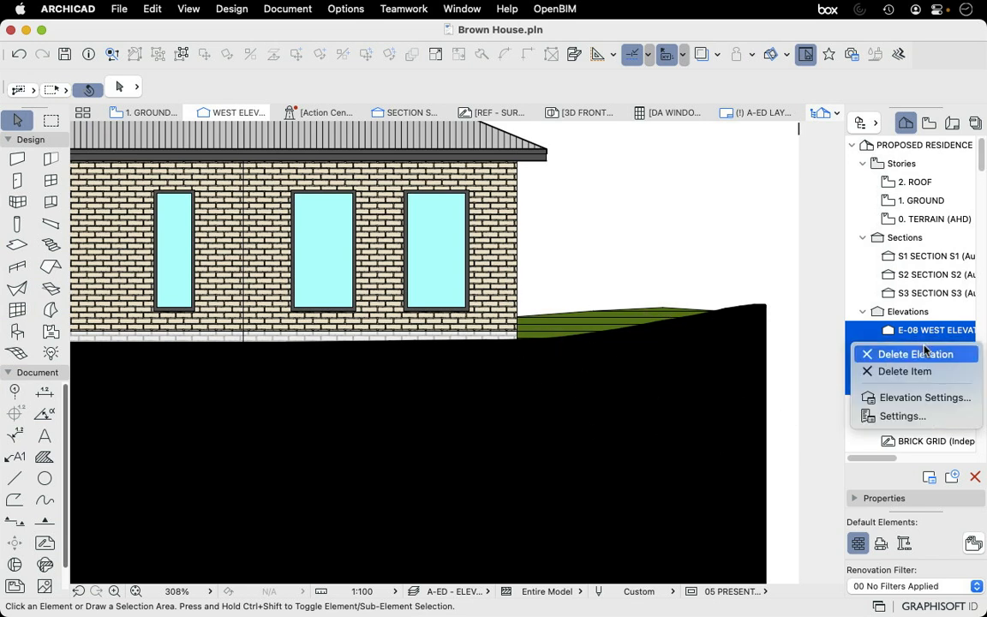
left_click(926, 397)
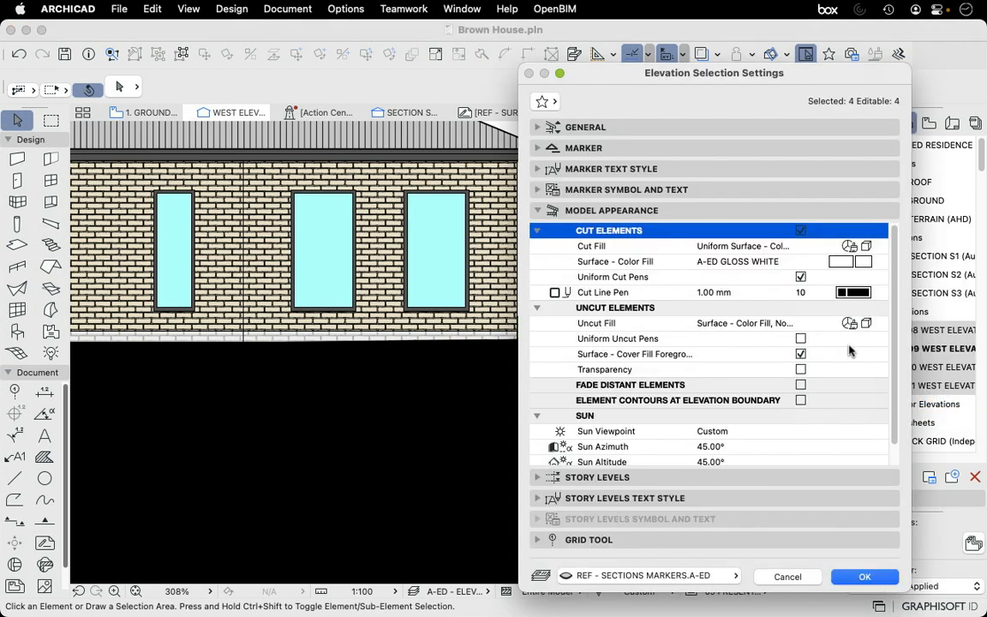
- Turn off Uniform Cut Pens for the four west elevations and apply the change
left_click(592, 247)
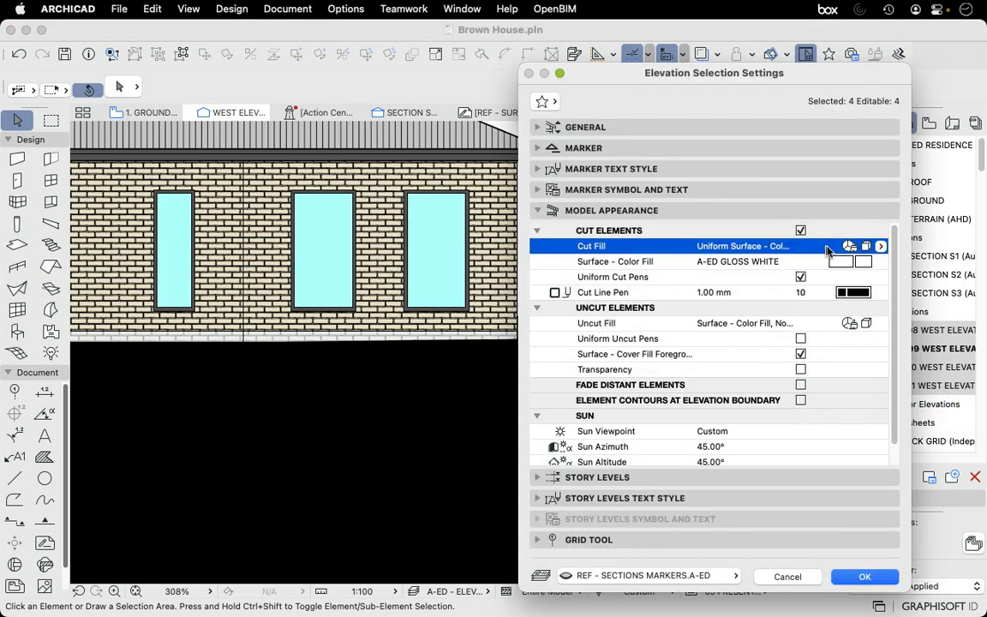
mouse_move(844, 281)
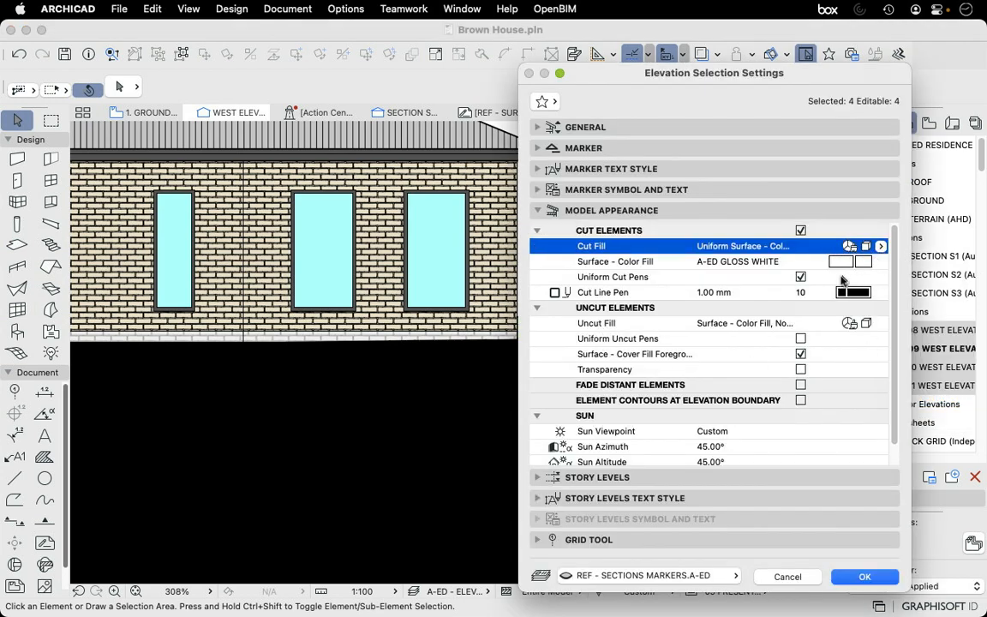
left_click(614, 277)
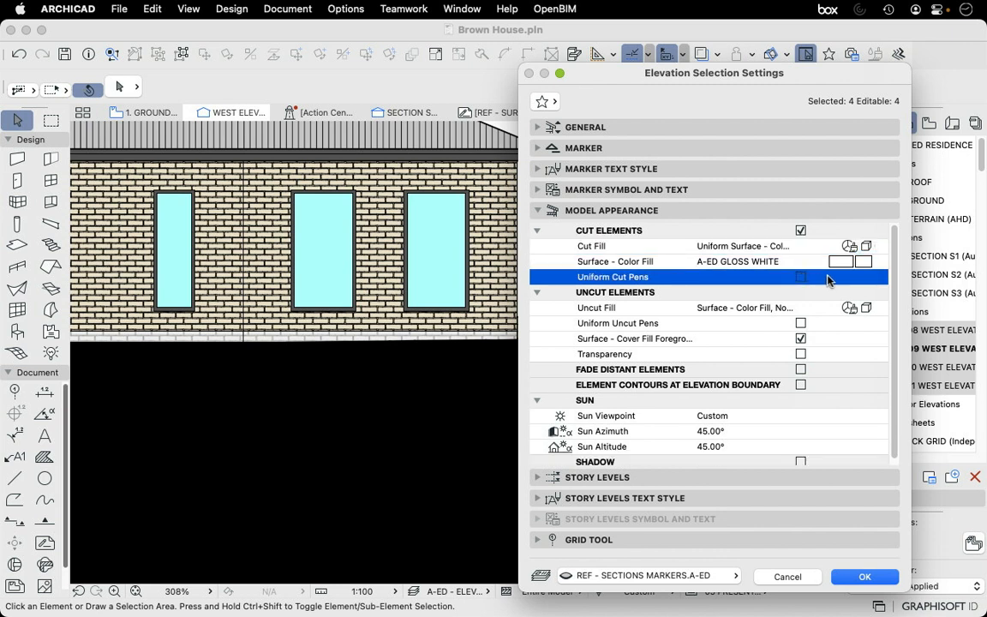
mouse_move(802, 285)
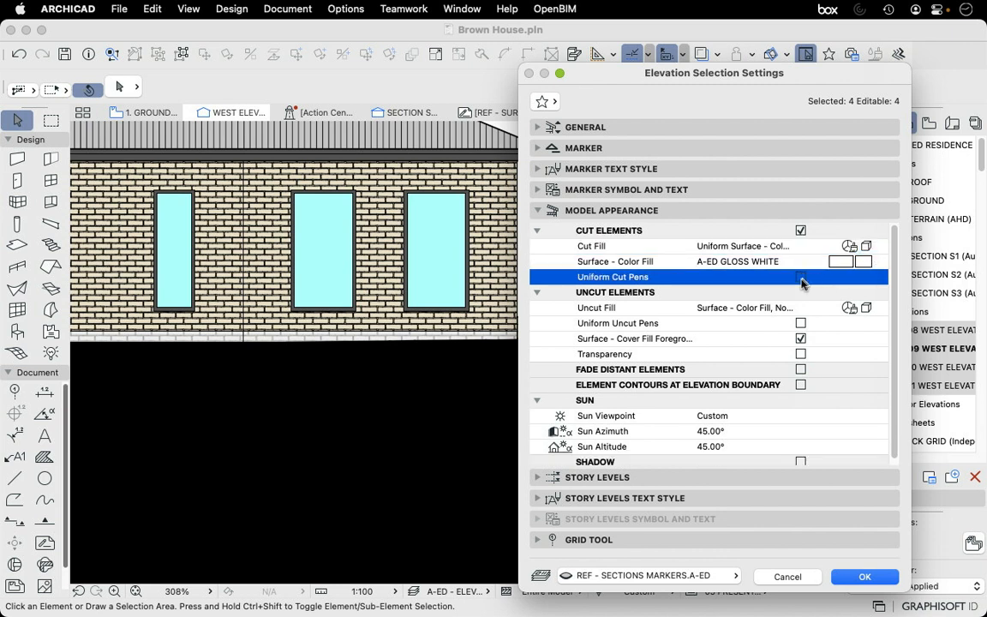
left_click(800, 276)
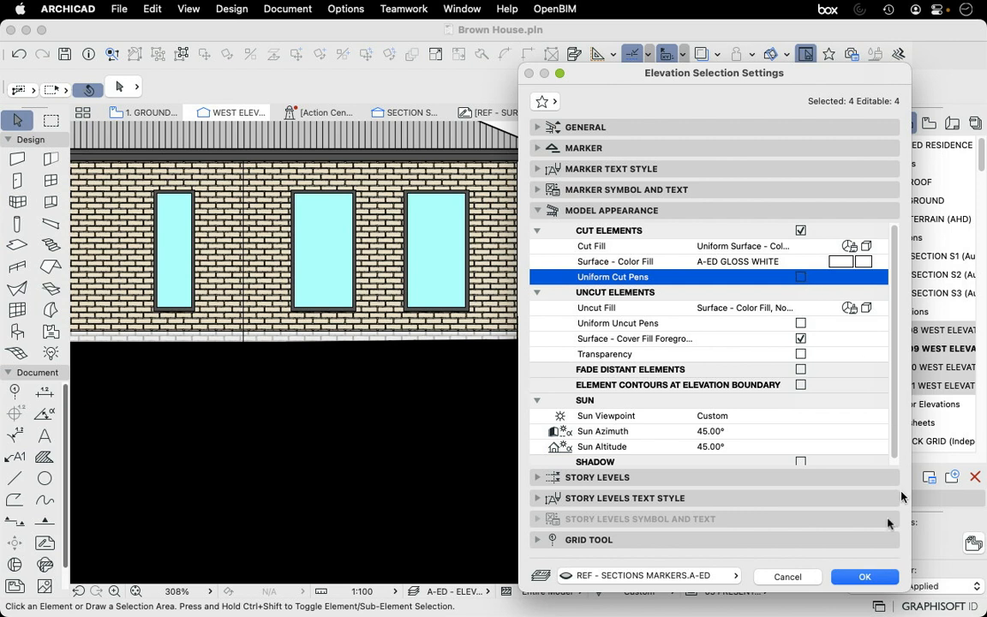
left_click(864, 576)
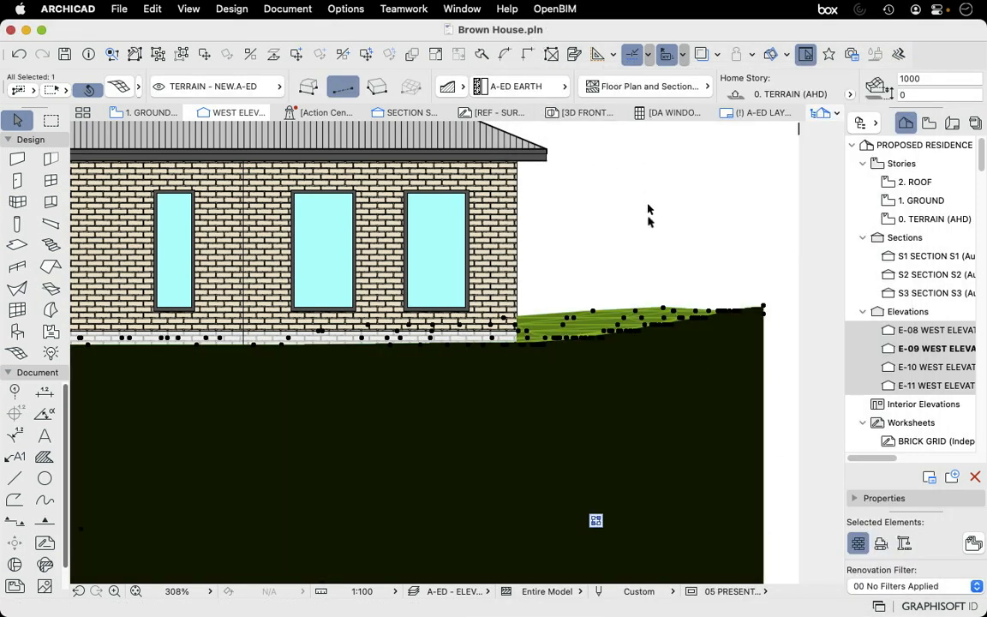
left_click(730, 591)
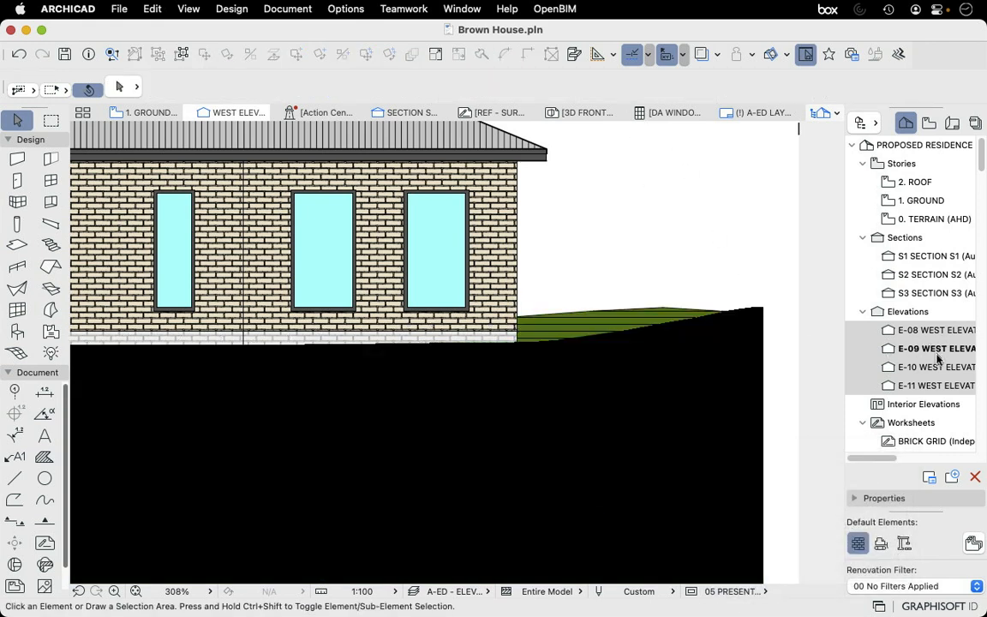
- Set the saved West Elevation view's Model View Options to 03 CONSTRUCTION
right_click(936, 348)
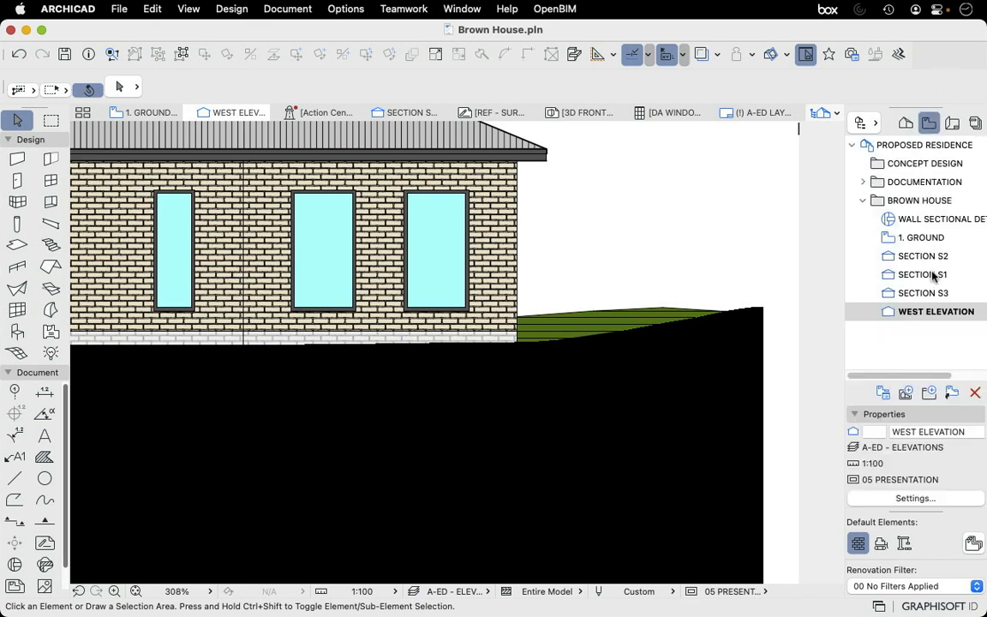
right_click(936, 312)
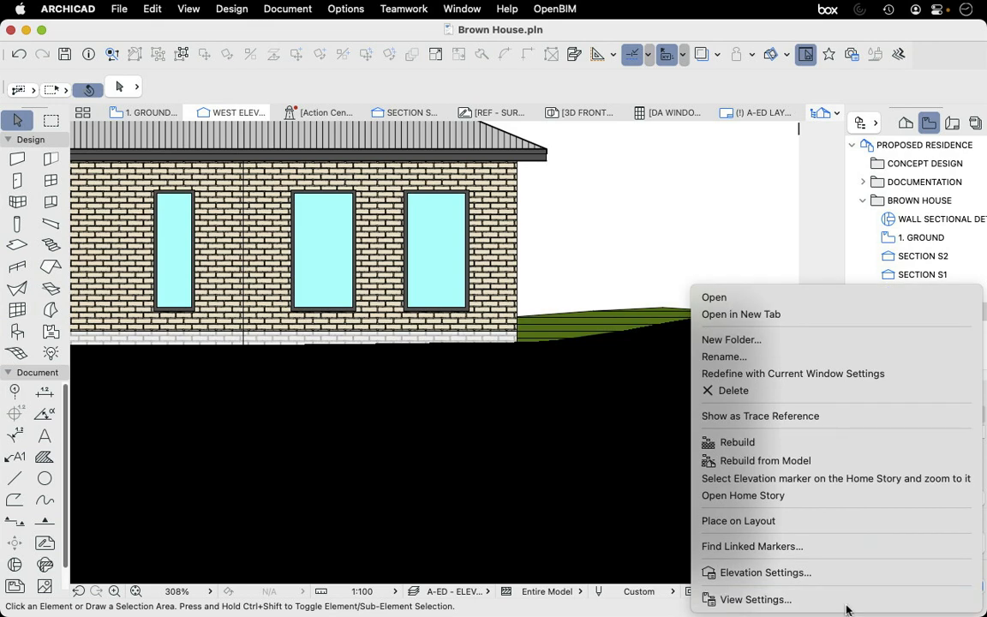
left_click(754, 600)
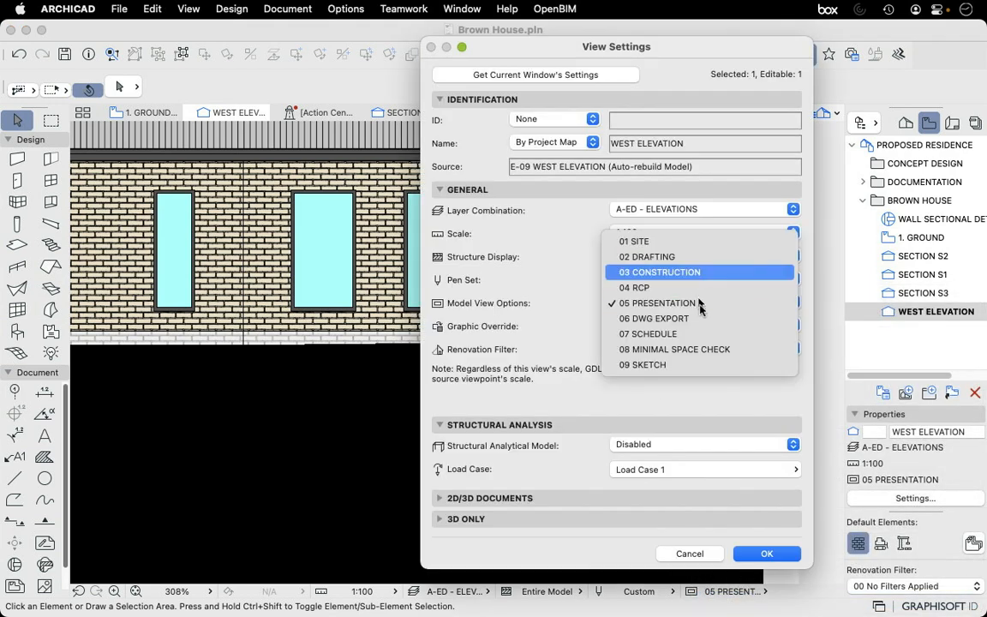
left_click(660, 270)
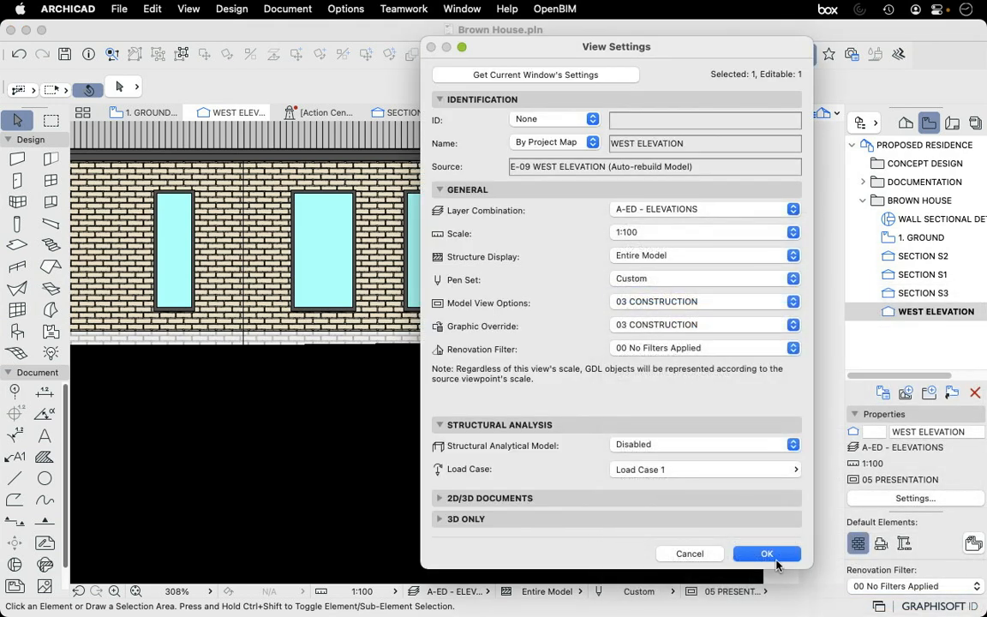
left_click(766, 552)
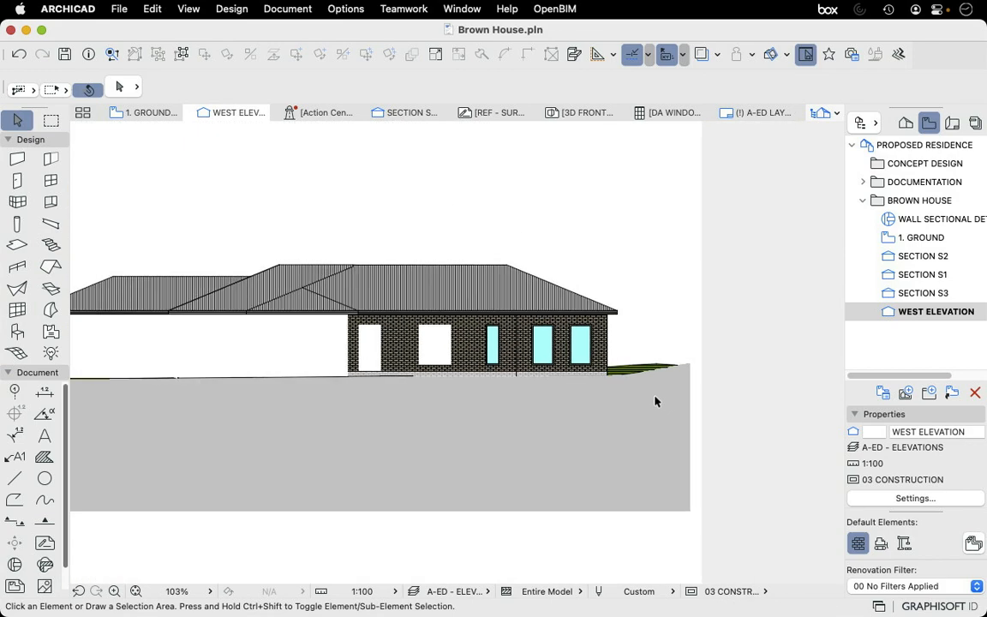
scroll("down", 3)
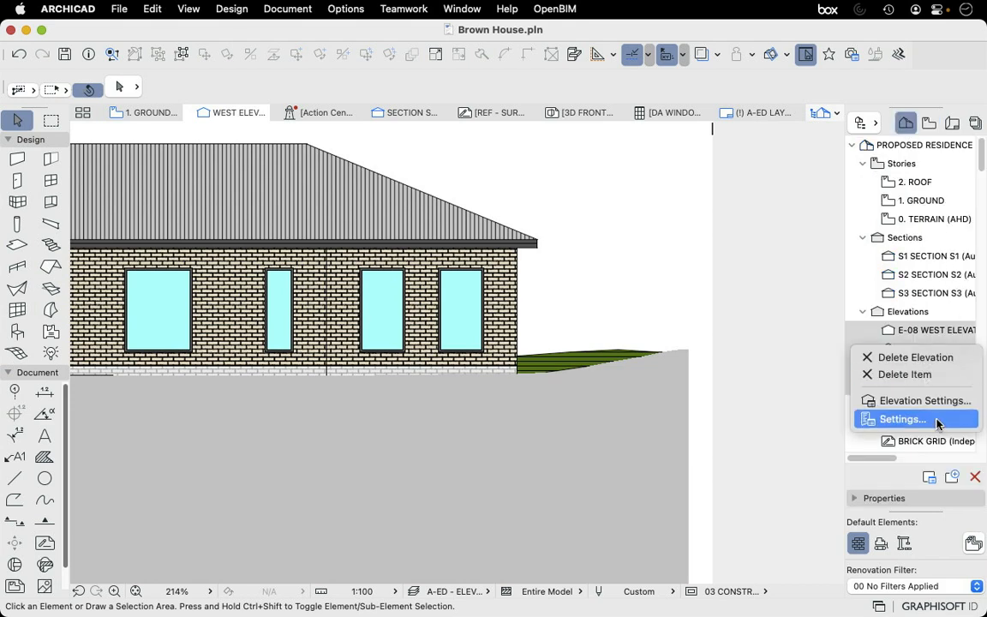
- Set the west elevations' Cut Fill to Surface - Color Fill, Non-Shaded
left_click(901, 419)
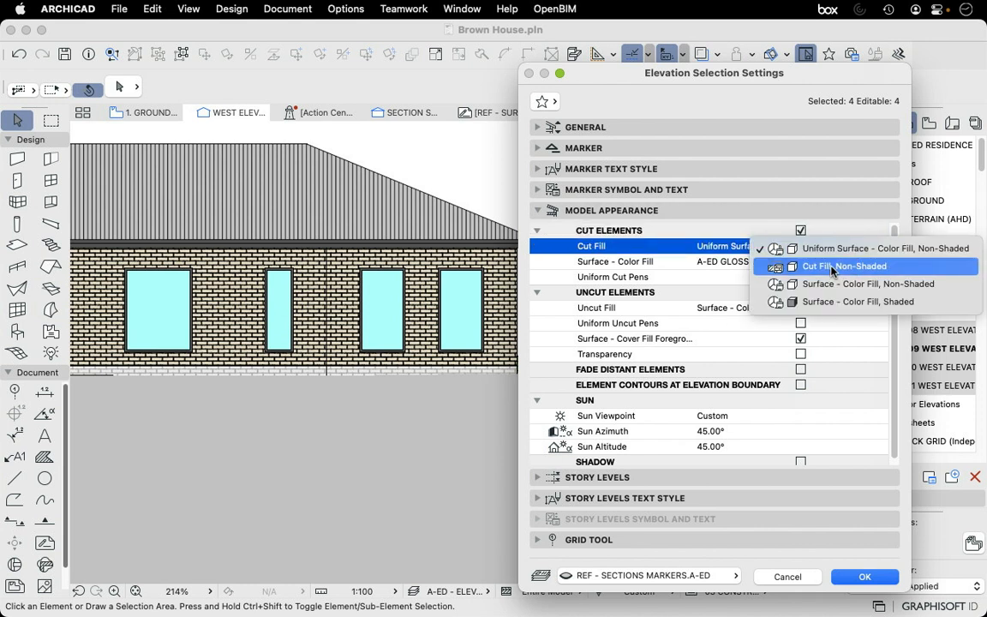
mouse_move(848, 269)
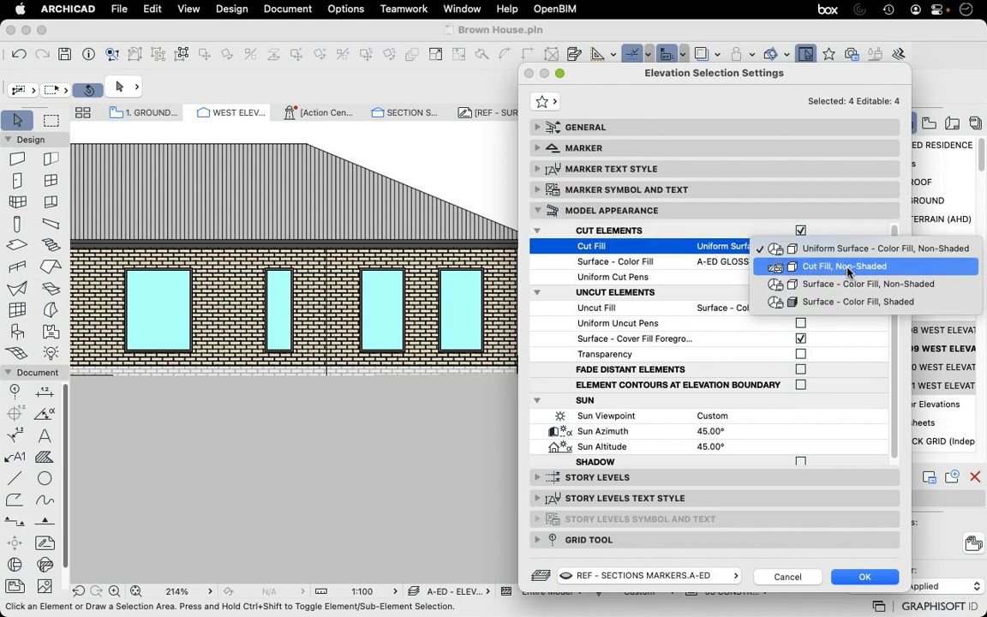
mouse_move(867, 285)
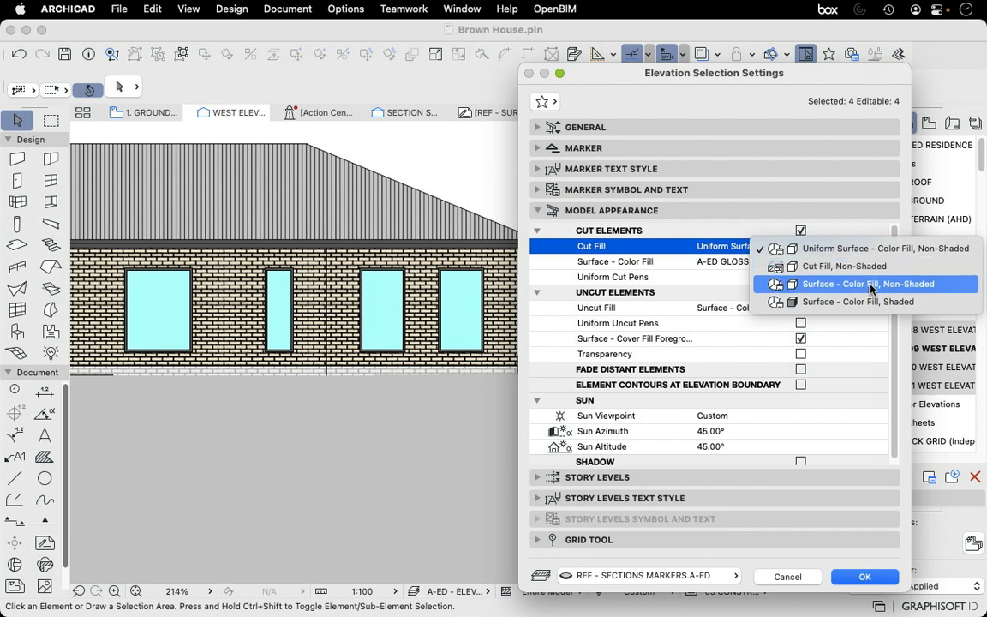
left_click(868, 284)
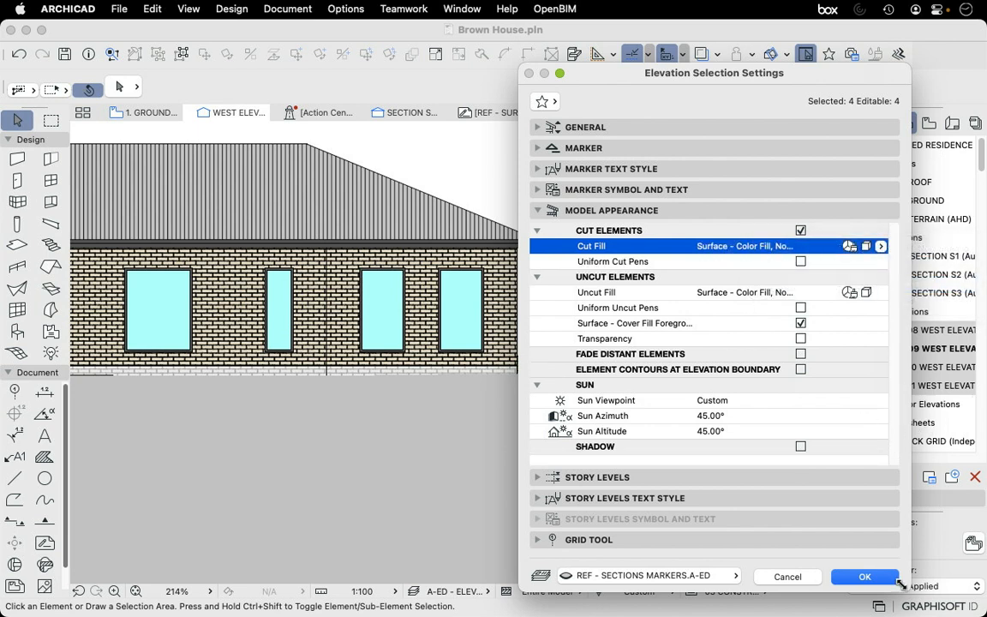
left_click(881, 247)
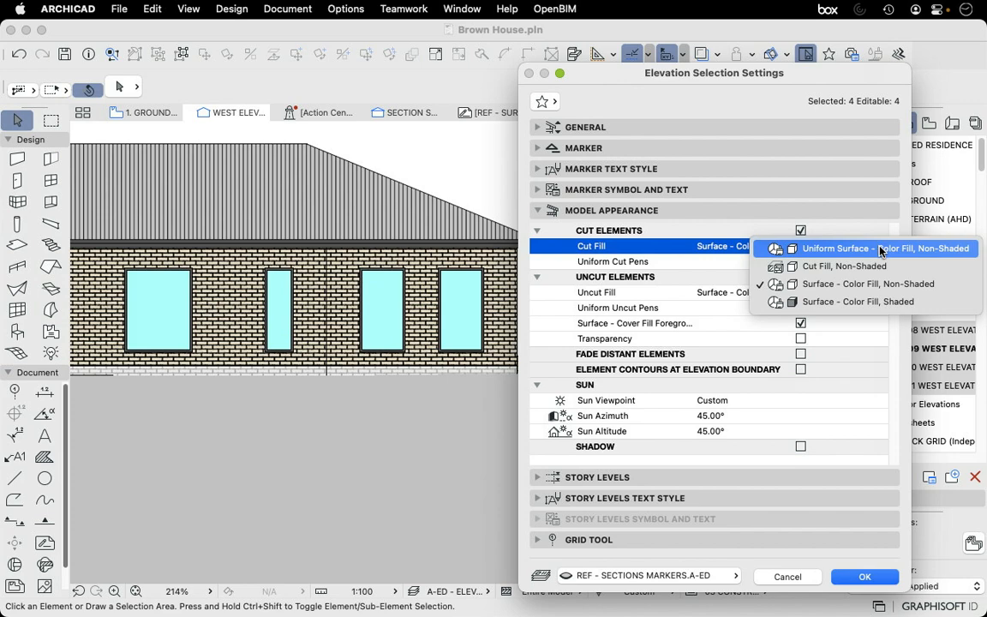
left_click(864, 576)
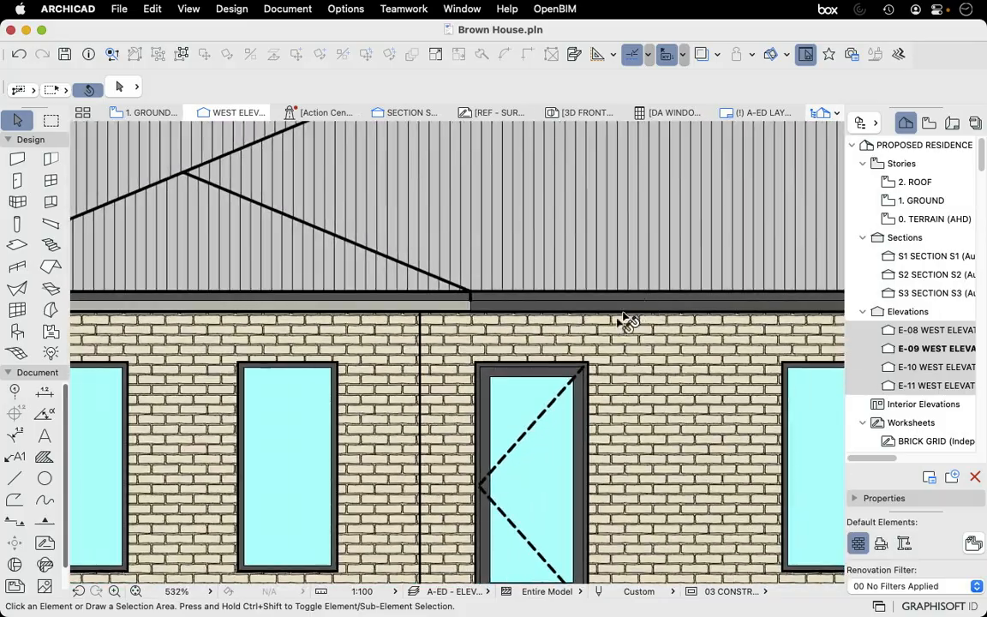
scroll("down", 3)
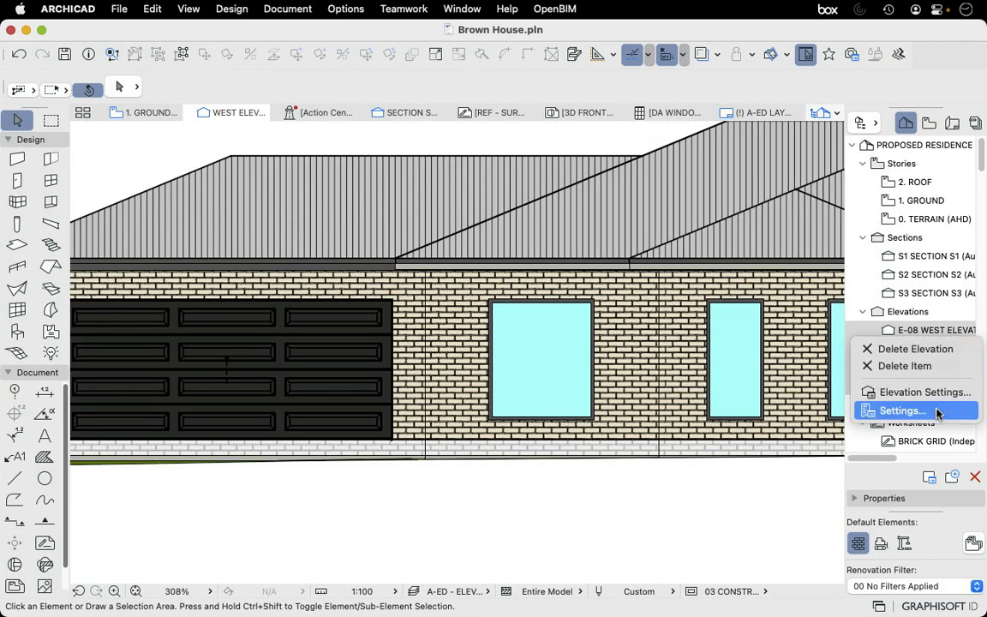
mouse_move(925, 391)
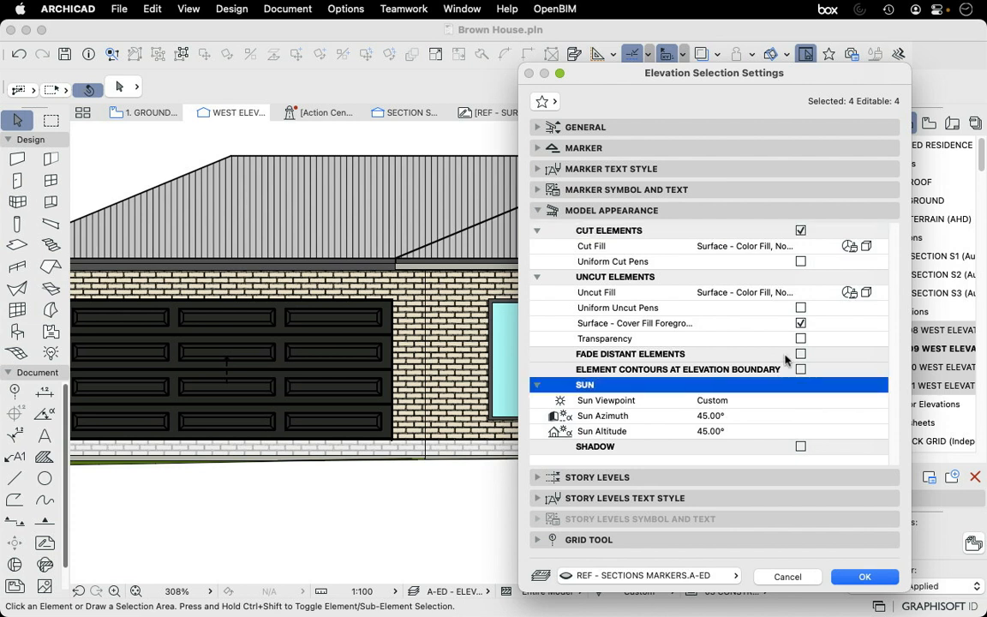
mouse_move(826, 383)
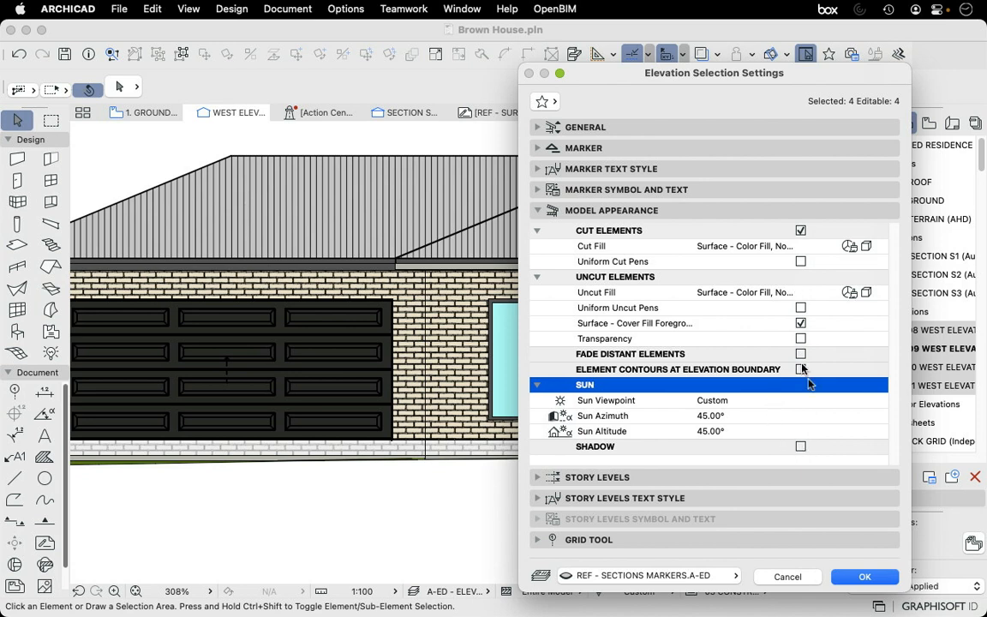
- Set the Uncut Fill of the West Elevations to Surface - Texture Fill, Shaded
left_click(800, 446)
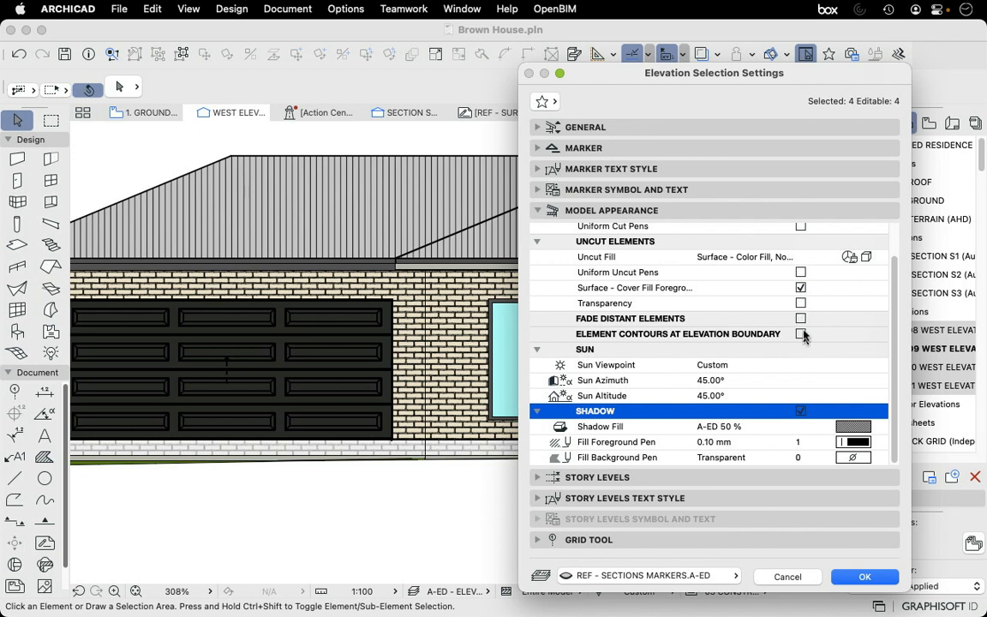
left_click(631, 323)
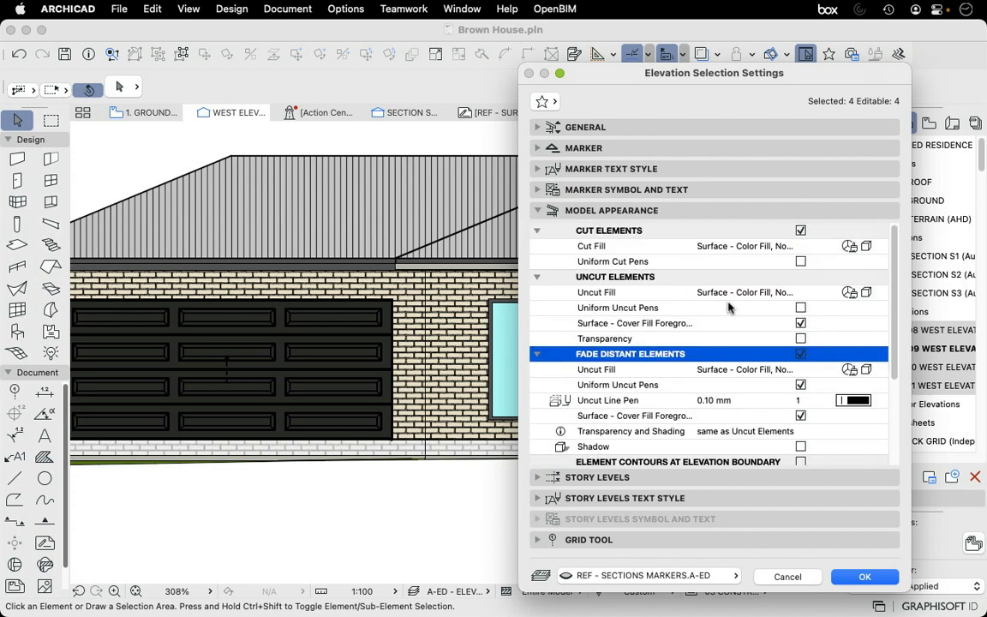
scroll("down", 3)
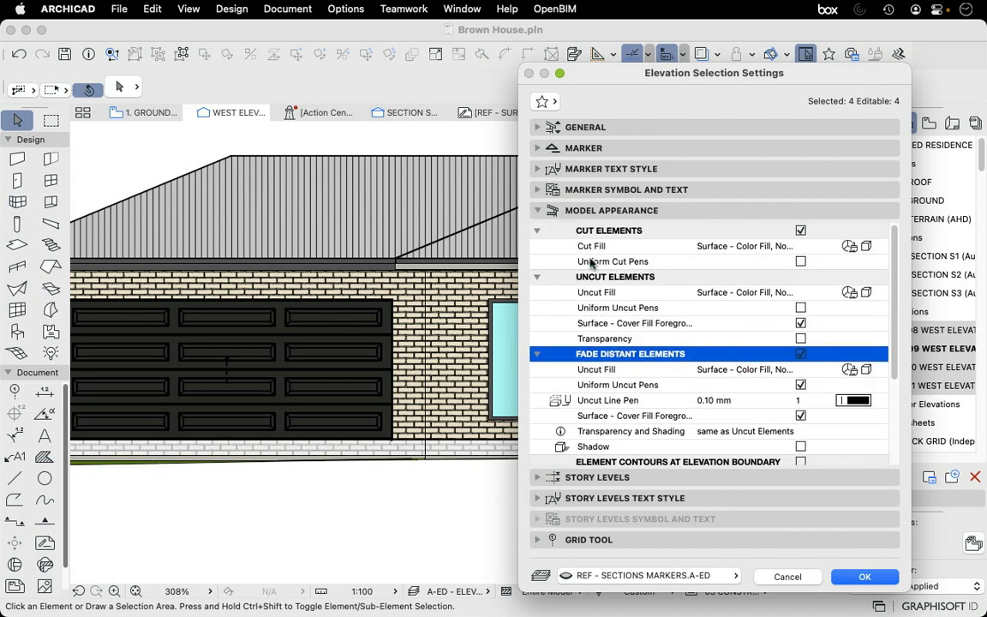
left_click(538, 230)
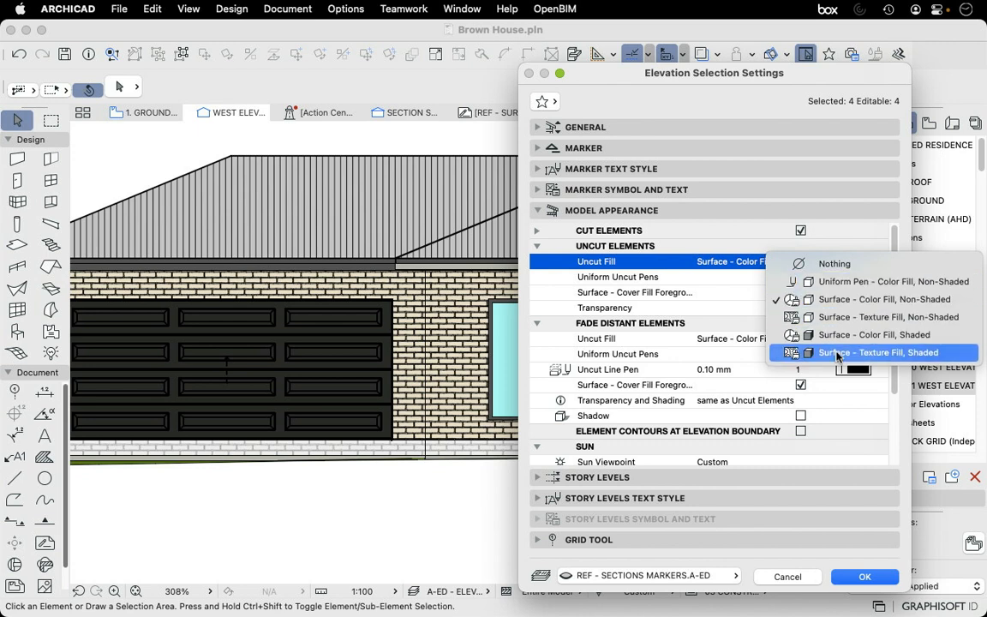
mouse_move(895, 362)
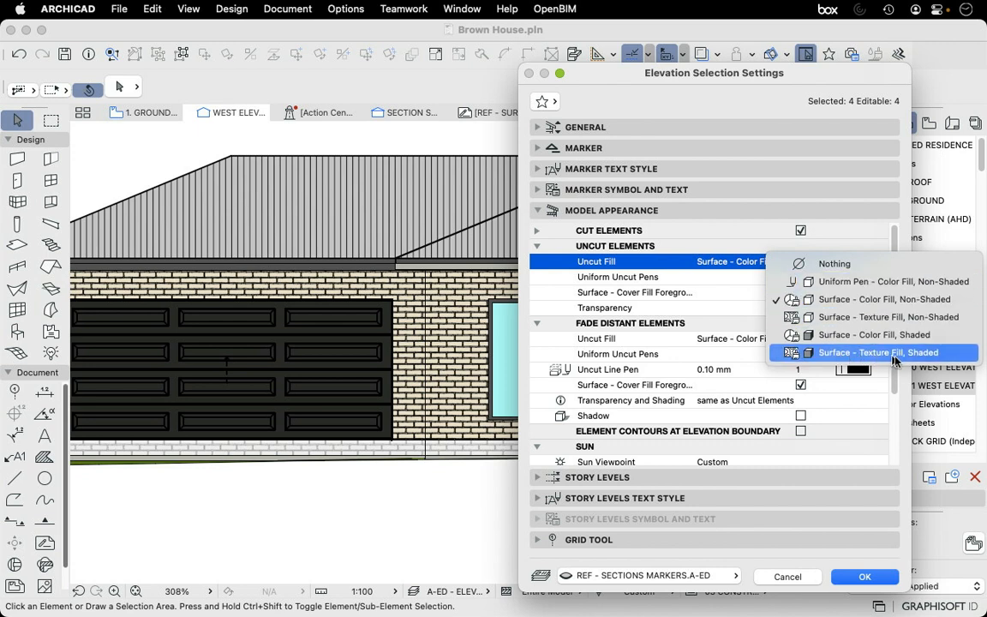
left_click(864, 576)
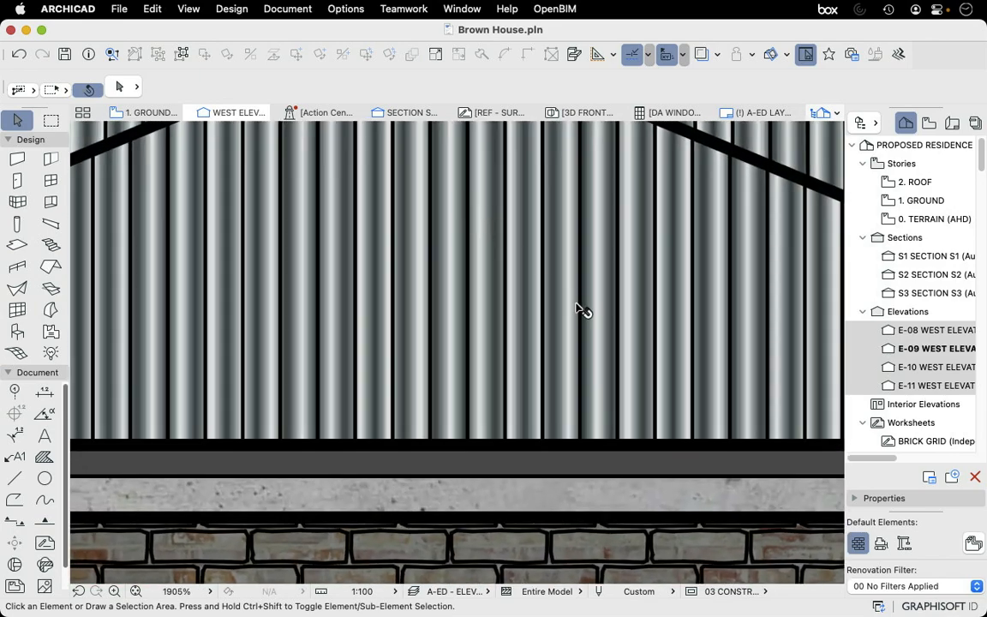
mouse_move(614, 411)
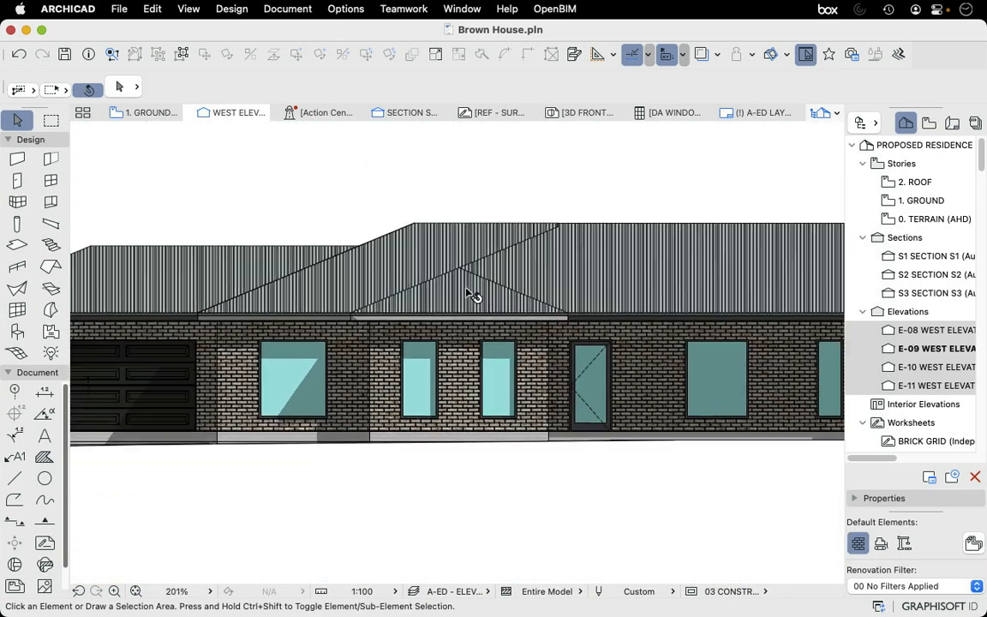
scroll("down", 3)
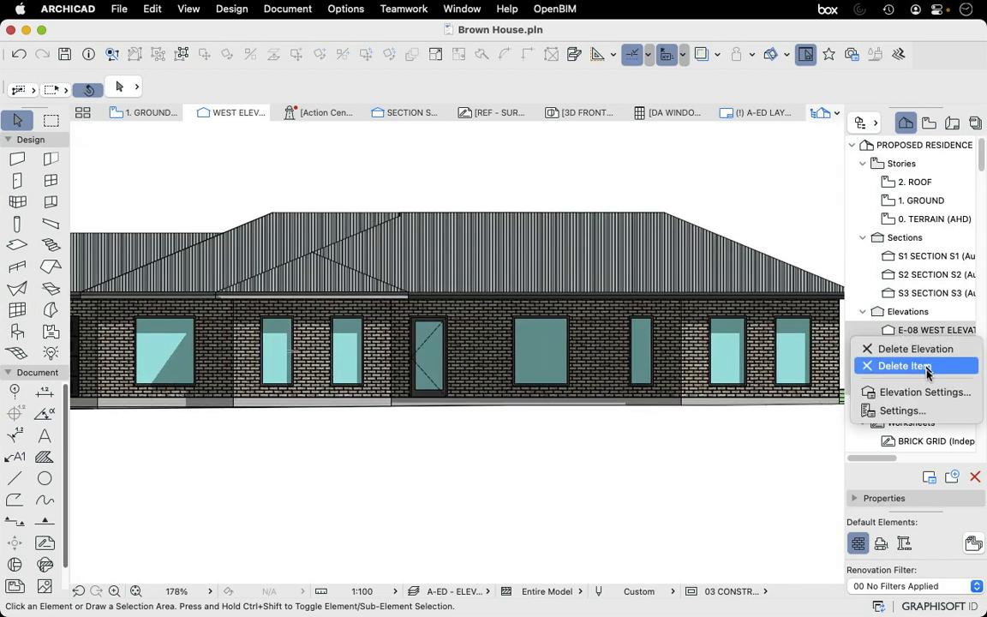
mouse_move(917, 391)
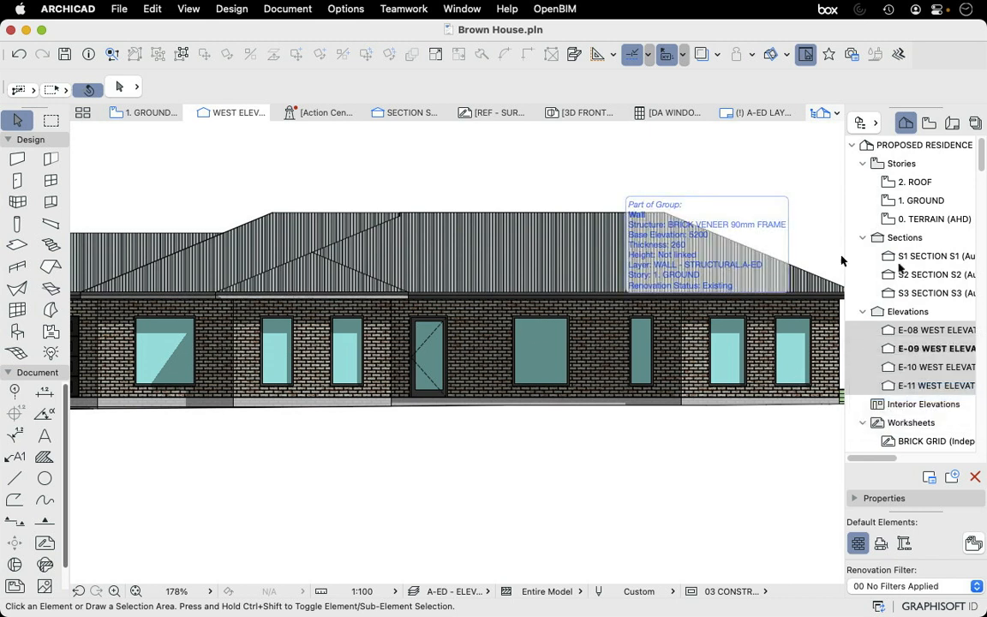
- Uncheck Surface - Cover Fill Foreground for uncut elements and apply it
right_click(934, 329)
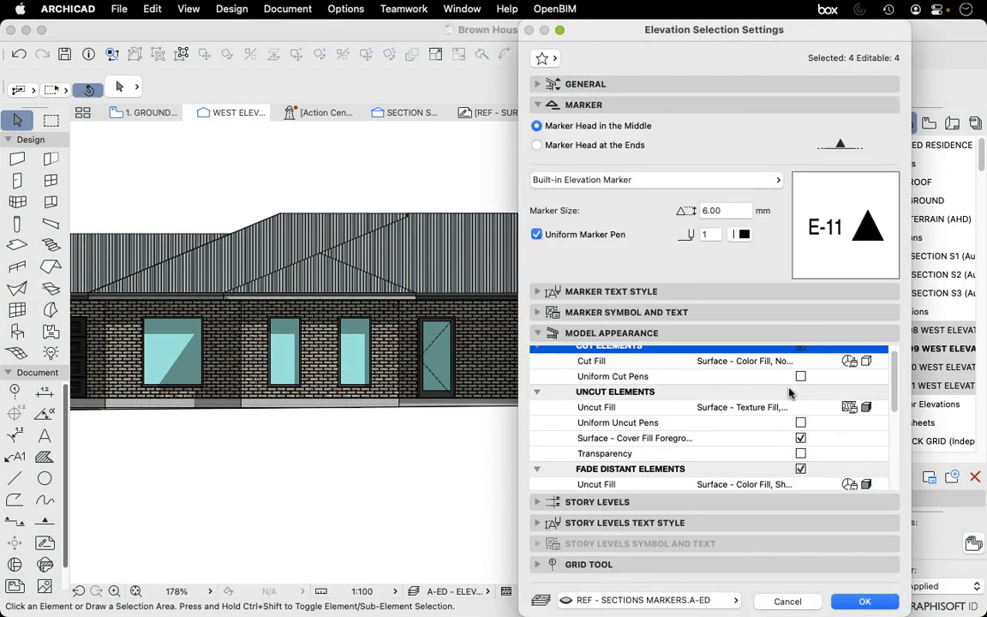
scroll("down", 3)
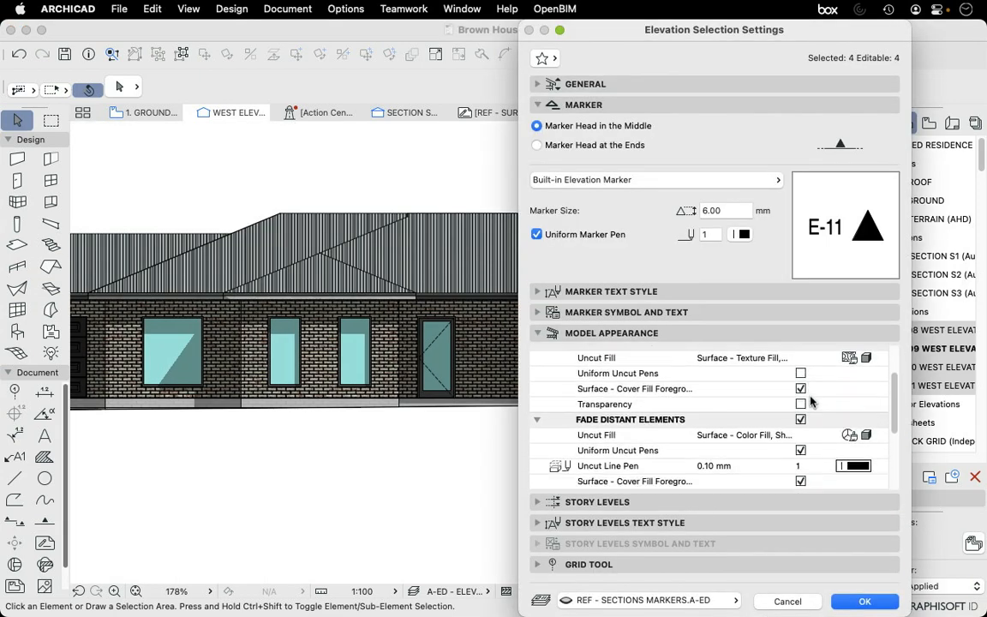
scroll("down", 3)
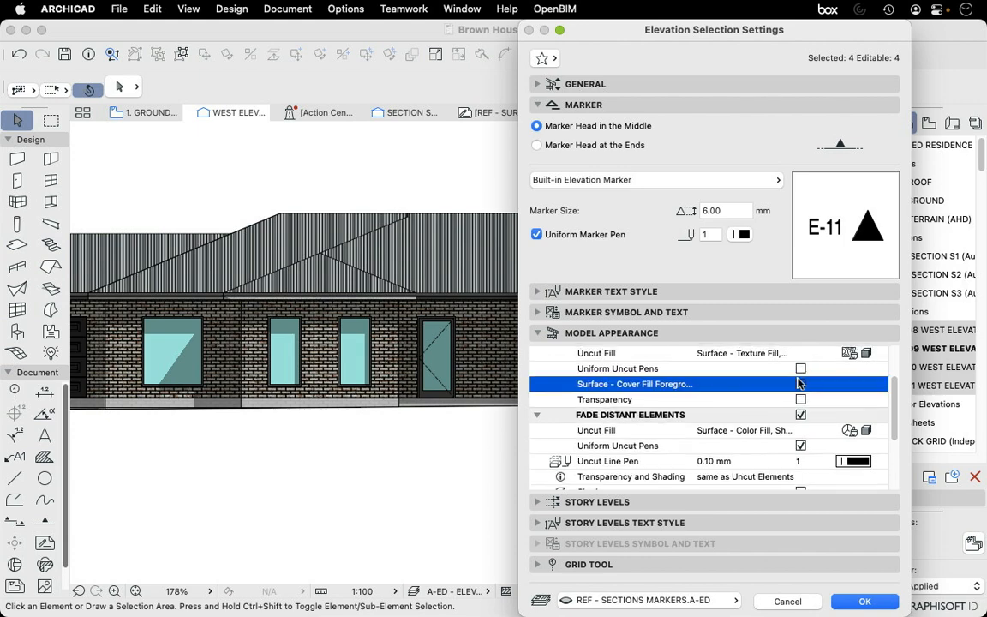
left_click(864, 600)
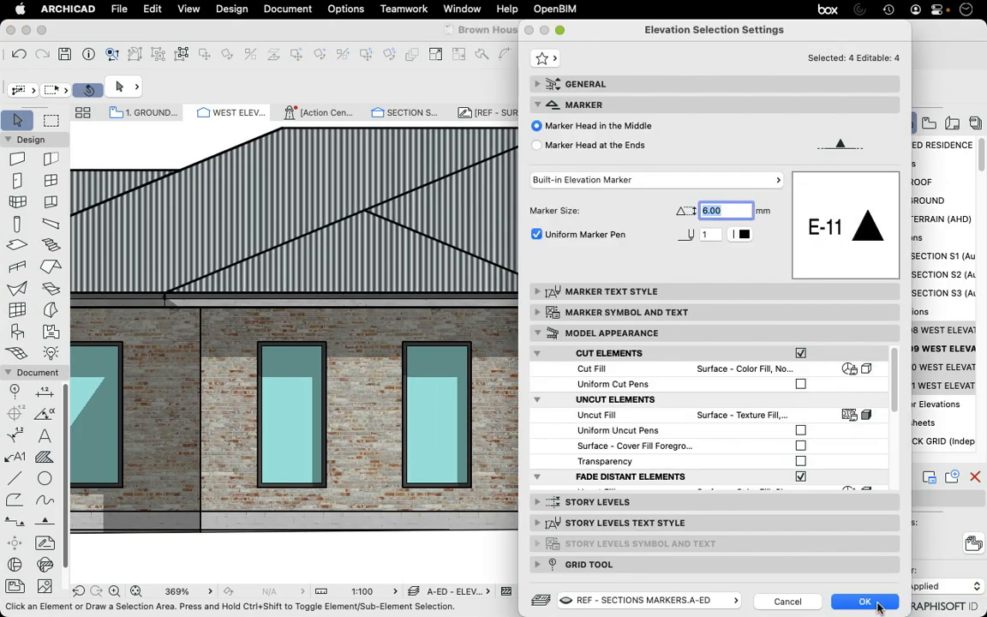
left_click(864, 602)
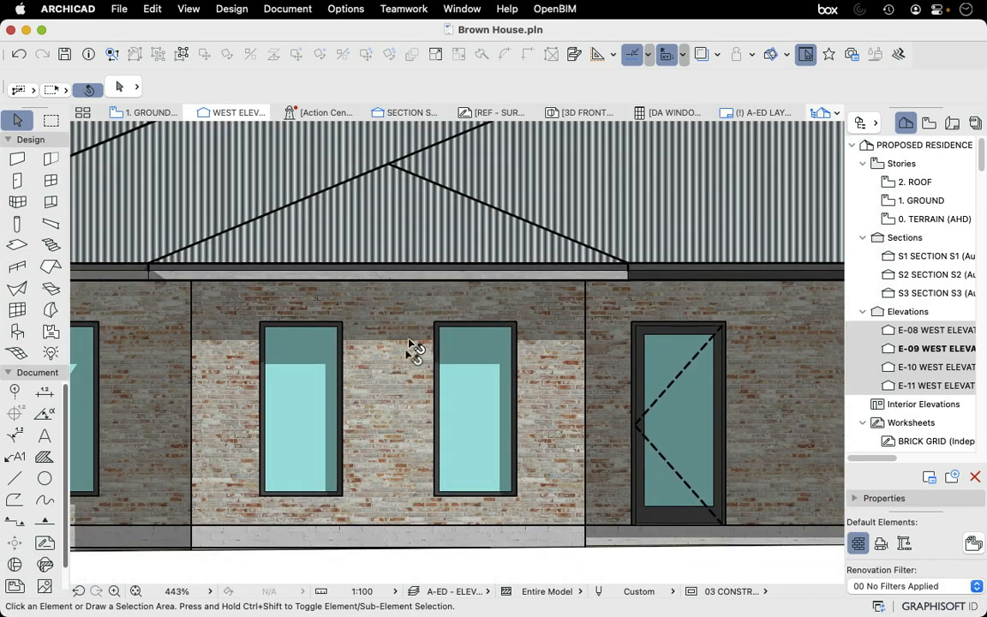
scroll("down", 3)
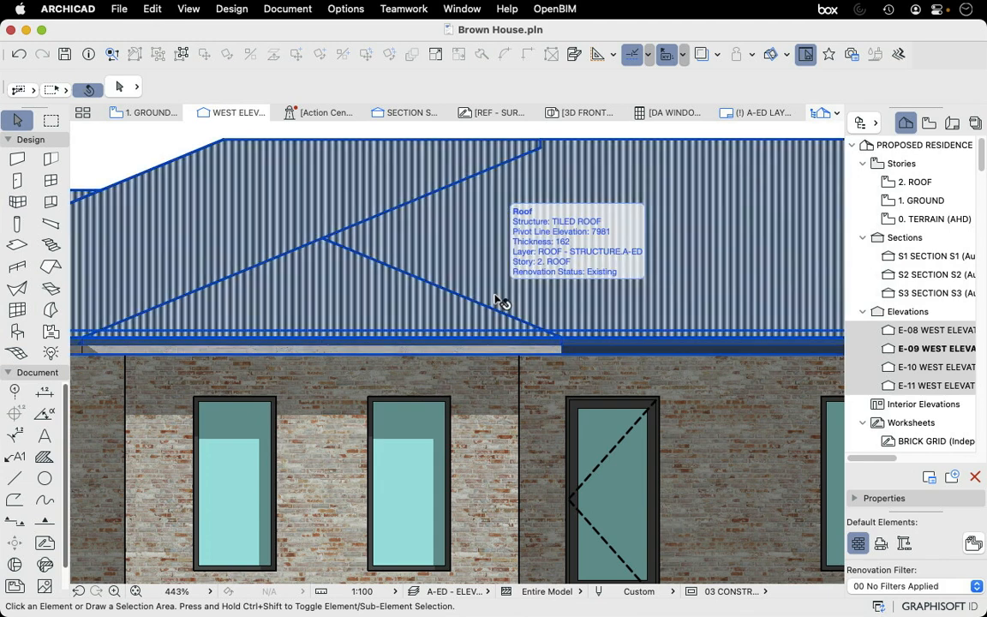
mouse_move(463, 328)
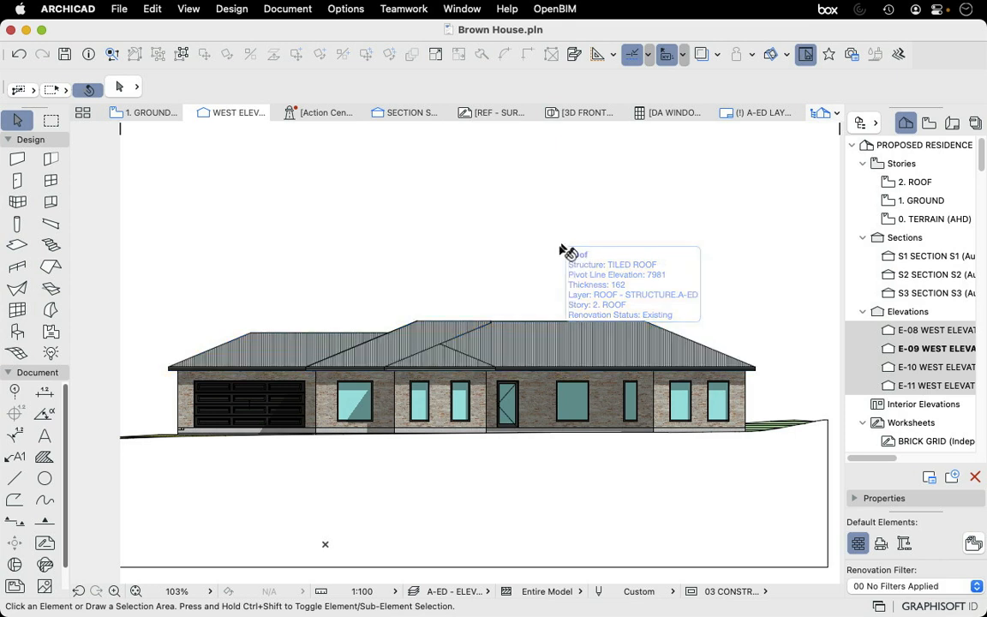
mouse_move(700, 317)
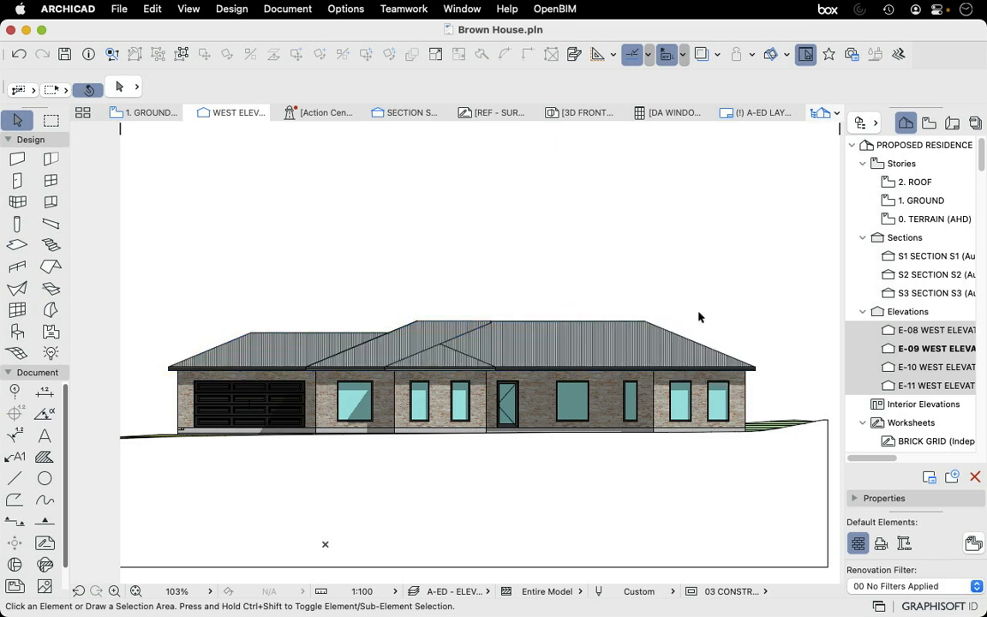
mouse_move(741, 329)
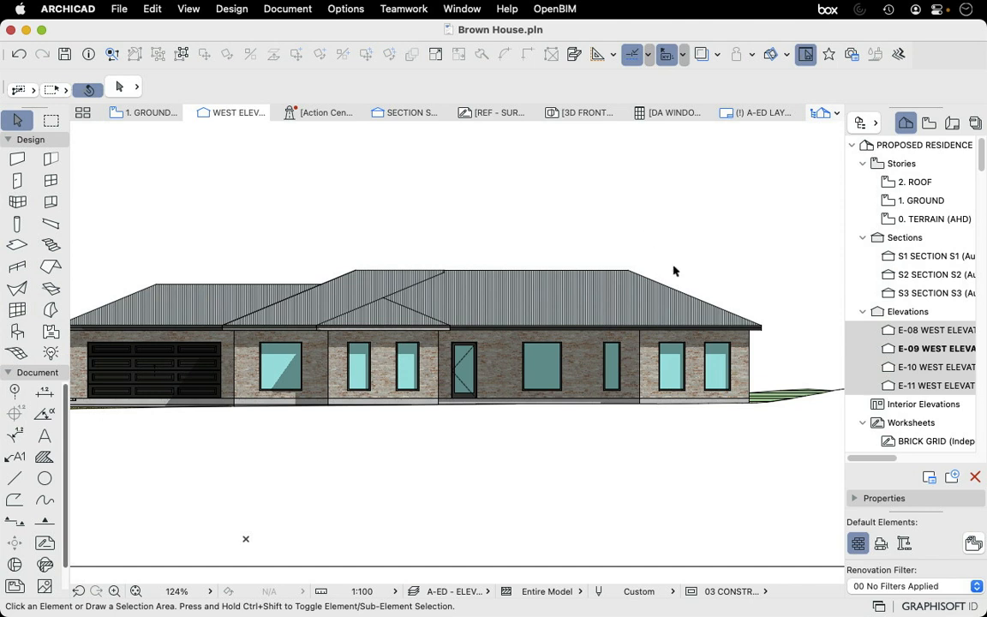
mouse_move(842, 307)
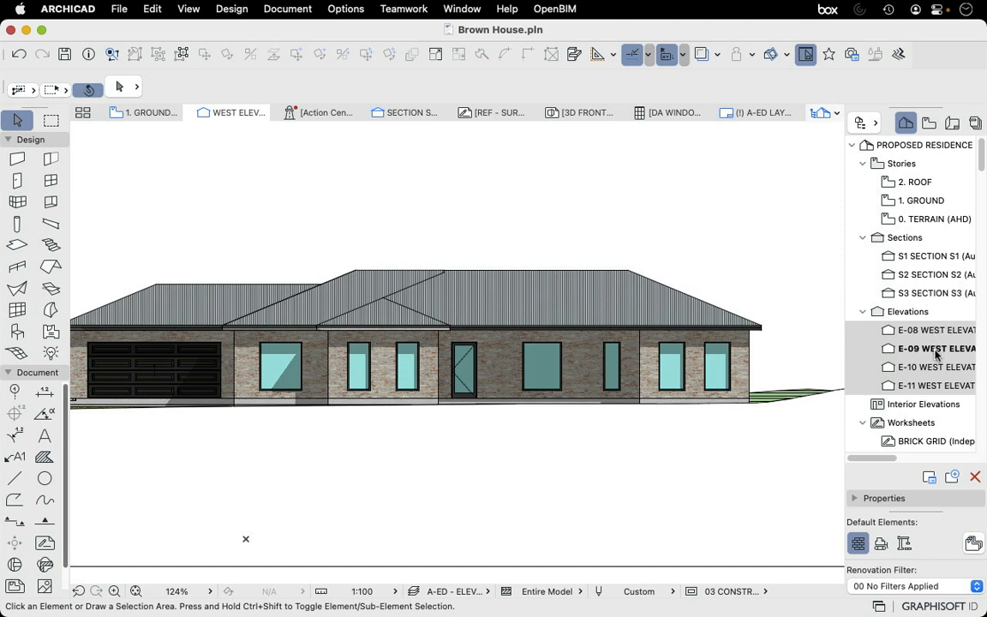
- Reopen the elevation settings and review the Uncut Fill choices
right_click(936, 348)
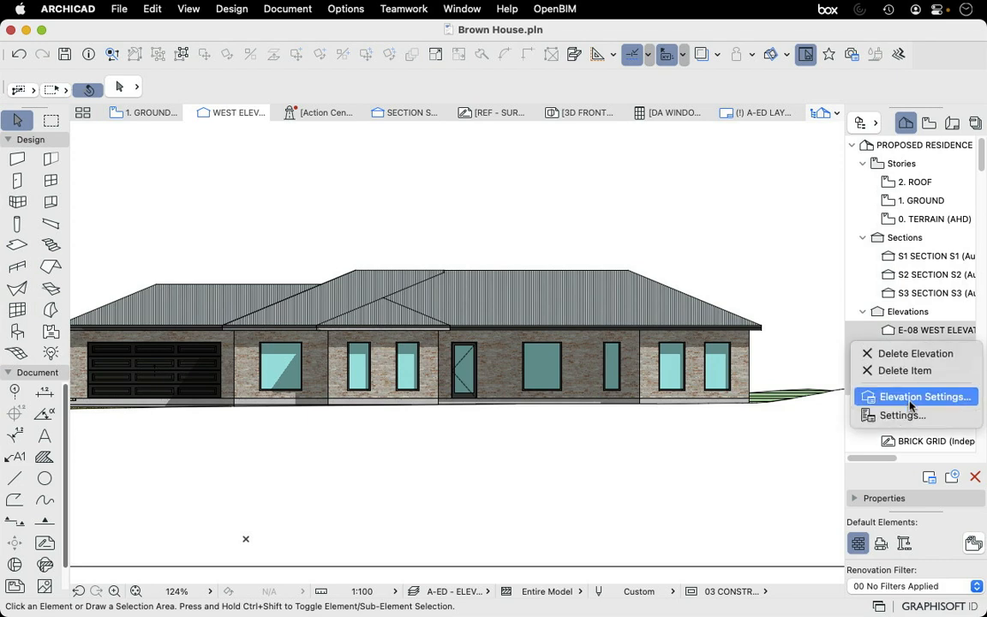
left_click(926, 396)
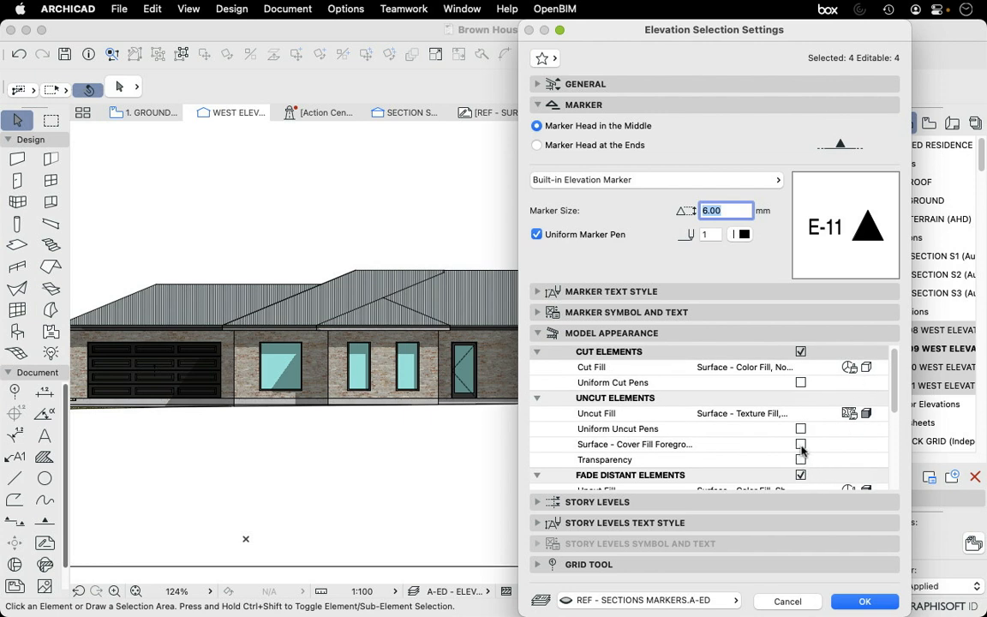
left_click(801, 445)
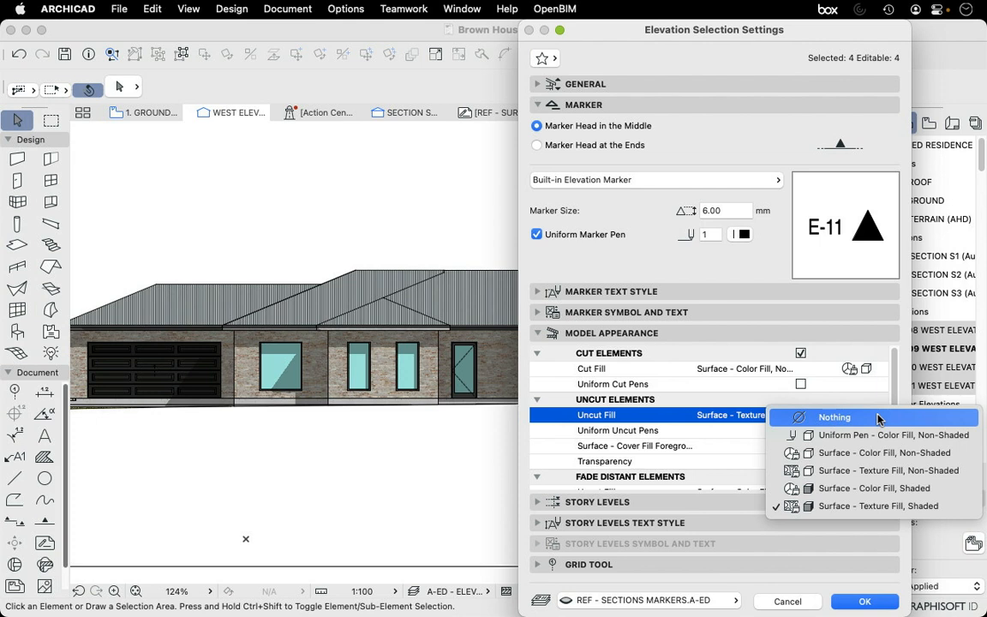
mouse_move(863, 452)
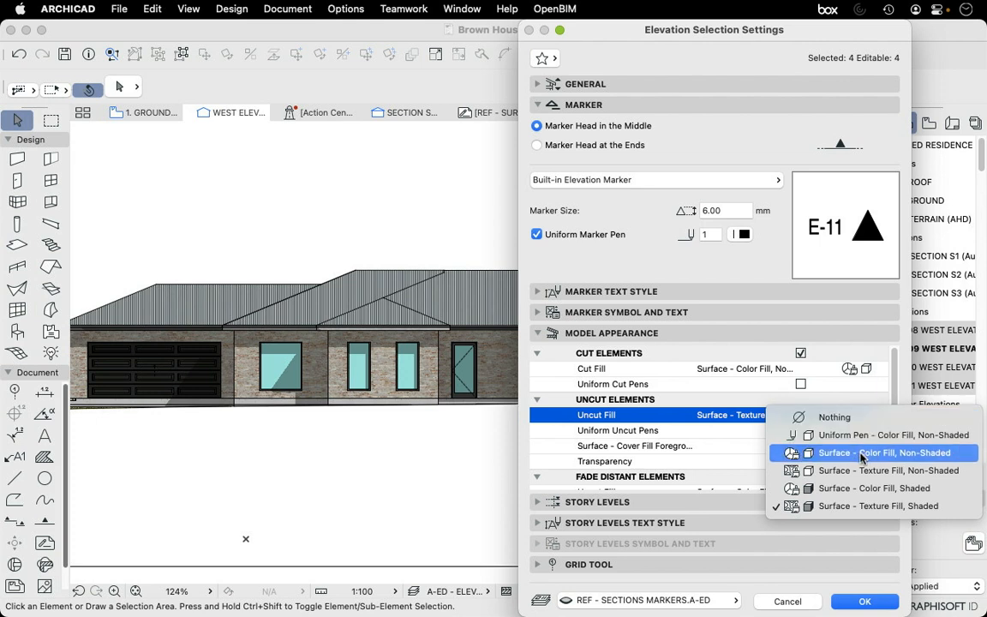
mouse_move(874, 456)
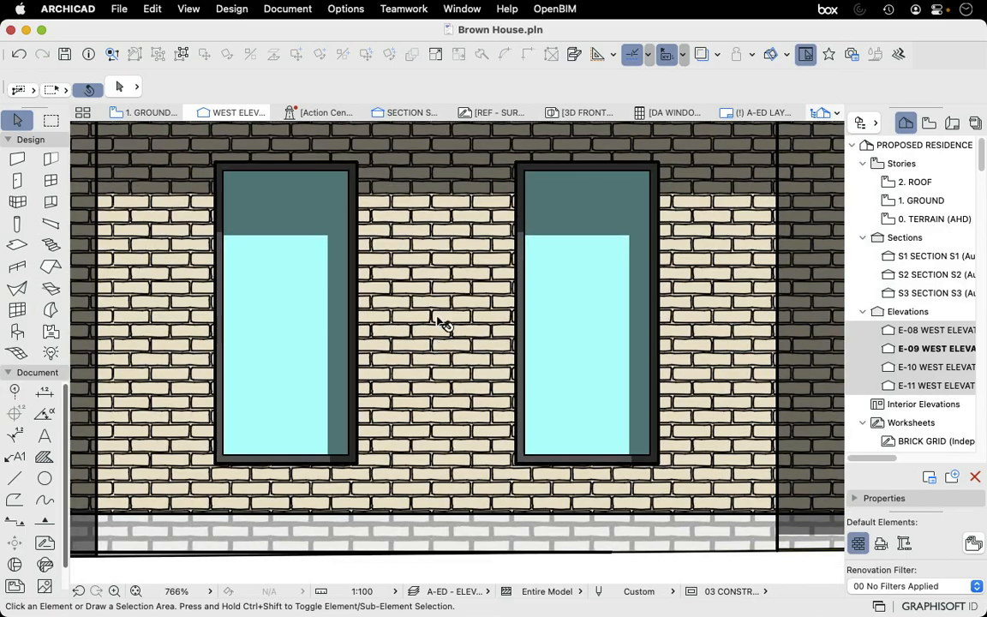
mouse_move(435, 291)
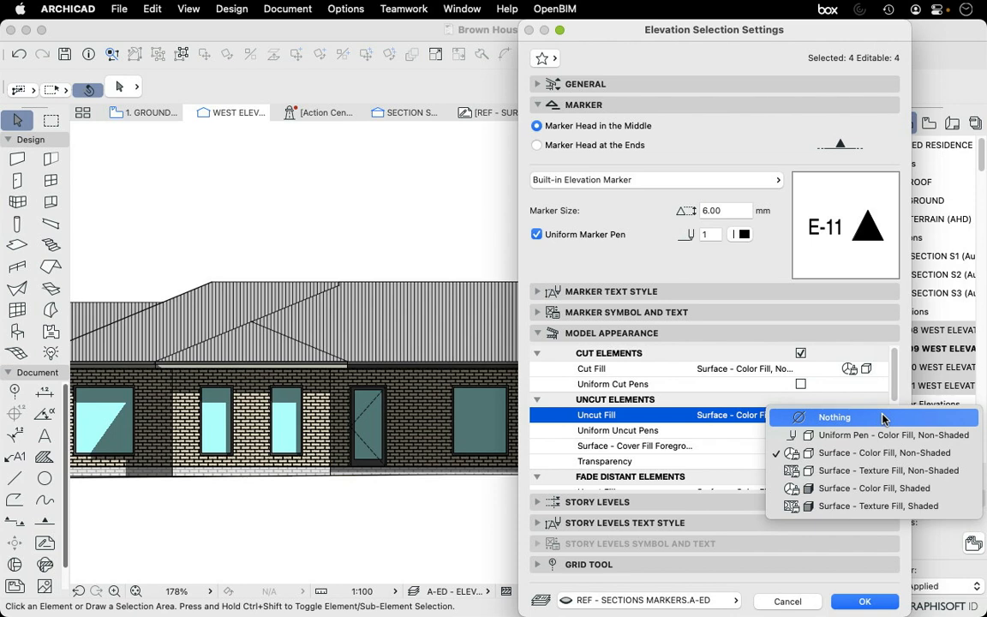
mouse_move(857, 435)
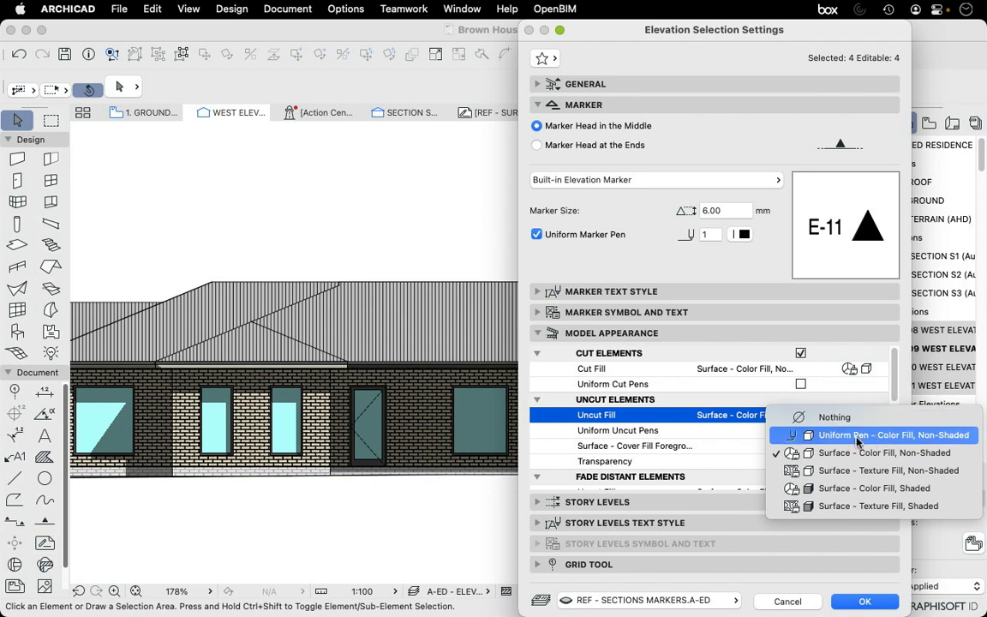
- Set Uncut Fill to Uniform Pen - Color Fill, Non-Shaded and review Shadow/Sun options
left_click(895, 436)
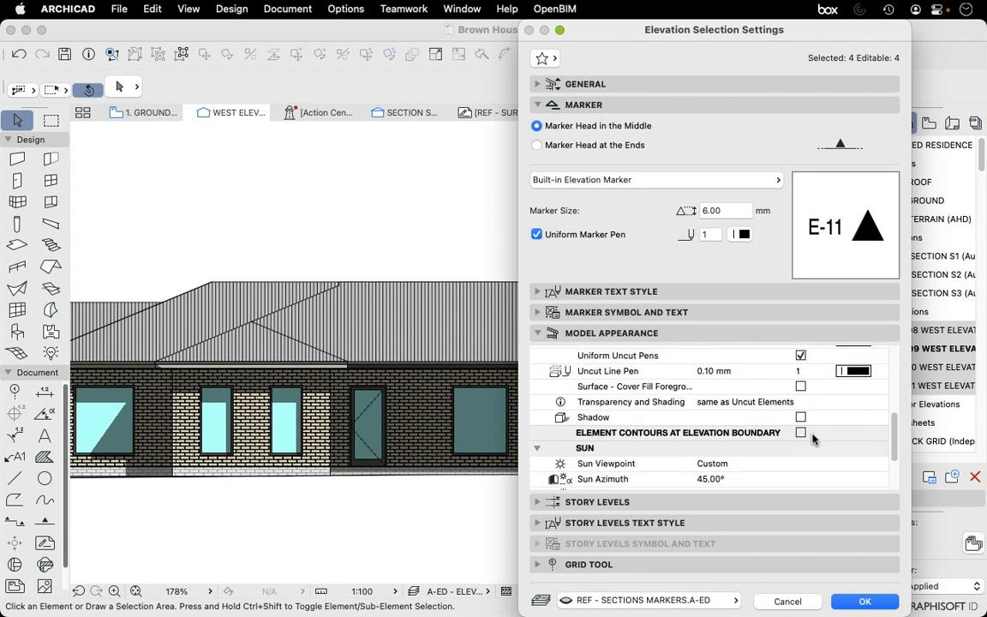
scroll("down", 3)
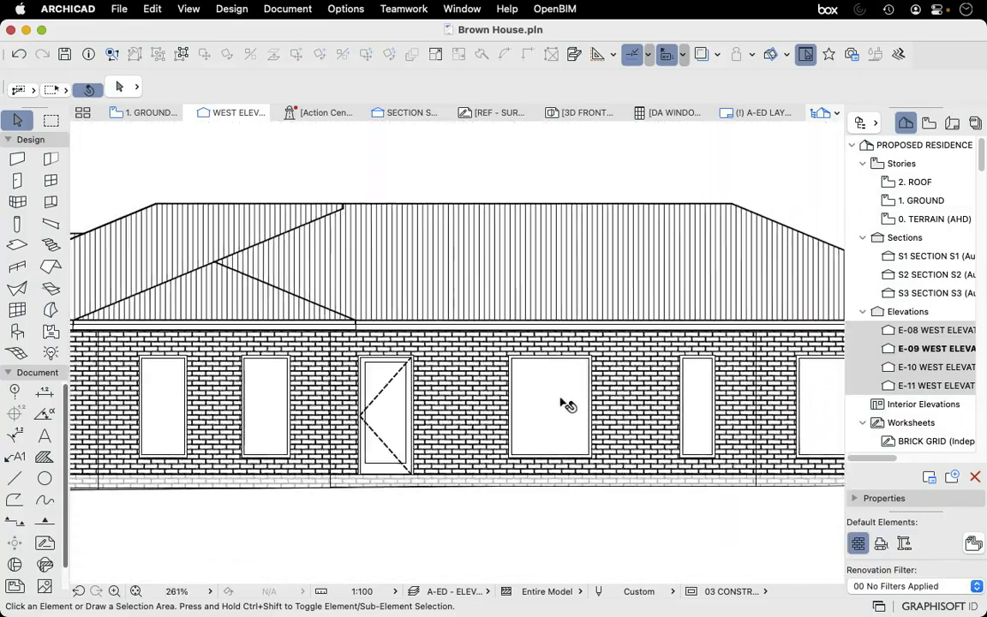
scroll("down", 3)
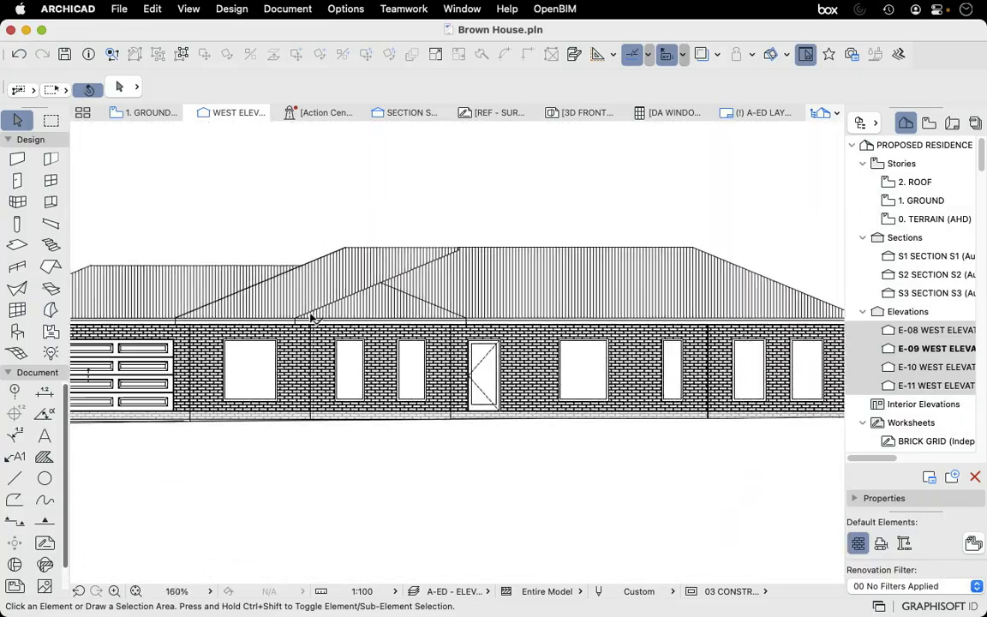
scroll("down", 3)
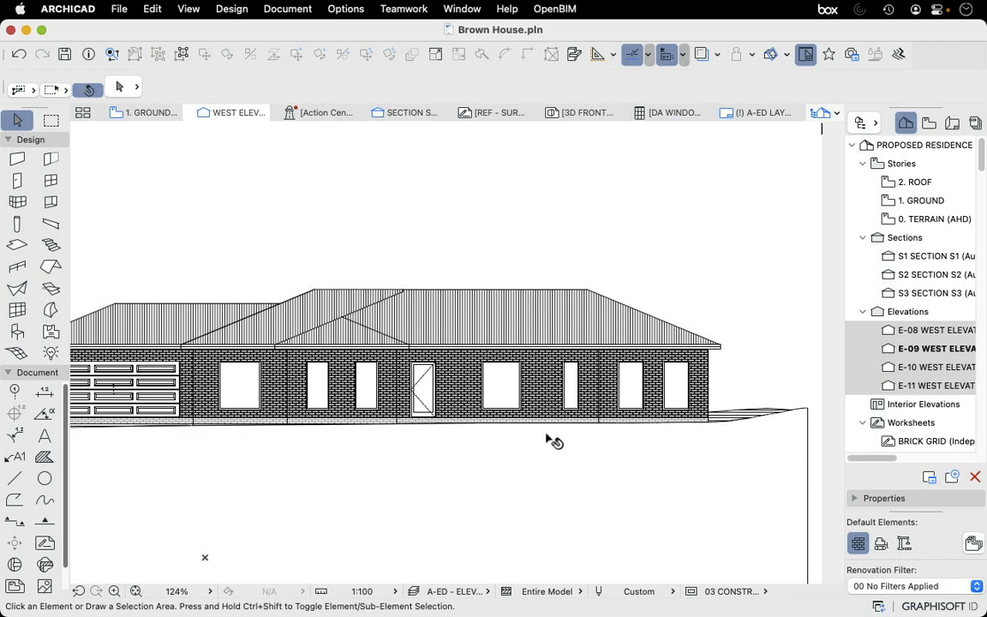
scroll("up", 3)
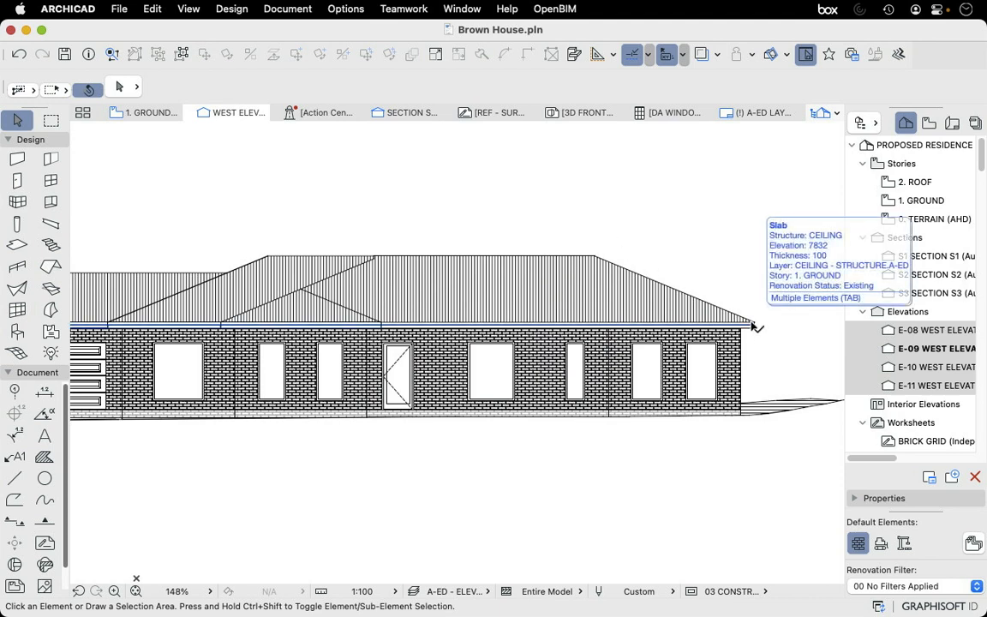
scroll("down", 3)
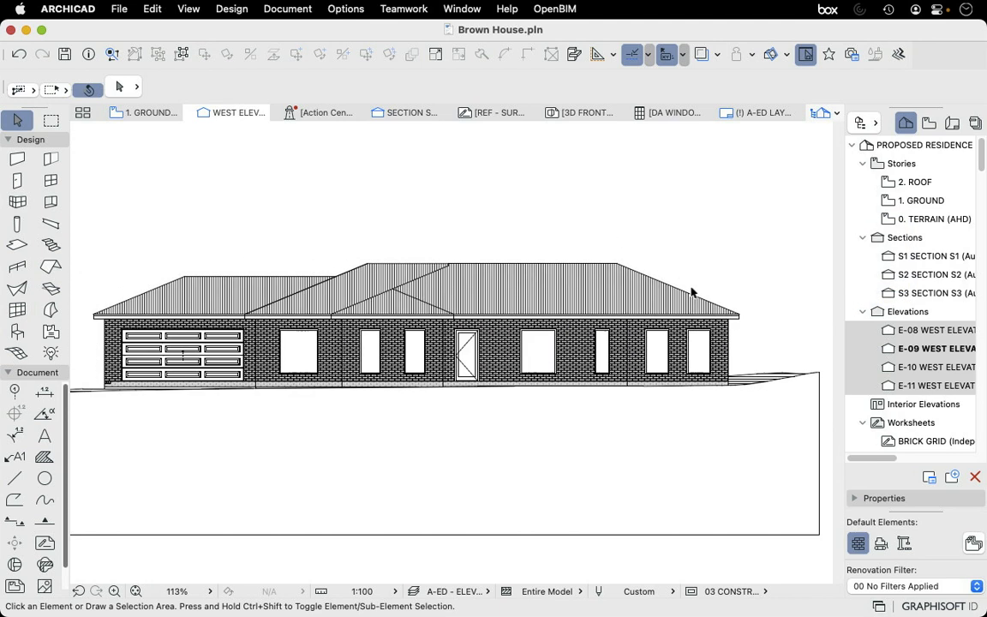